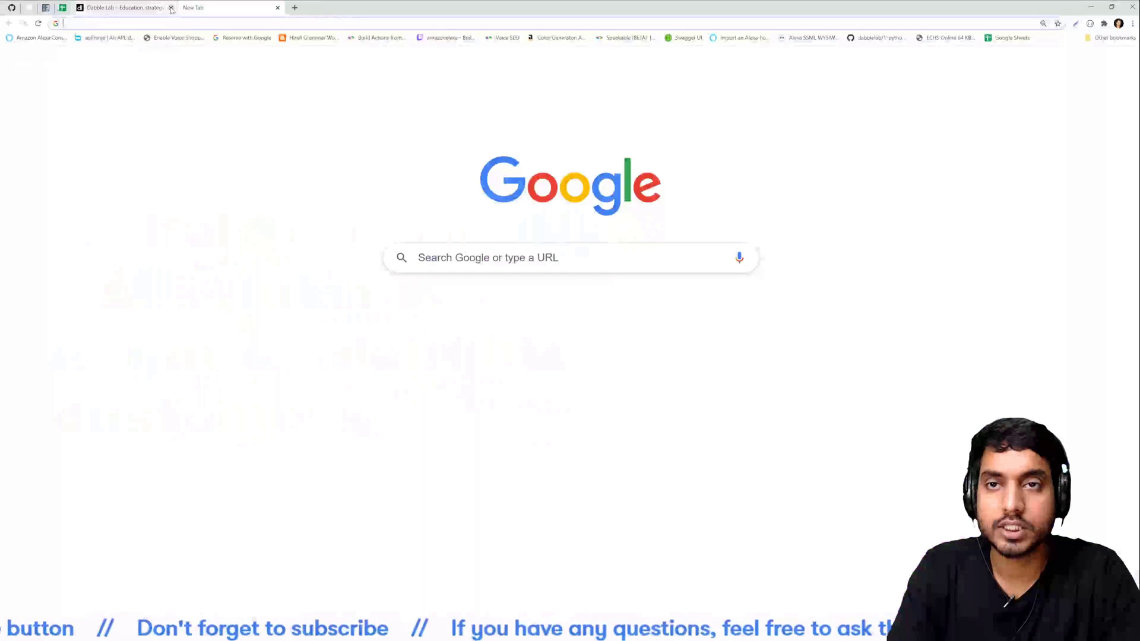
- Close the Dabble Lab tab and open the Amazon Alexa developer console from bookmarks
click(171, 7)
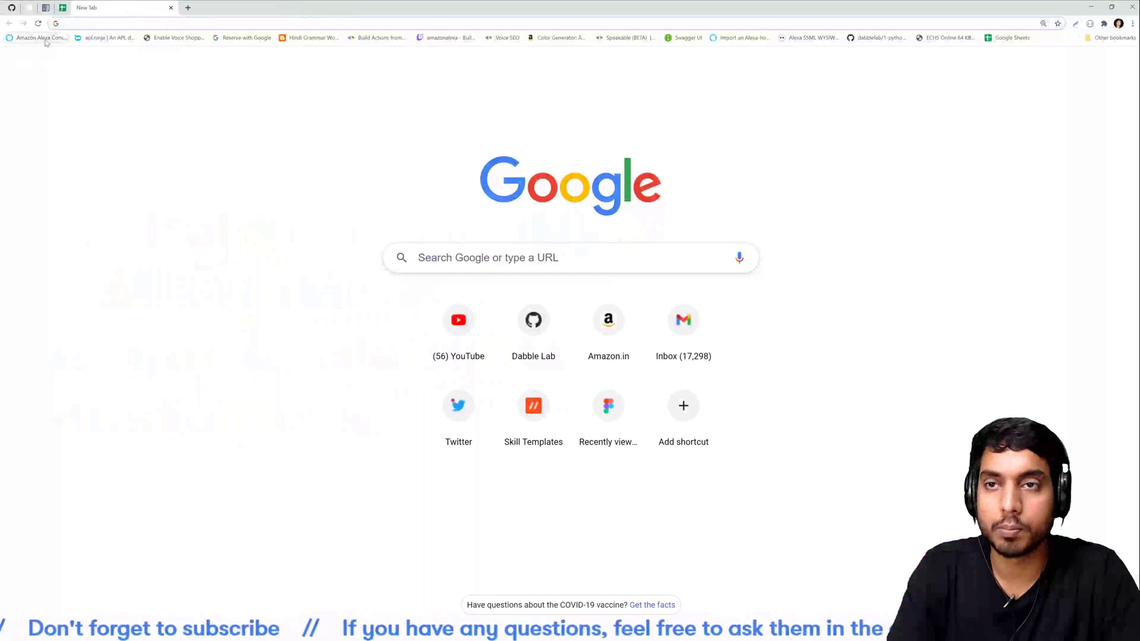
click(35, 38)
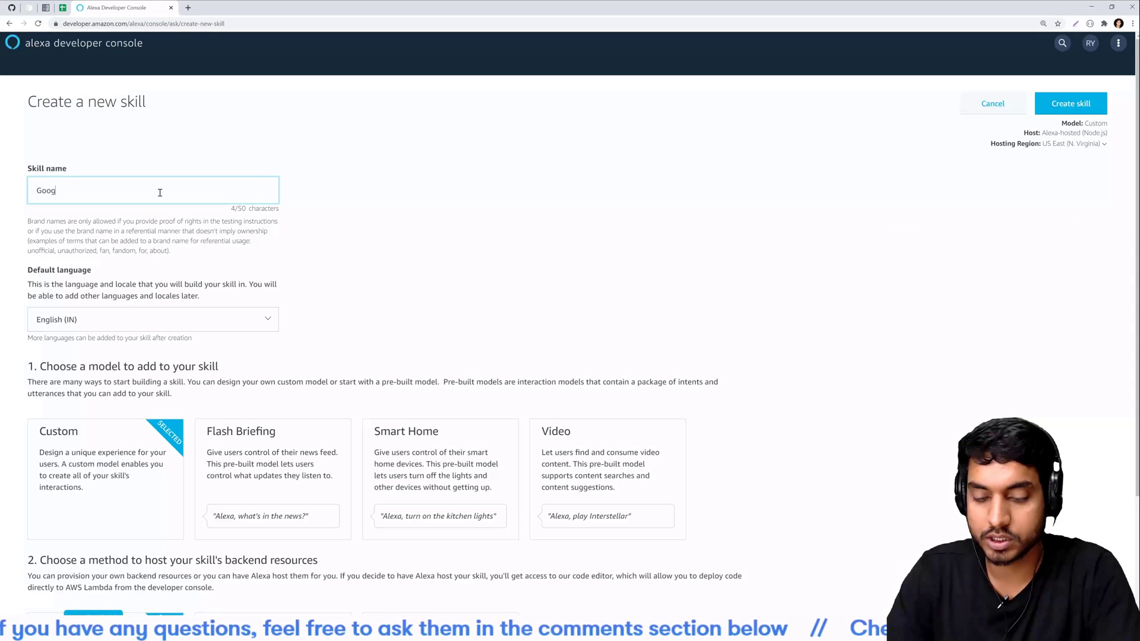
- Create the skill 'Google Sheets Example' with English (US) and Alexa-hosted (Python)
text(le Sheets)
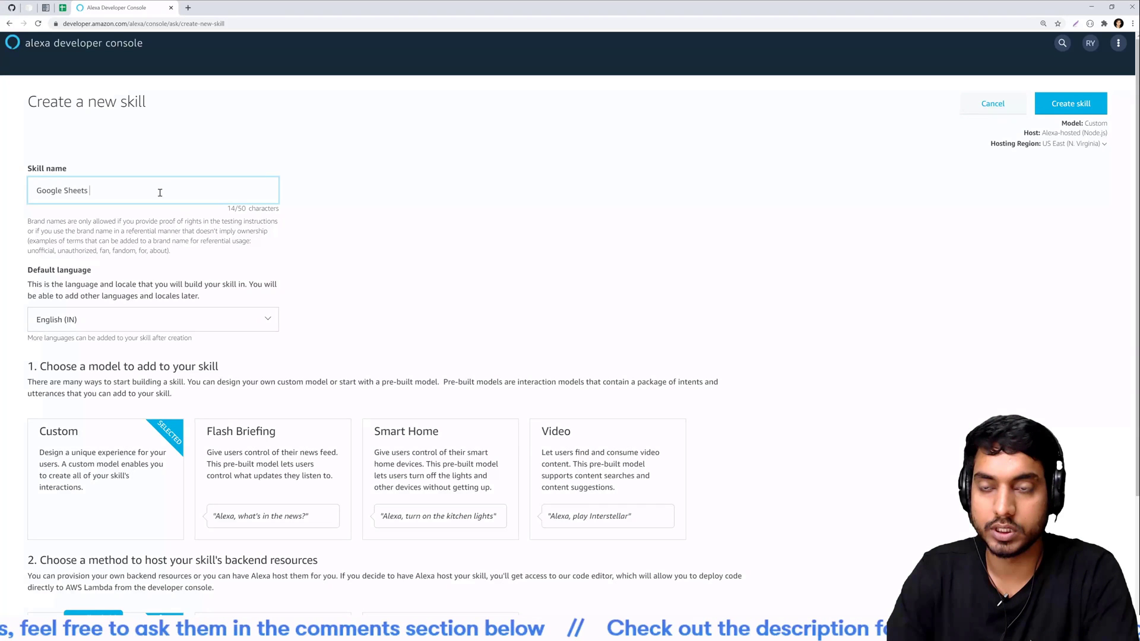
text(Example)
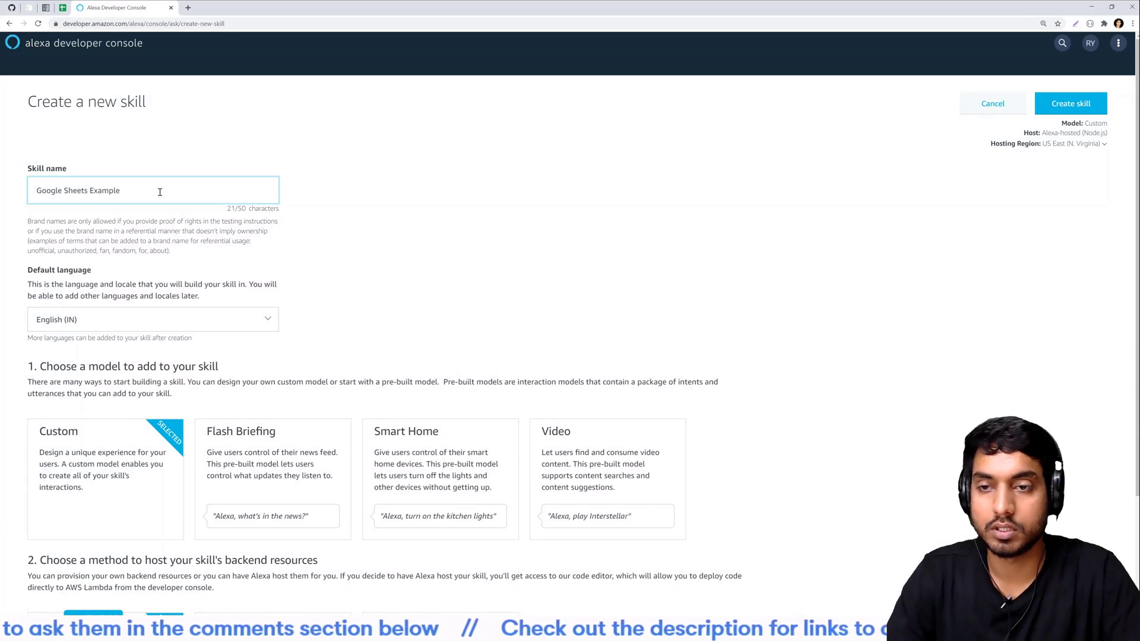
click(153, 320)
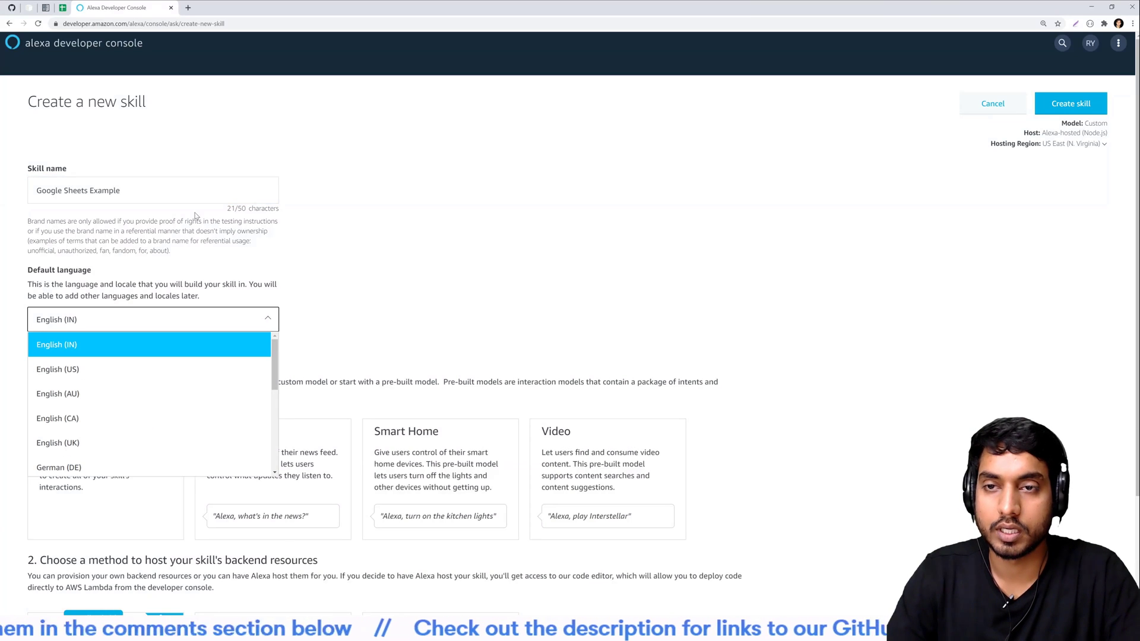
click(58, 369)
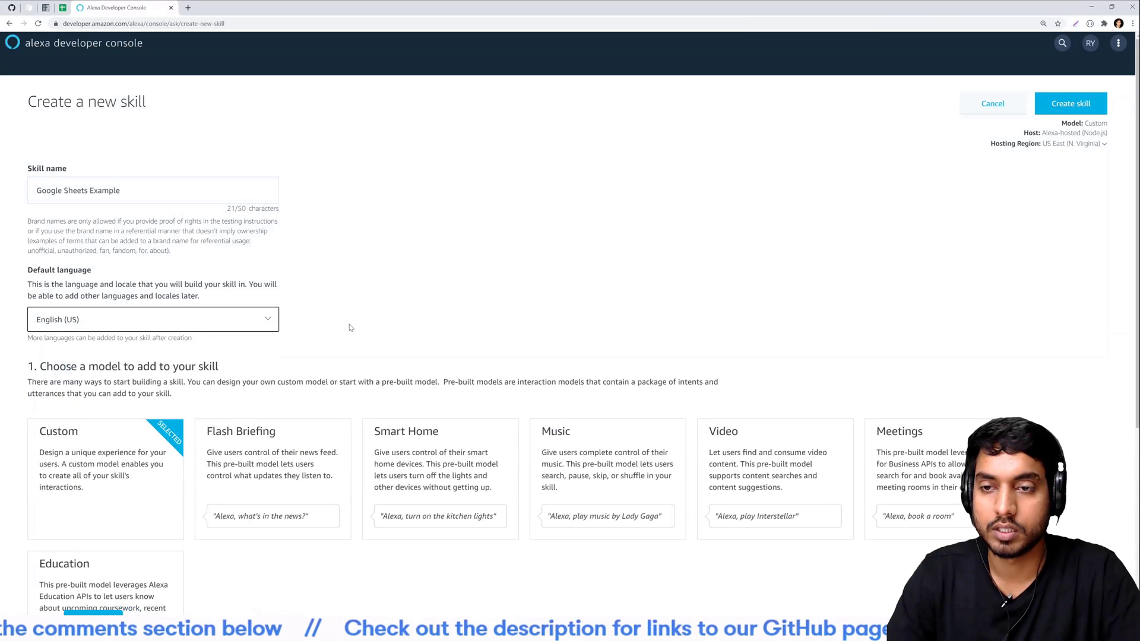
scroll(down, 3)
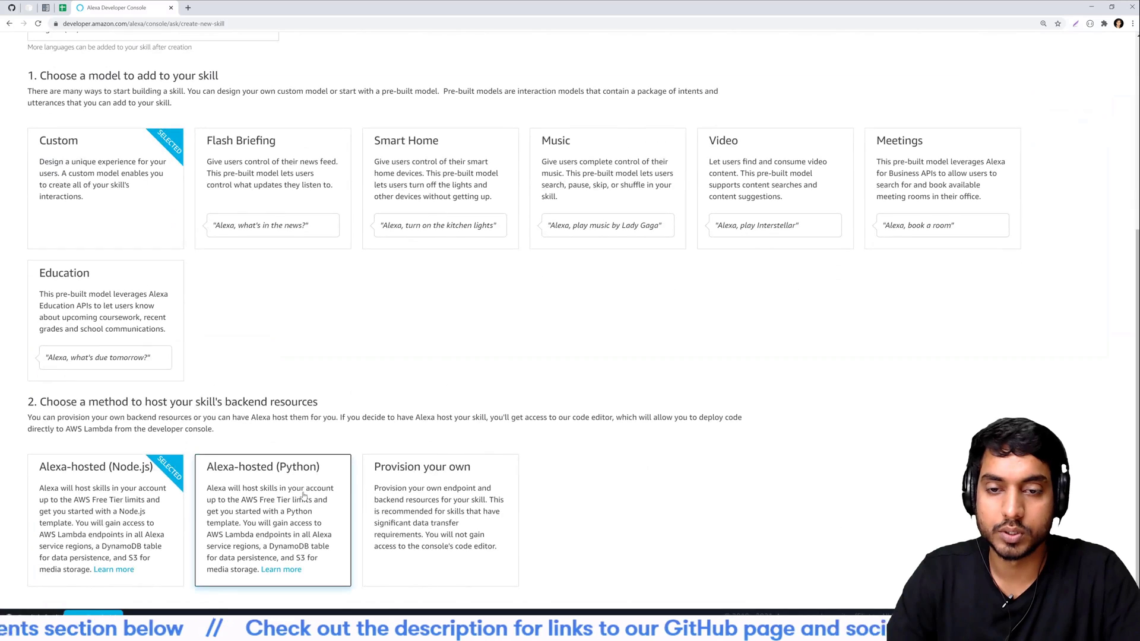
scroll(up, 3)
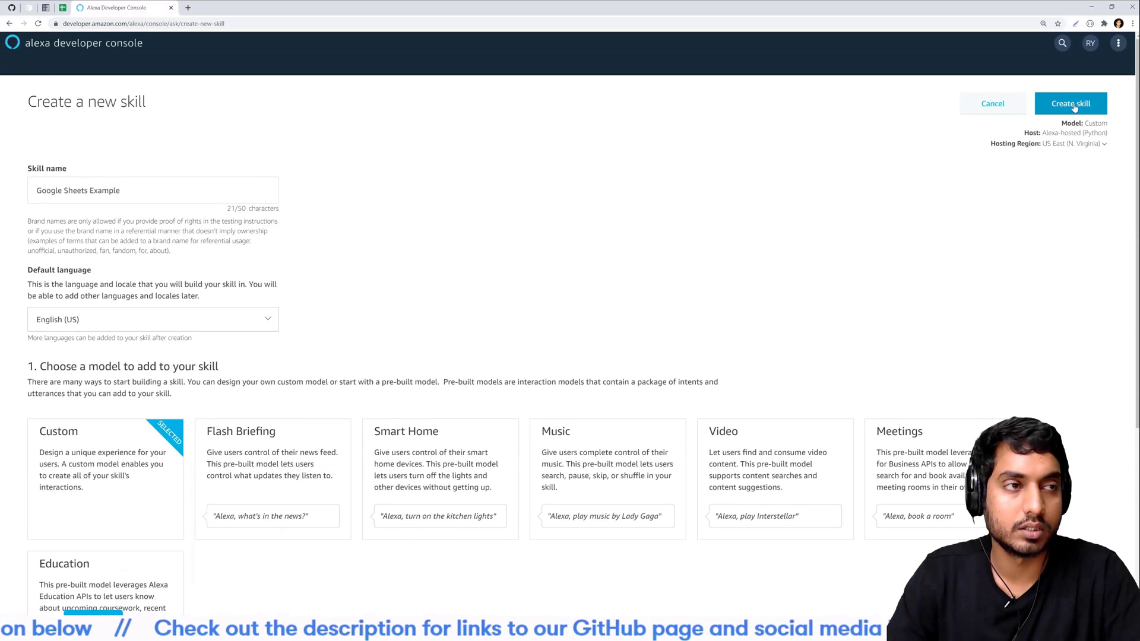
click(1069, 103)
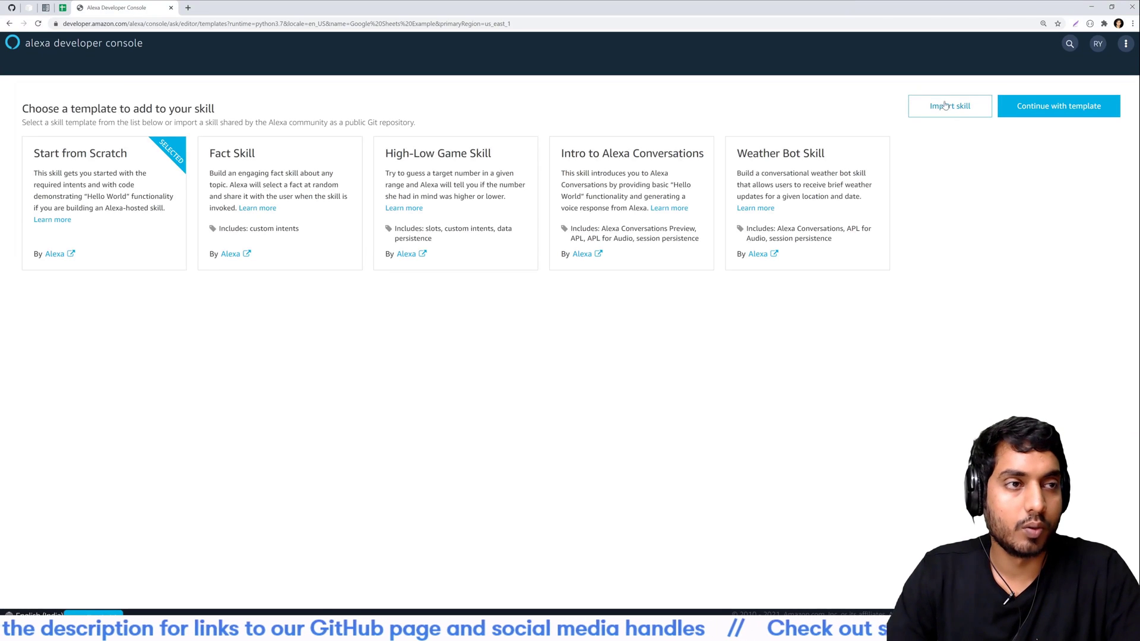
- Start the Import skill prompt and open a new browser tab
click(949, 106)
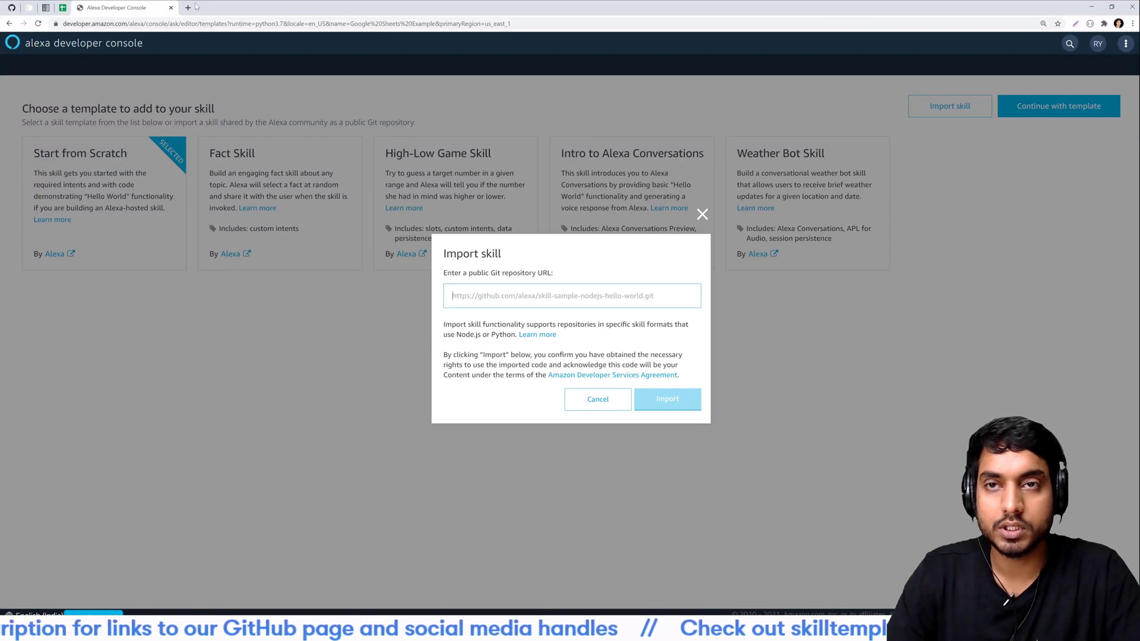
click(188, 7)
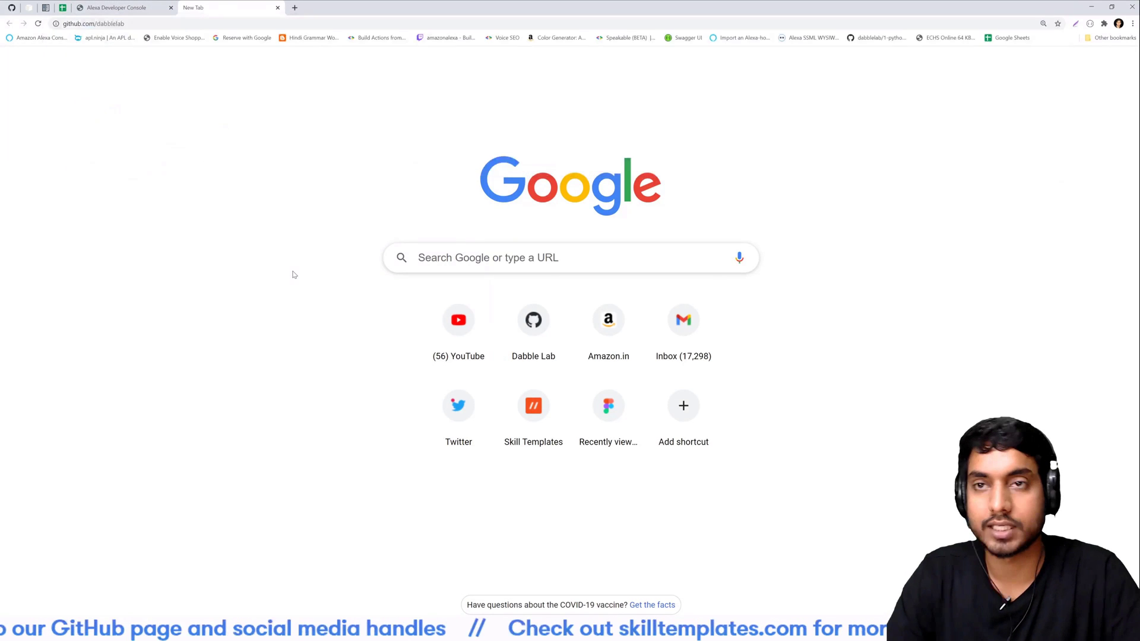
- On github.com/dabblelab, open 55-python-alexa-google-sheets-integration-example and show its HTTPS clone URL
click(533, 320)
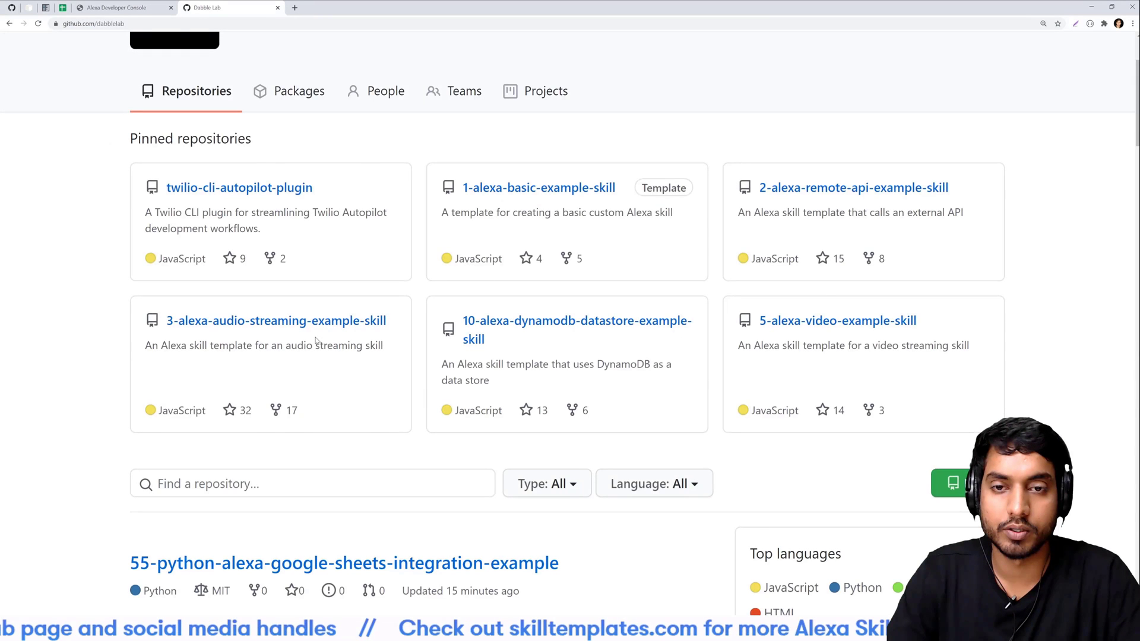
scroll(down, 3)
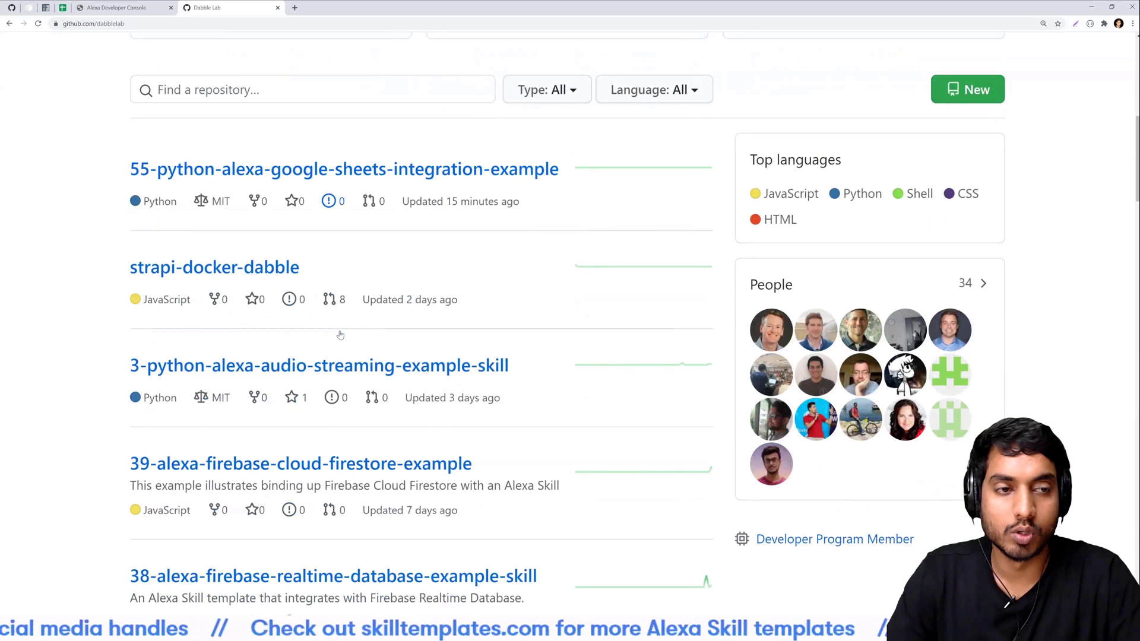
scroll(up, 3)
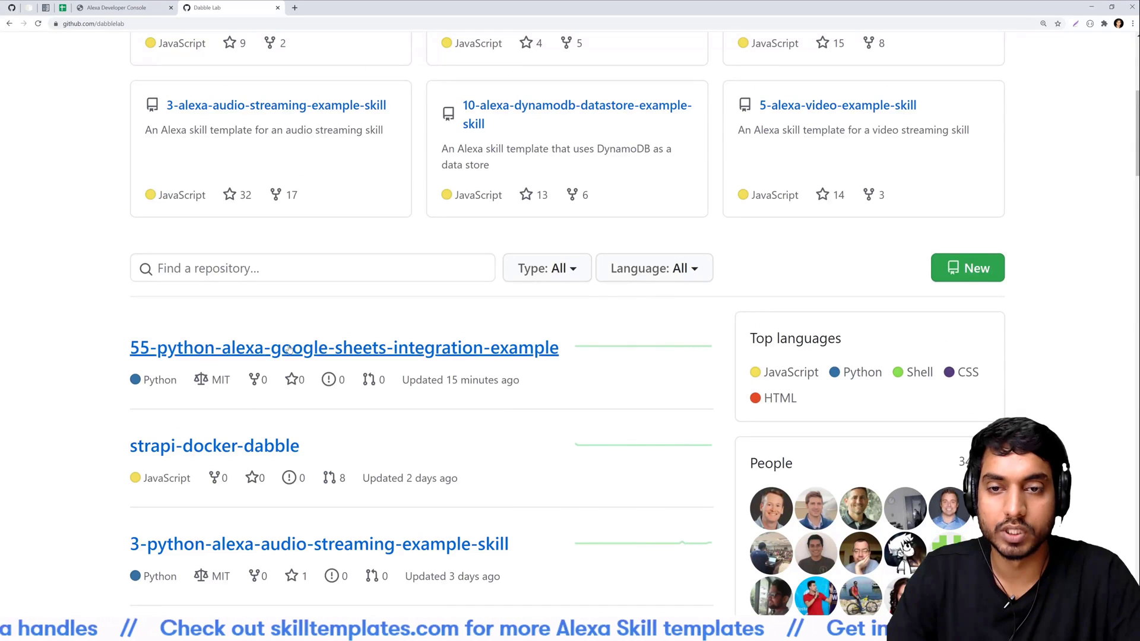
mouse_move(436, 418)
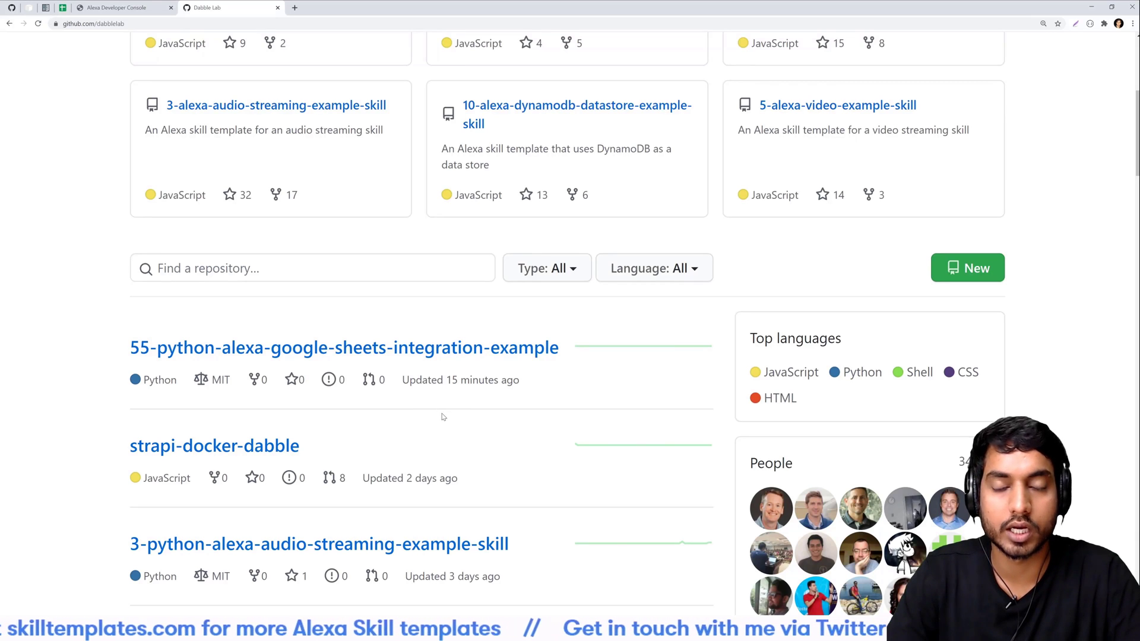
mouse_move(323, 328)
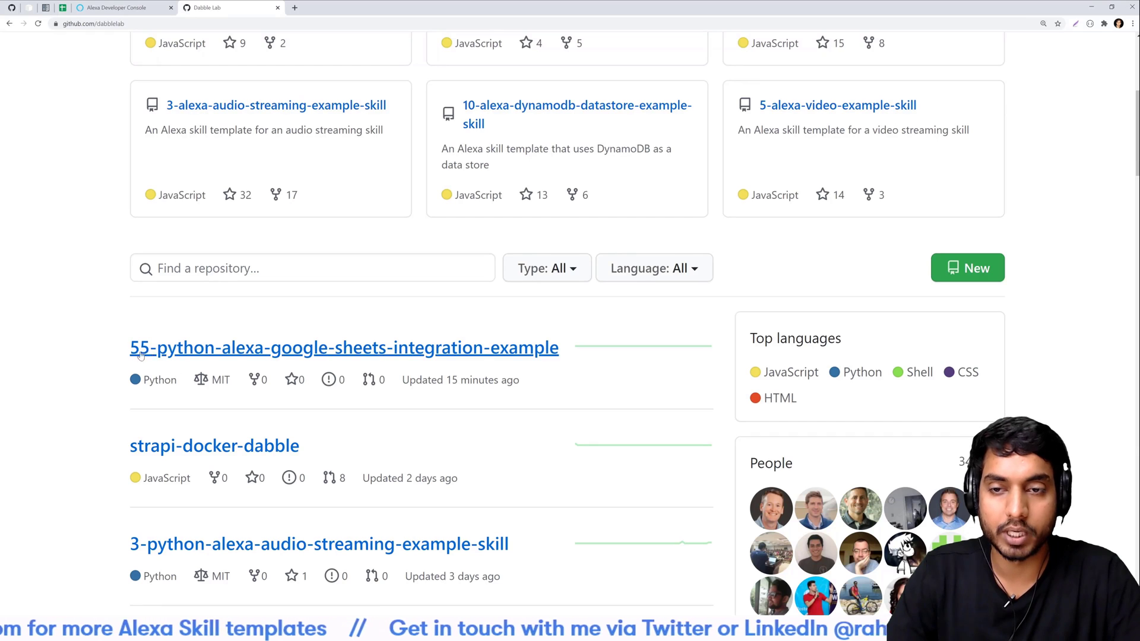
click(344, 347)
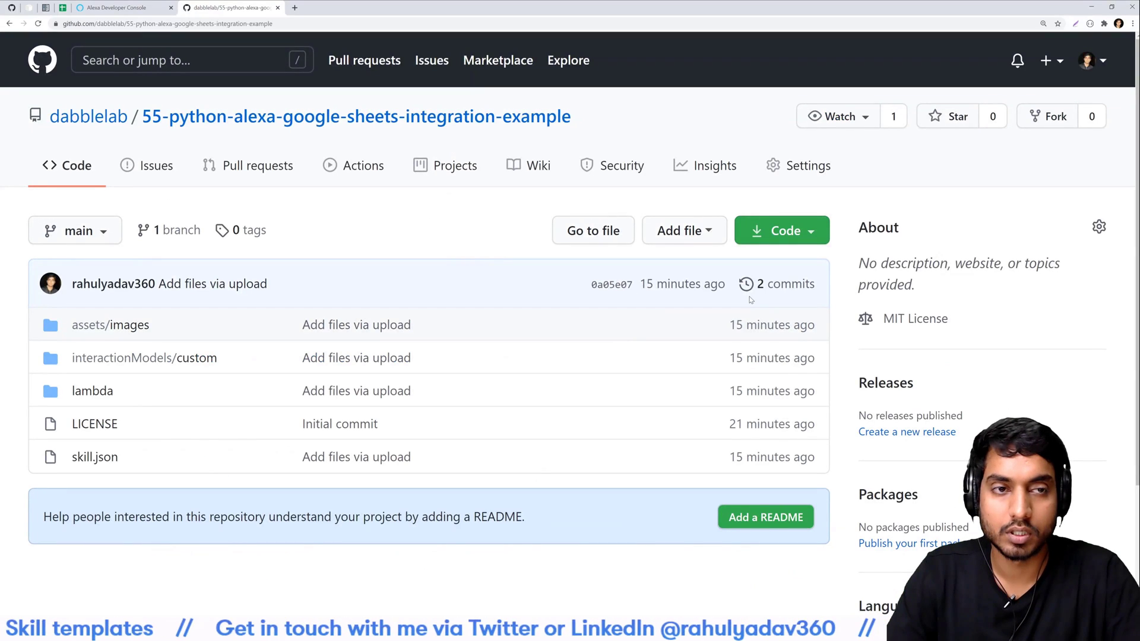
click(781, 231)
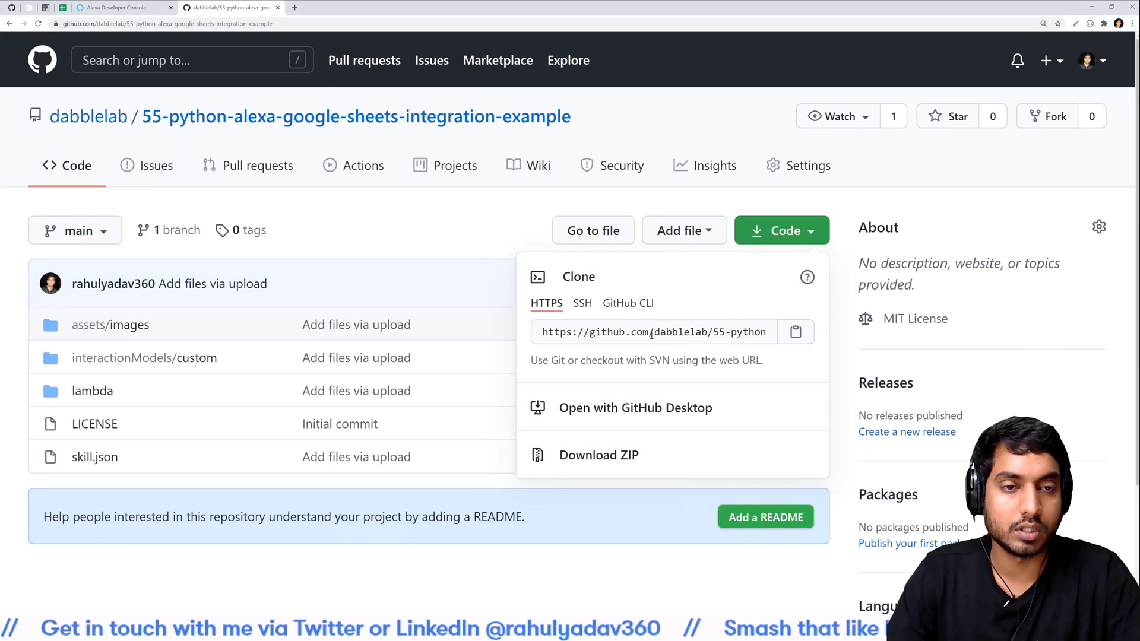
- Import the skill from the 55-python-alexa-google-sheets-integration-example .git repository URL
click(117, 8)
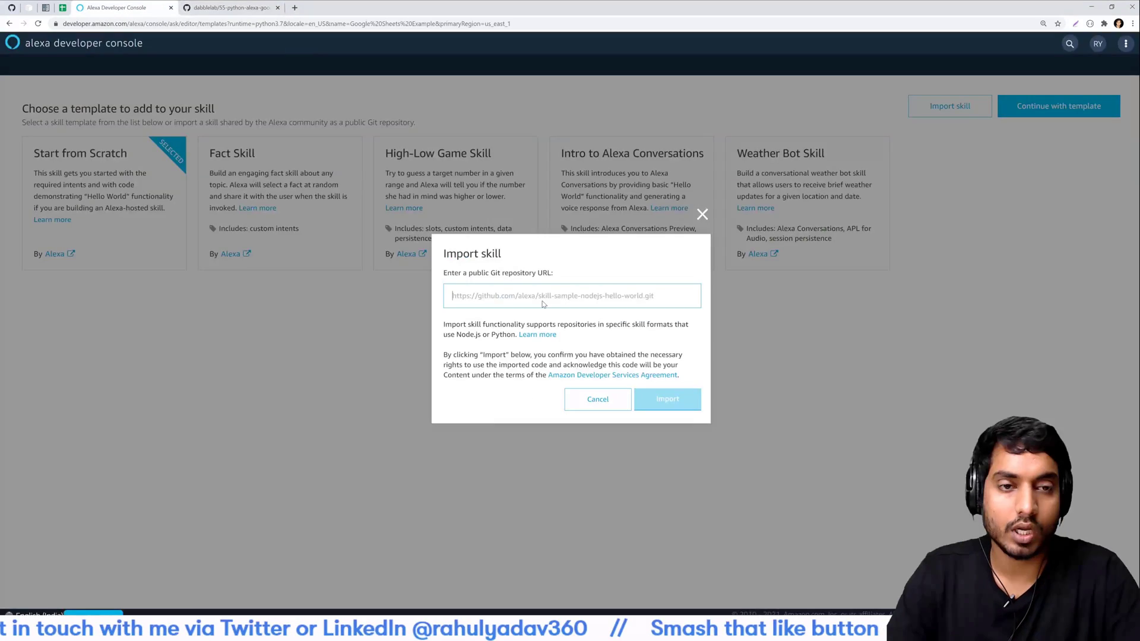
text(https://github.com/dabblelab/55-python-alexa-google-sheets-integration-example.git)
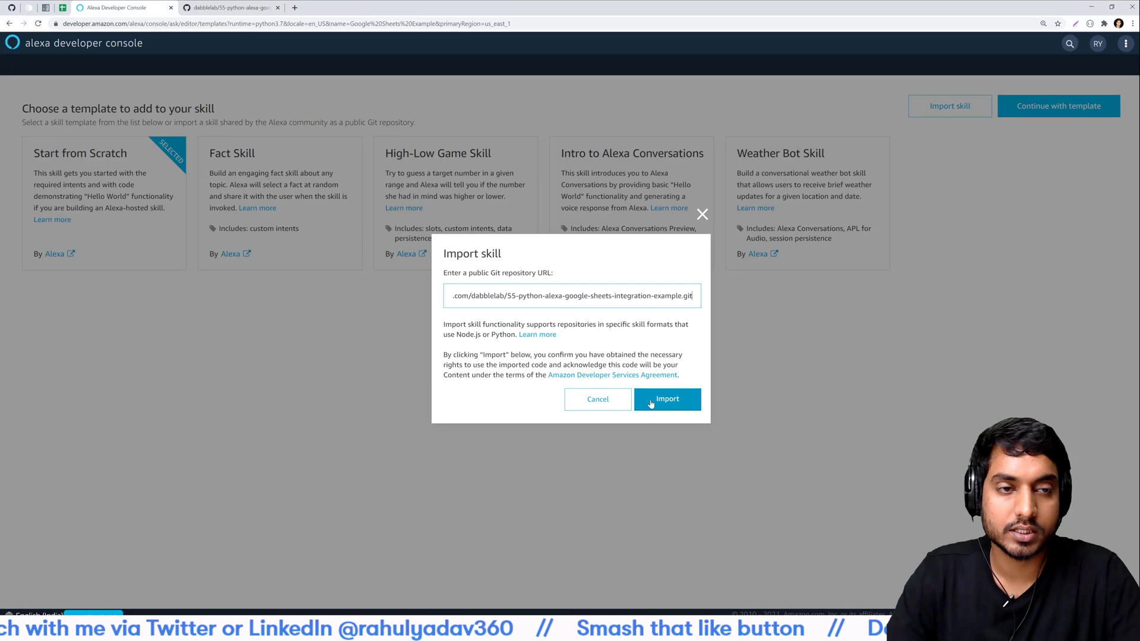
mouse_move(667, 405)
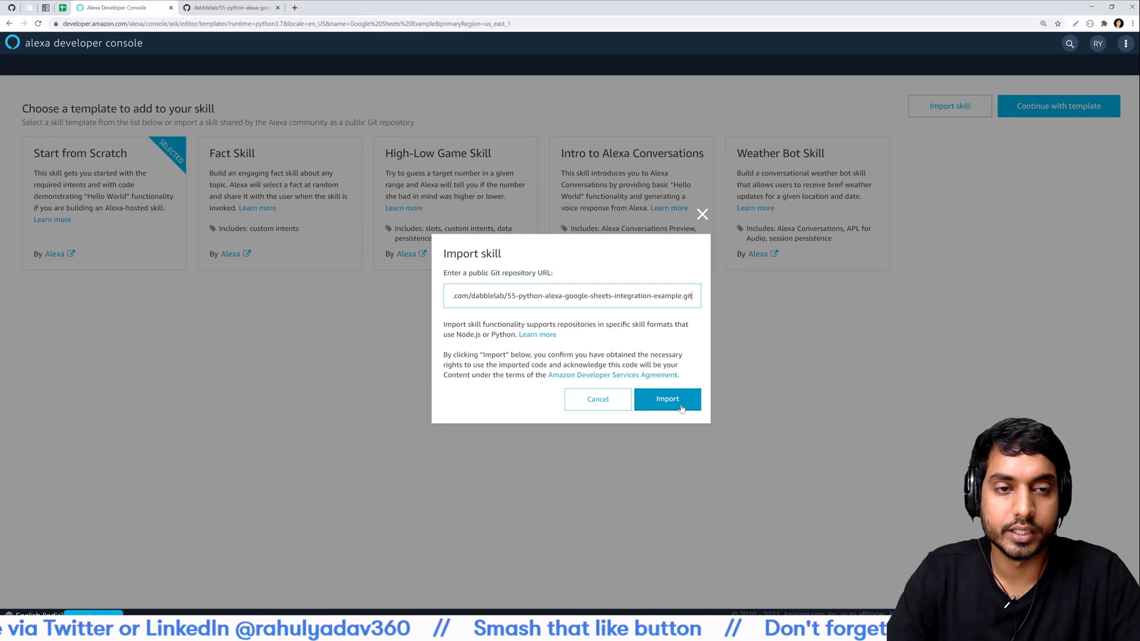
click(667, 399)
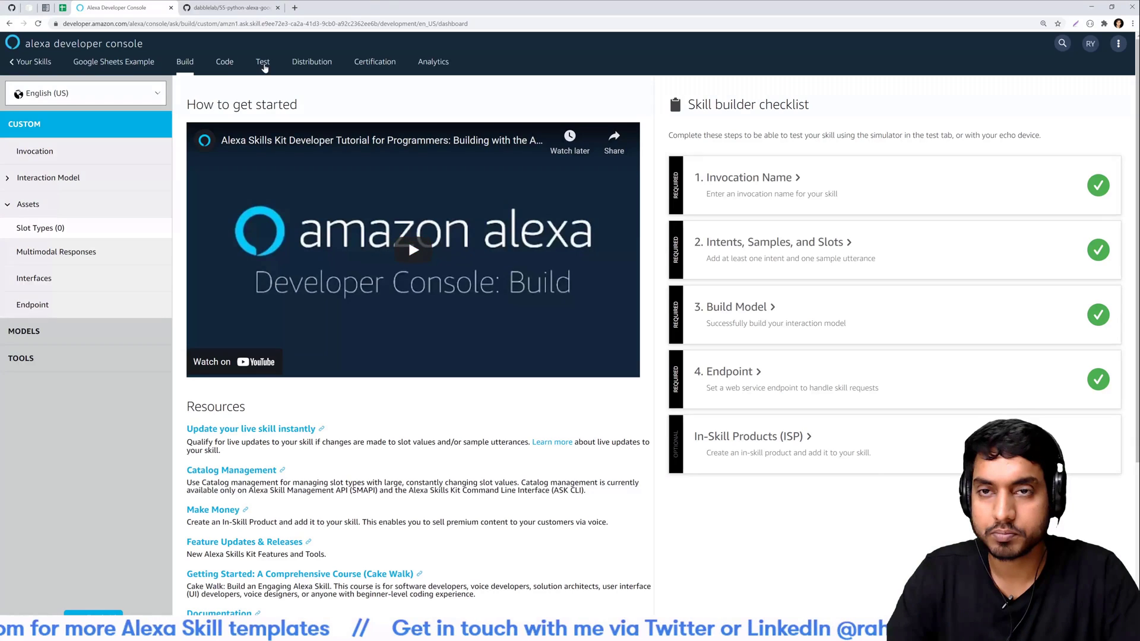
- Visit the Test page, return to Build, and go to the Invocation settings
click(263, 62)
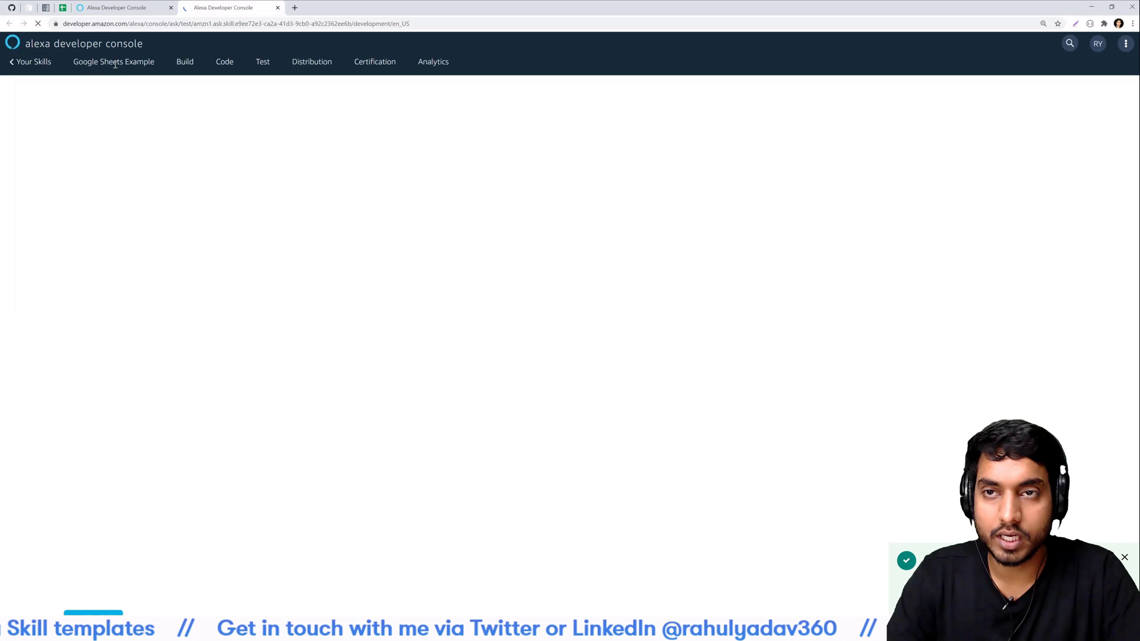
click(185, 61)
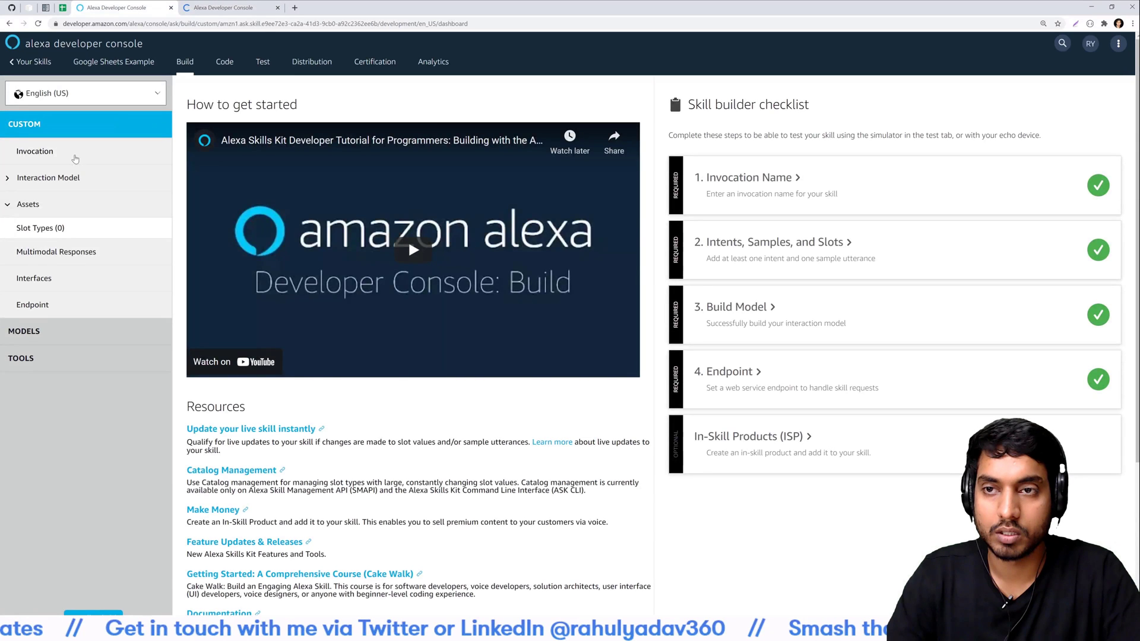
click(35, 151)
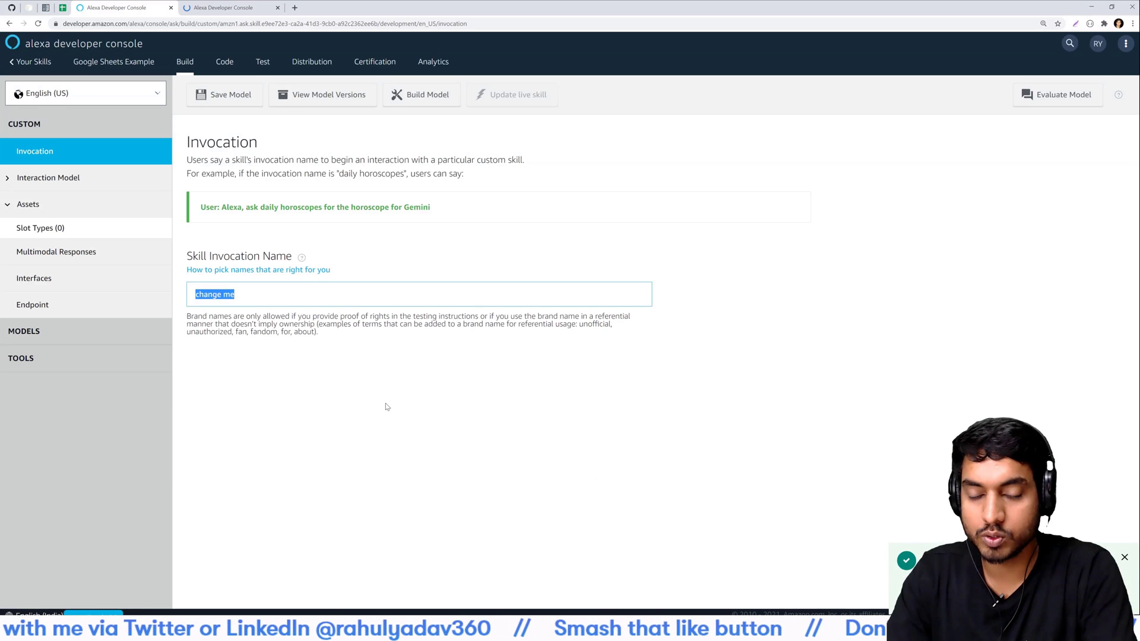
- Replace the invocation name with 'google sheet example'
text(template fif)
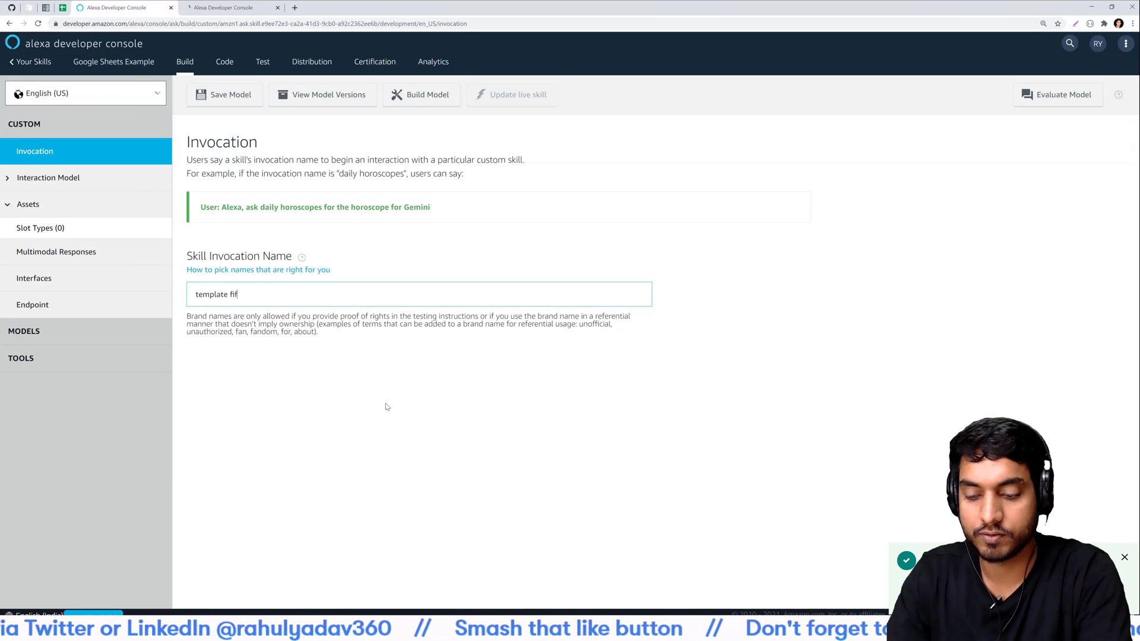
text(ty five)
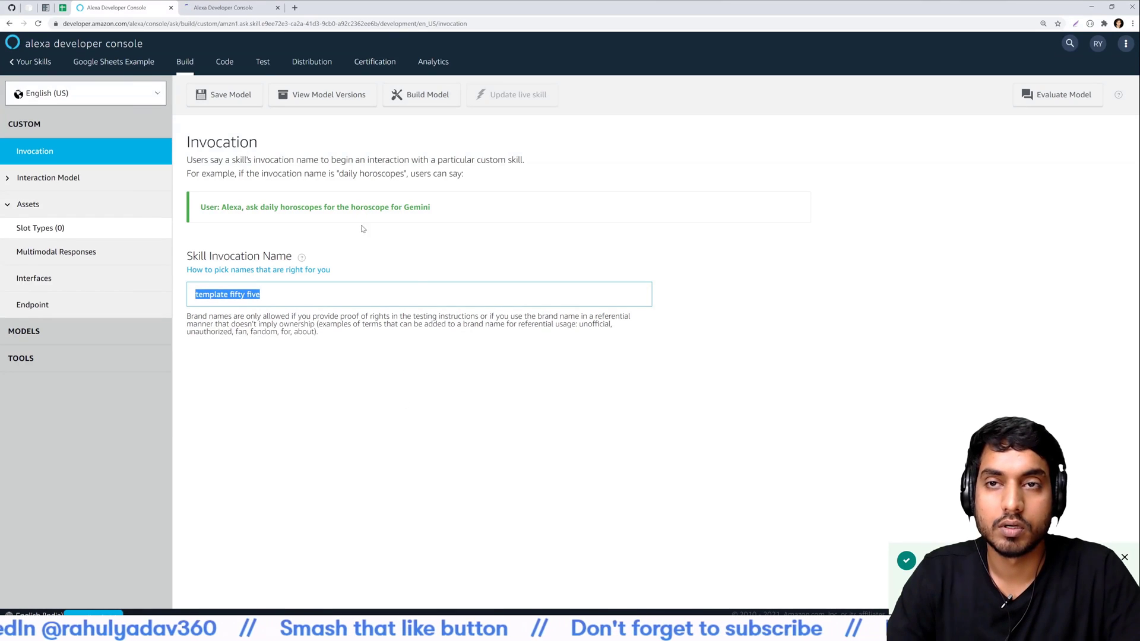
mouse_move(466, 334)
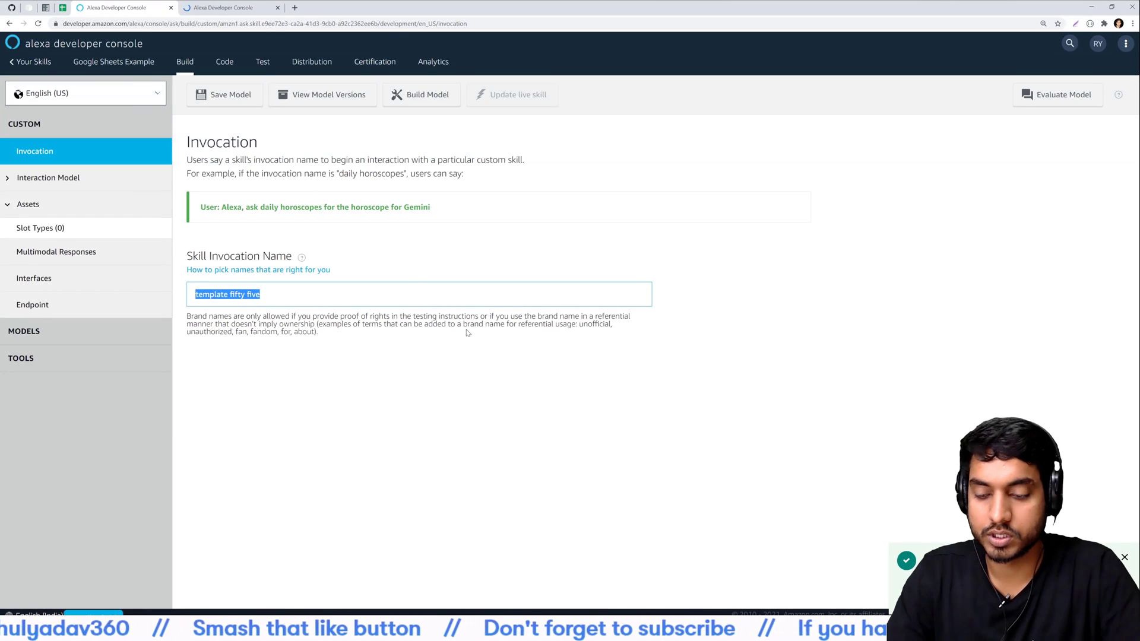
text(Google Sheets)
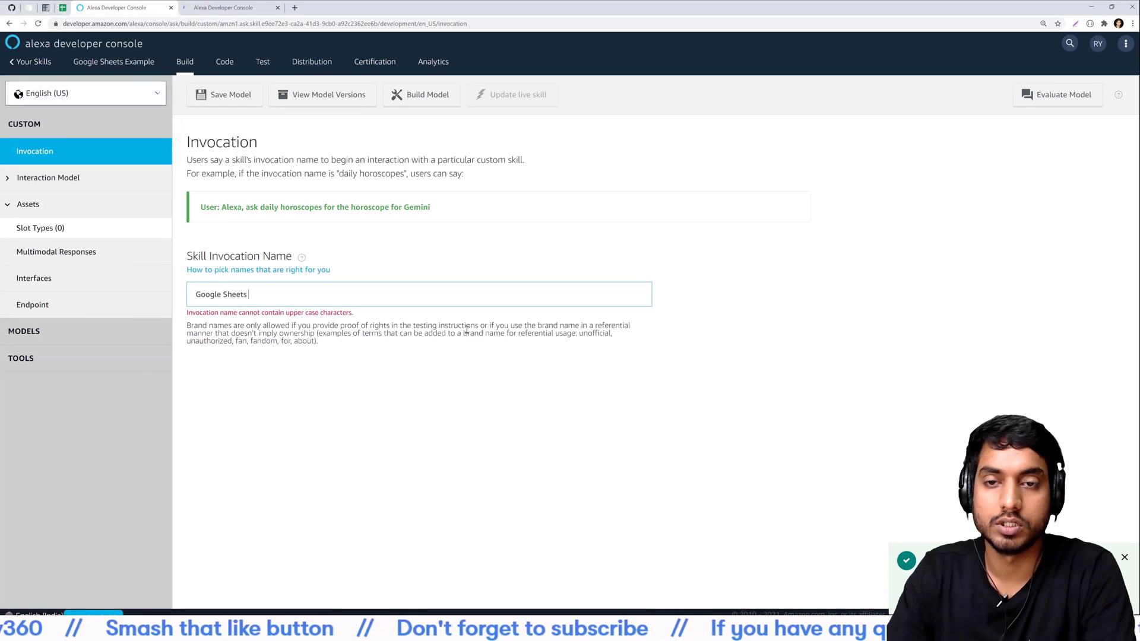
text(Example)
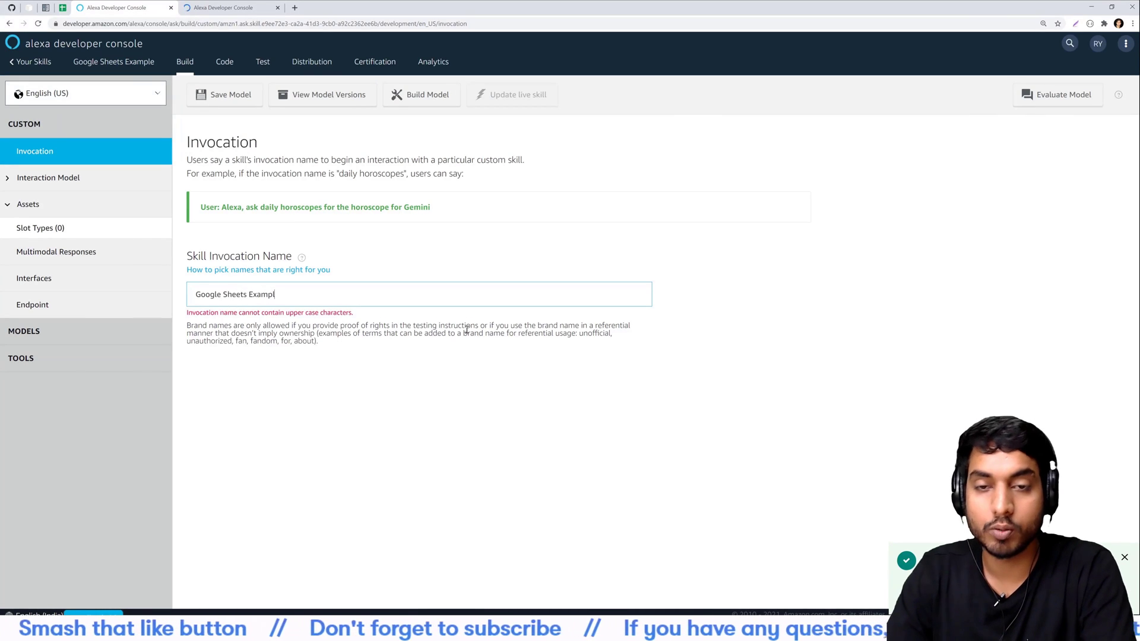
text(e)
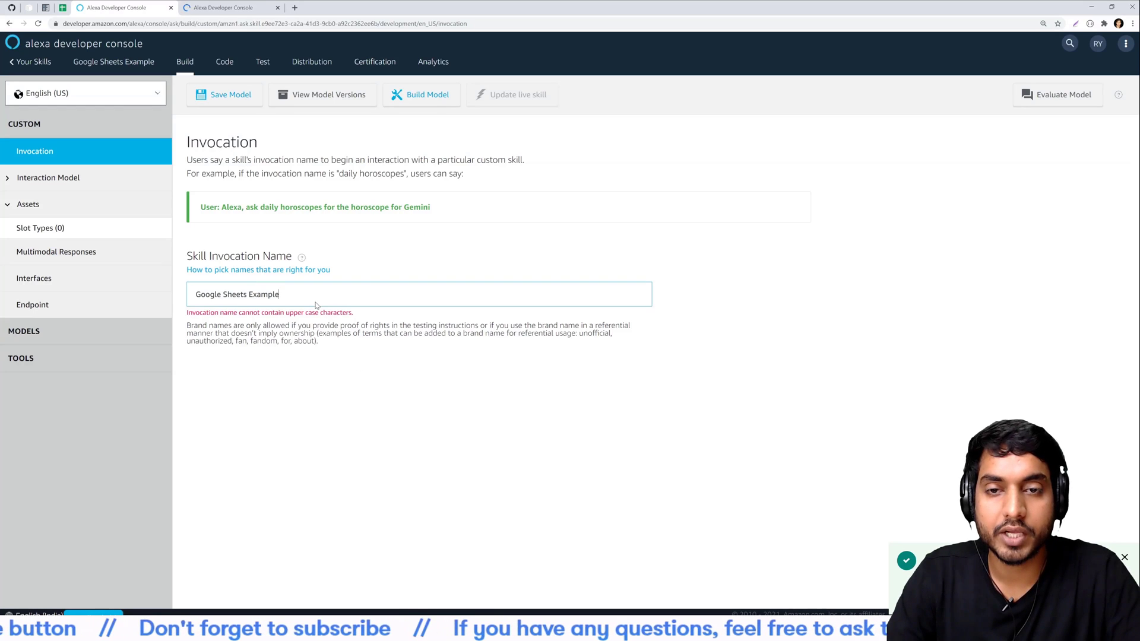
text(google)
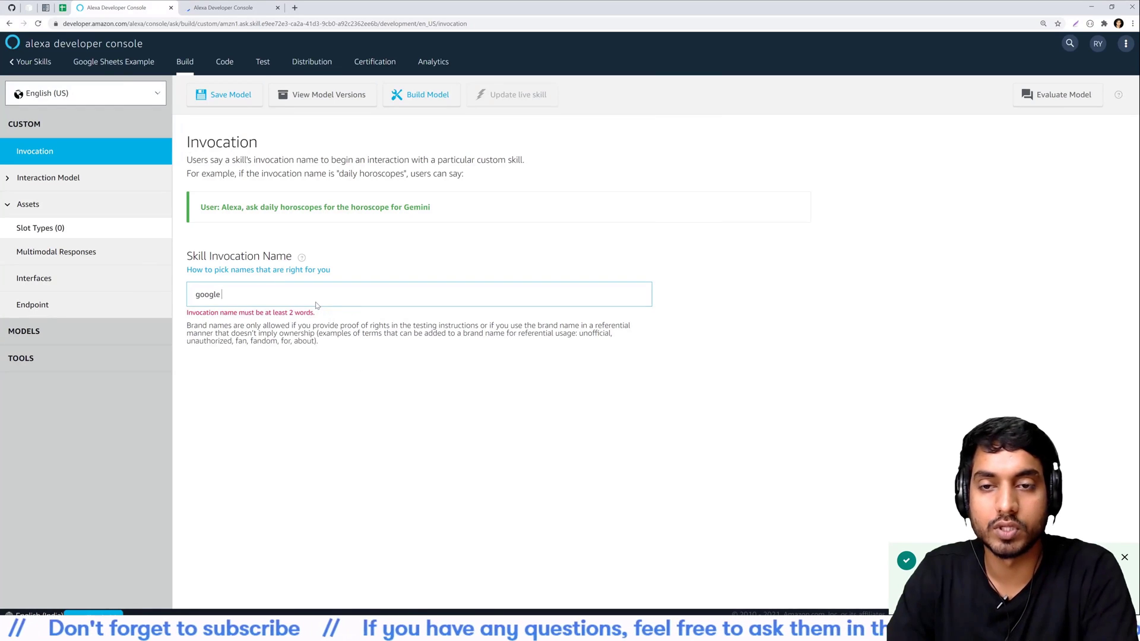
text(sheet examp)
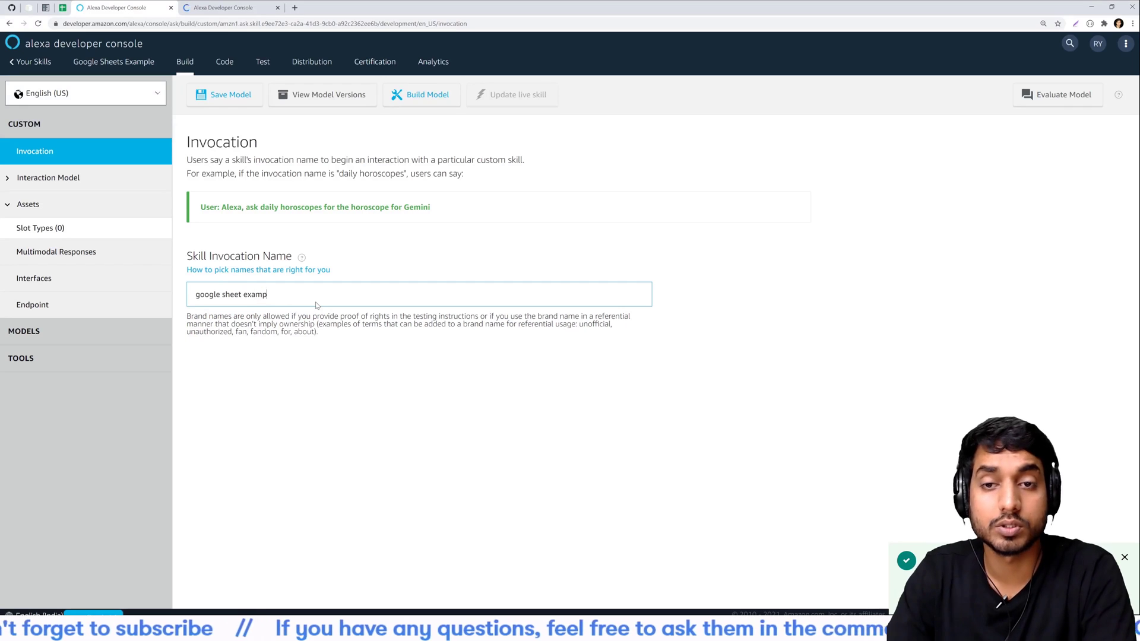
triple_click(233, 294)
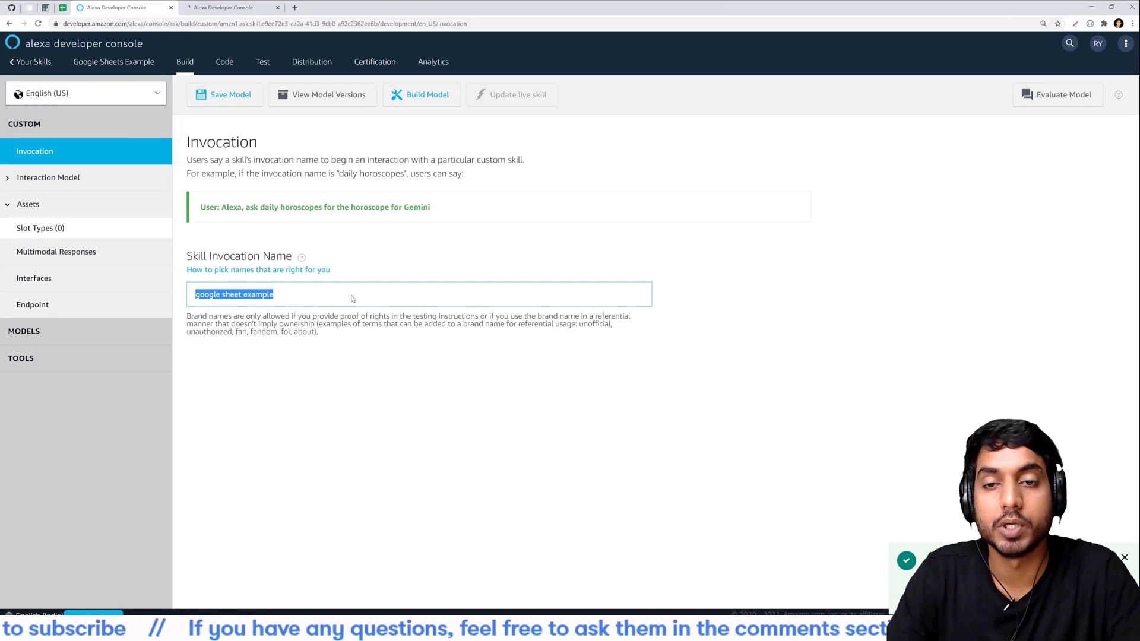
- Save the model and dismiss the save notifications
click(224, 94)
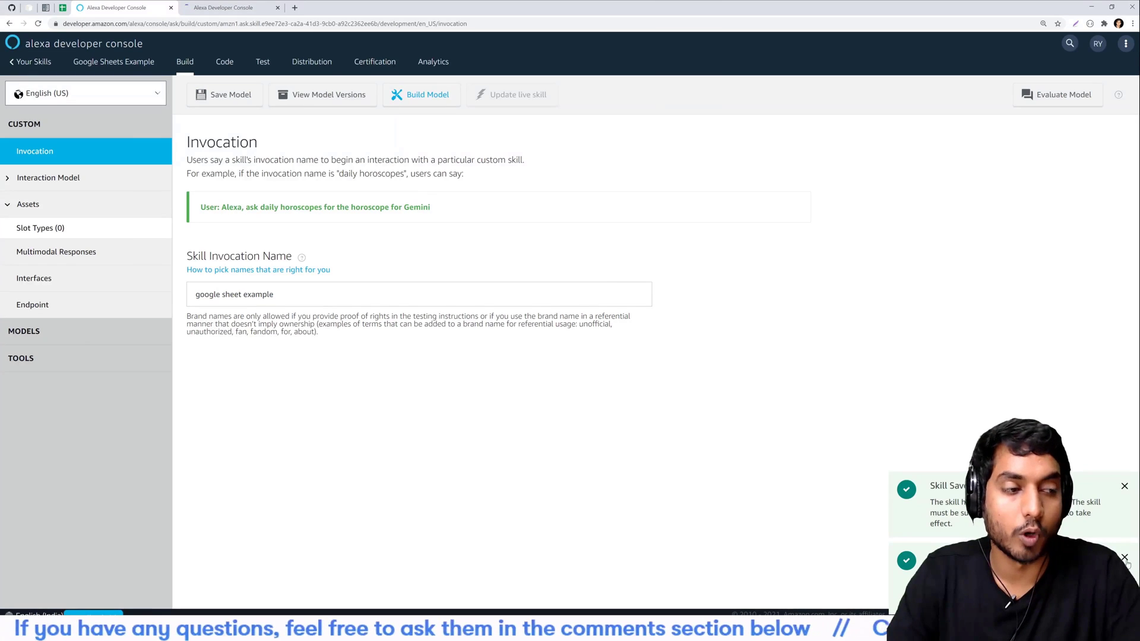
click(1124, 485)
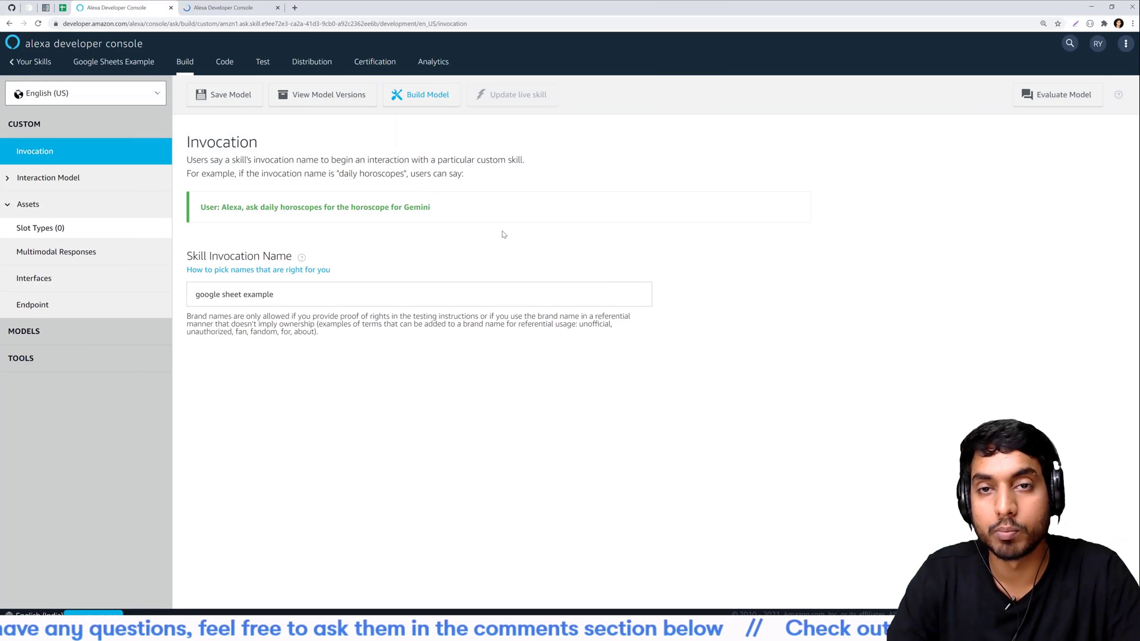
mouse_move(449, 336)
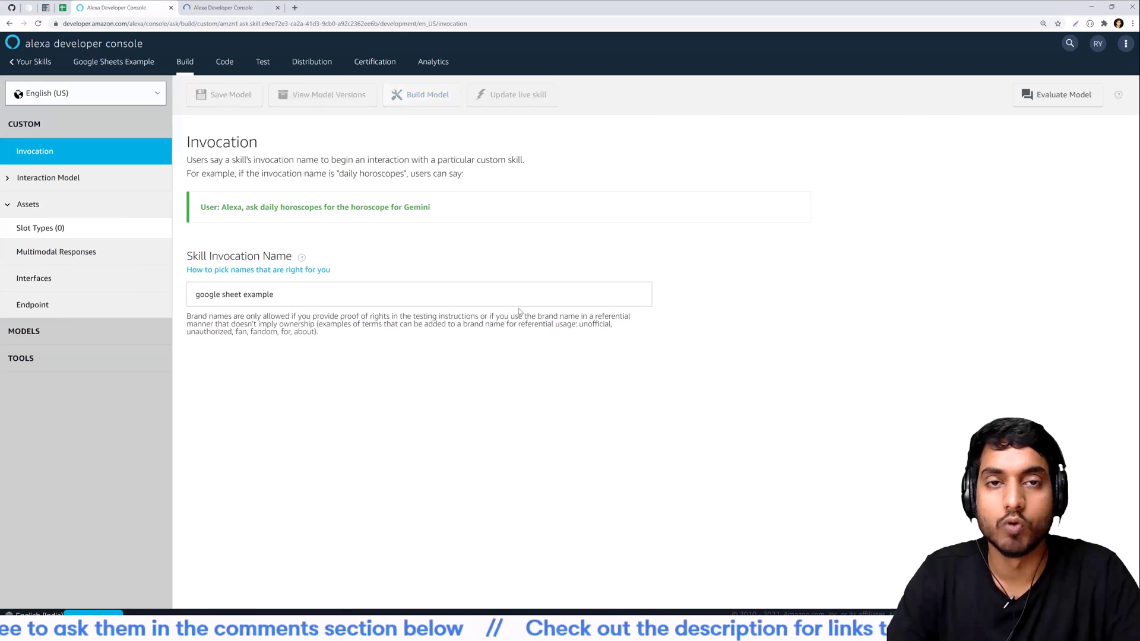
- Build the interaction model and close the duplicate console tab
click(427, 94)
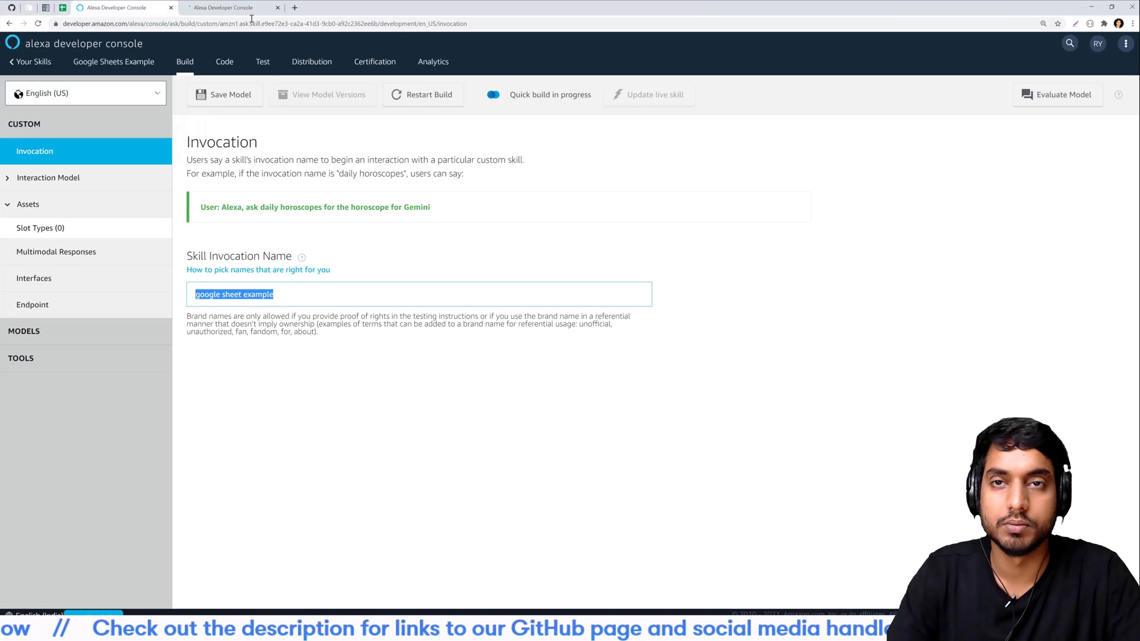
click(276, 7)
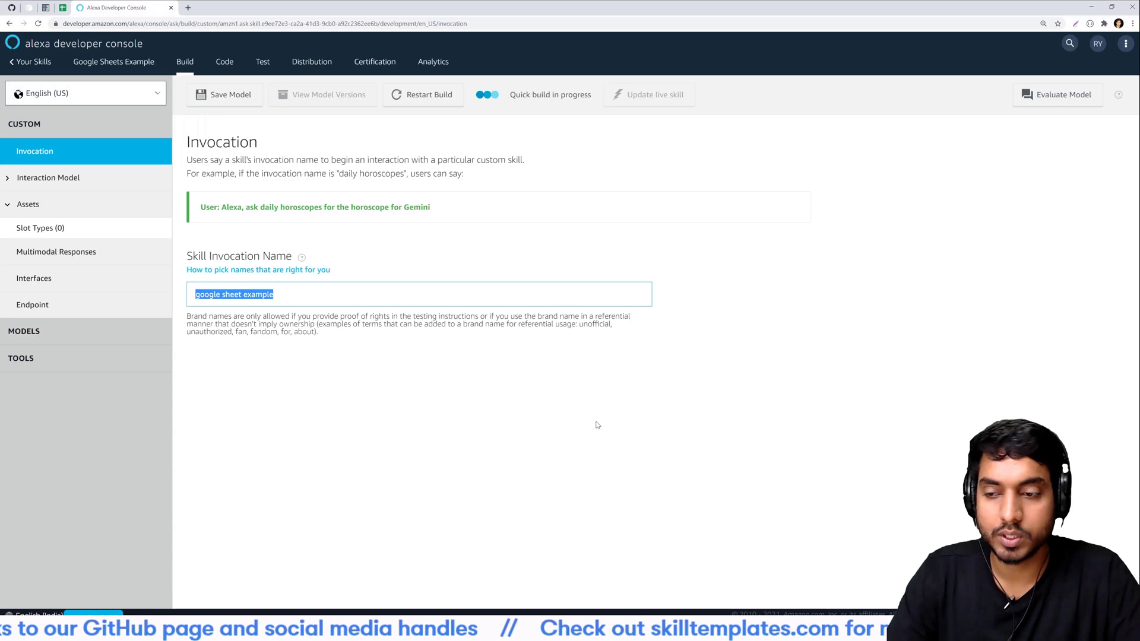
mouse_move(553, 386)
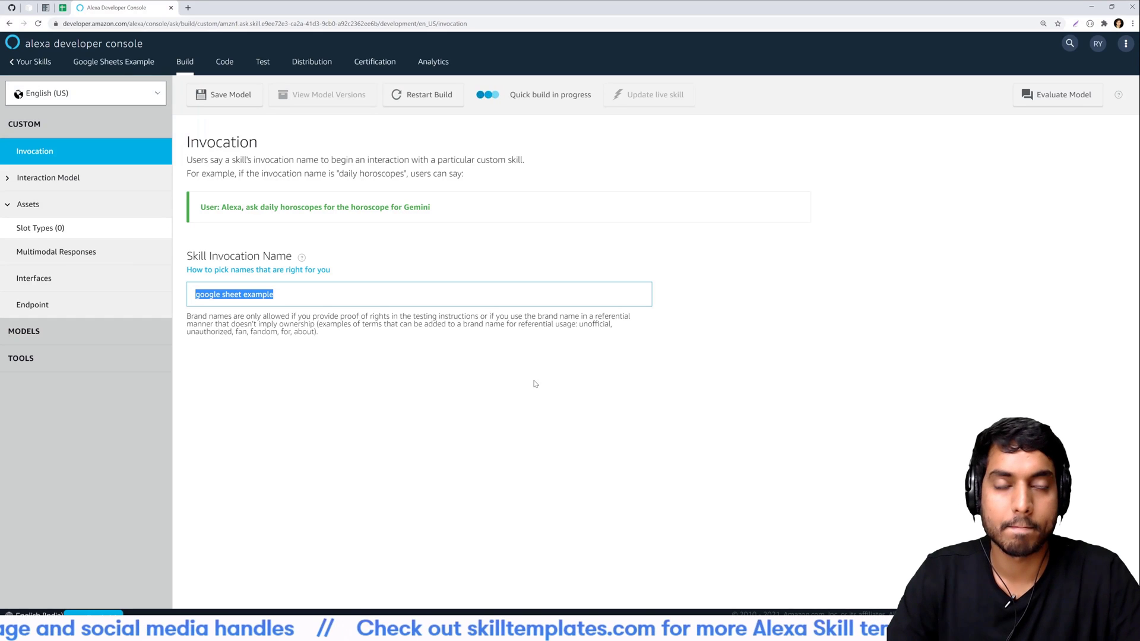
mouse_move(560, 386)
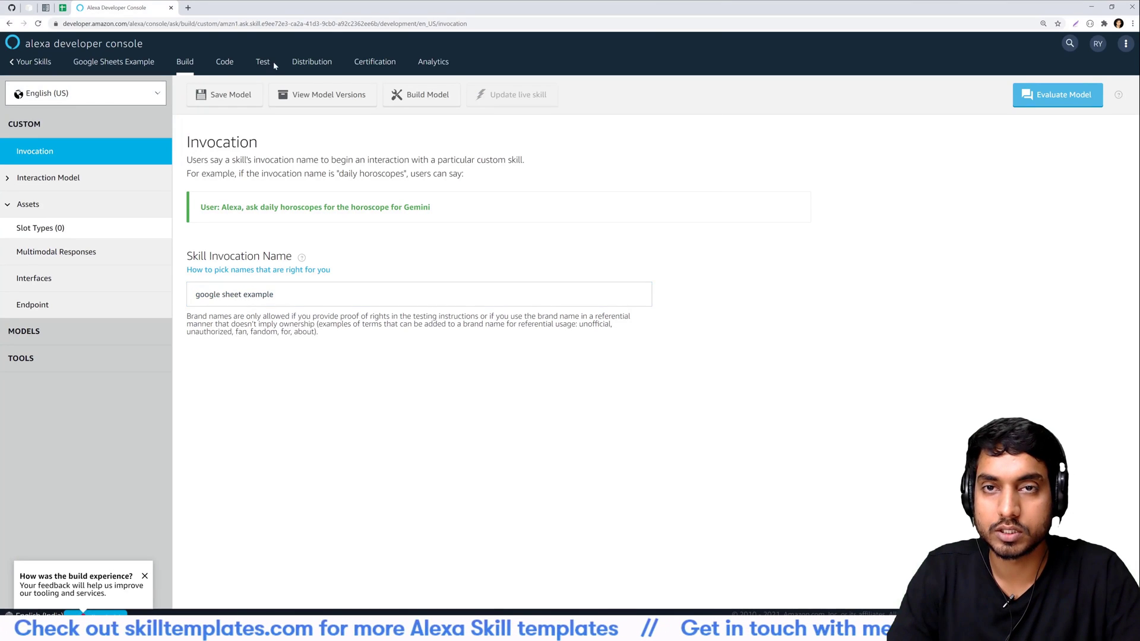
- Test 'open google sheet example' in the simulator, then return to the Build page
click(263, 61)
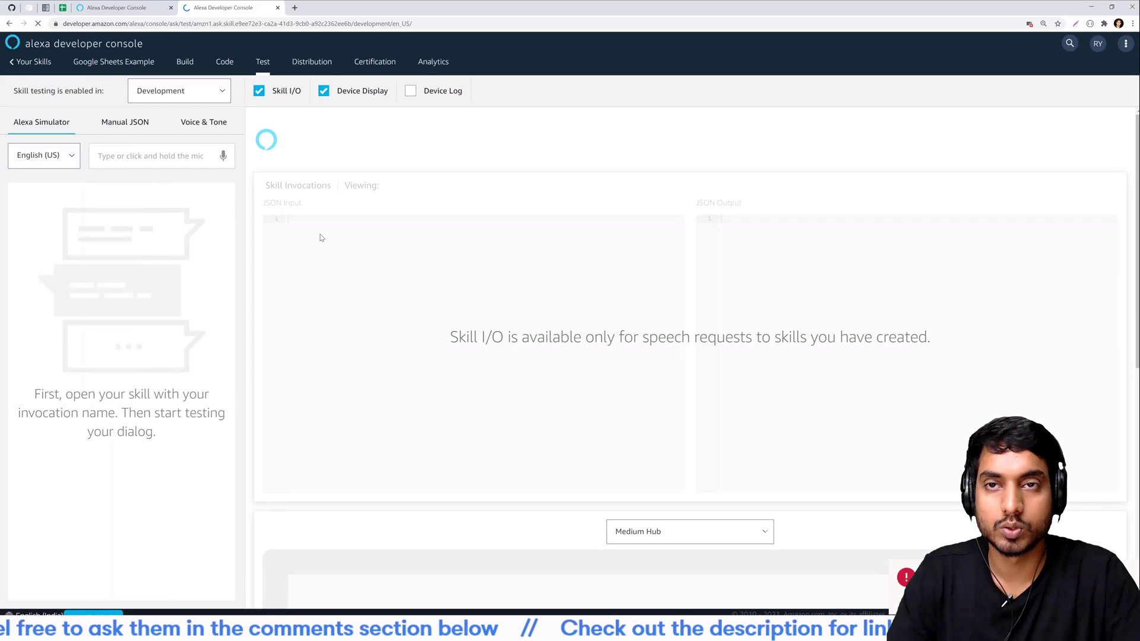
mouse_move(187, 161)
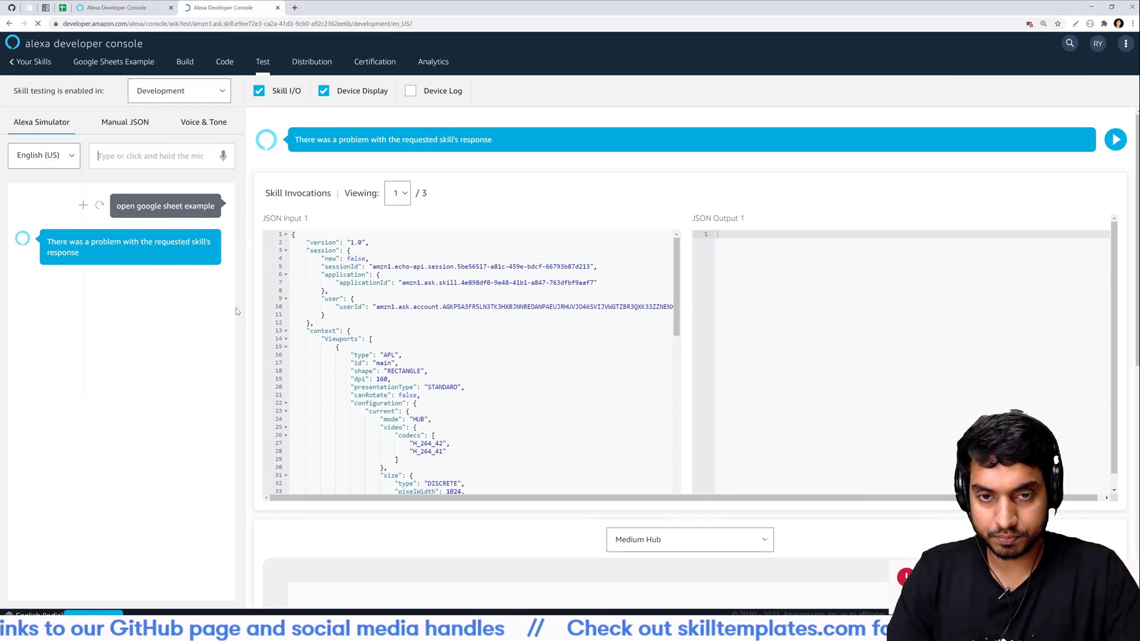
mouse_move(227, 308)
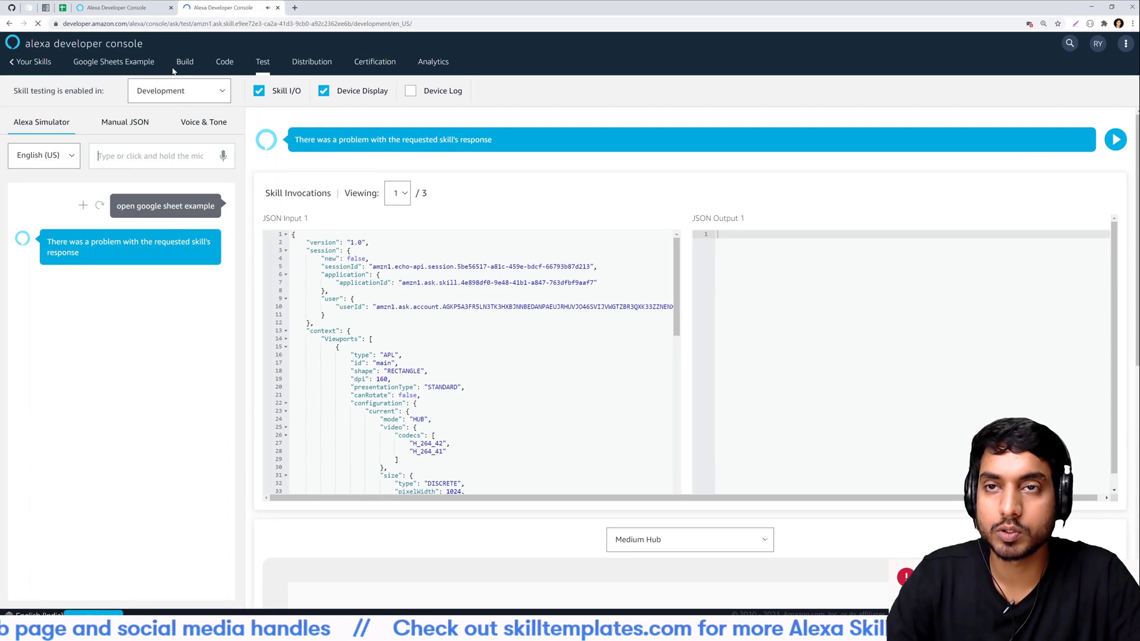
click(185, 61)
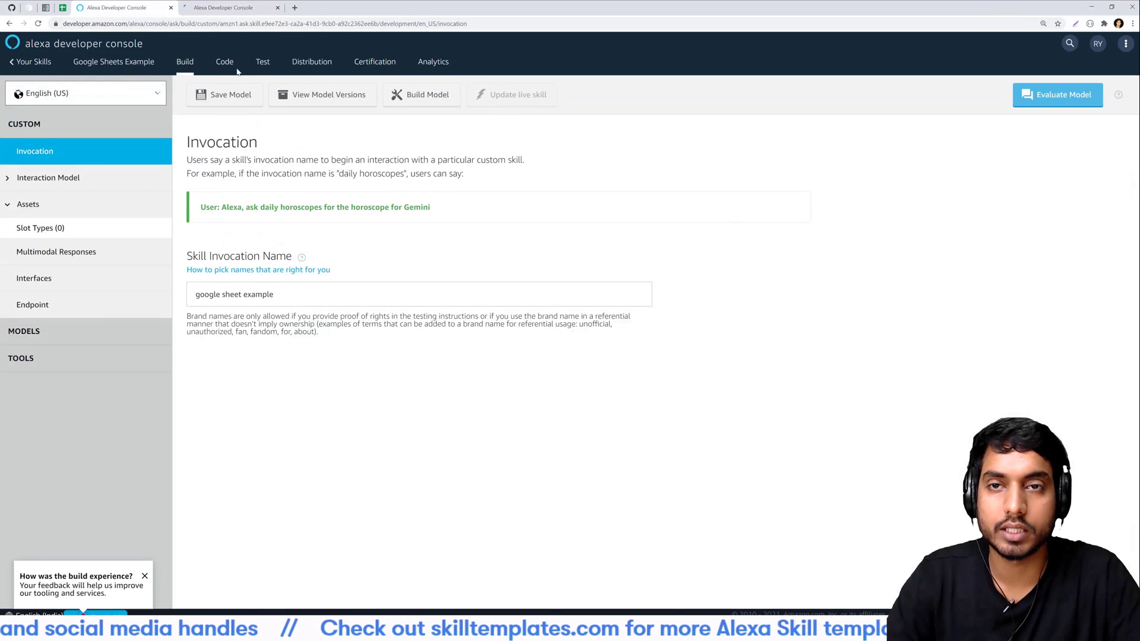
- Open credentials.json from the lambda folder in the skill's code editor
click(223, 61)
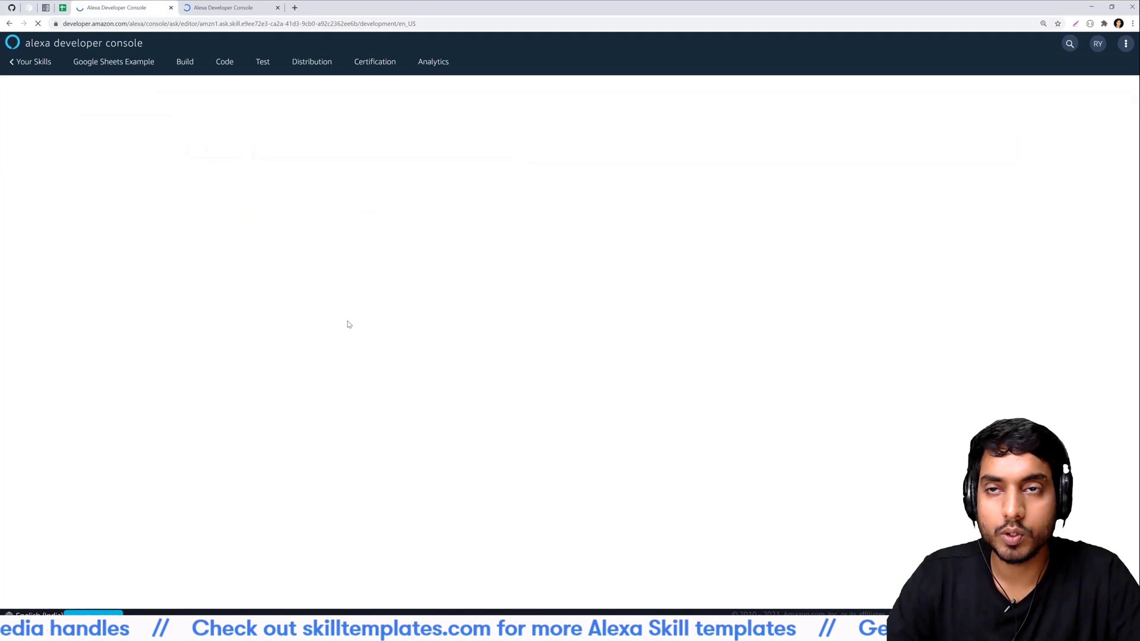
click(224, 61)
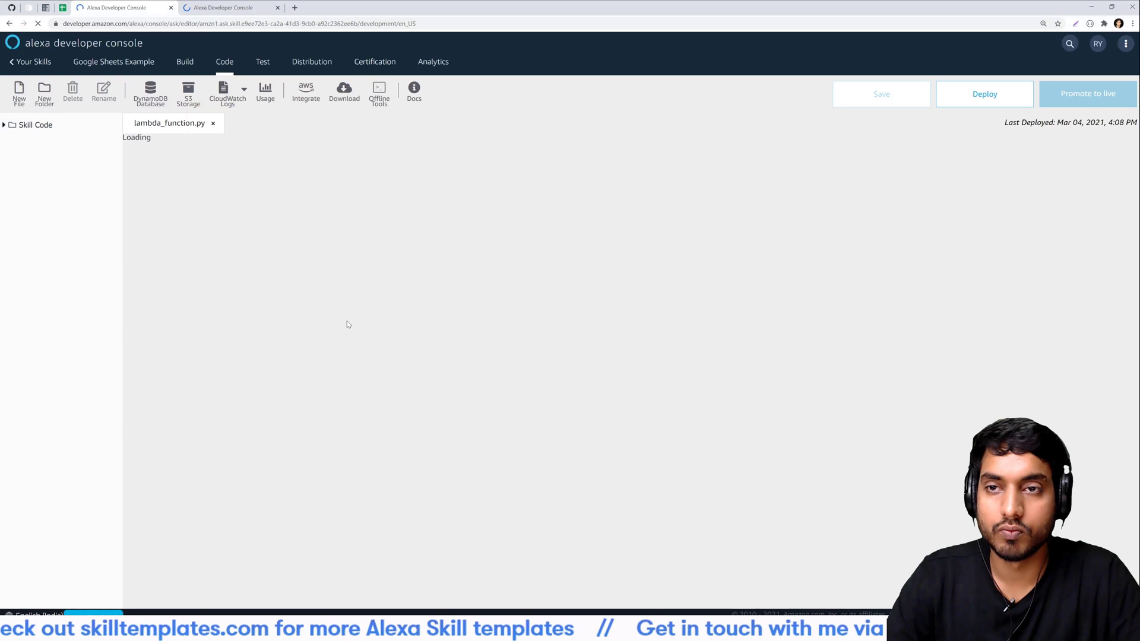
click(54, 149)
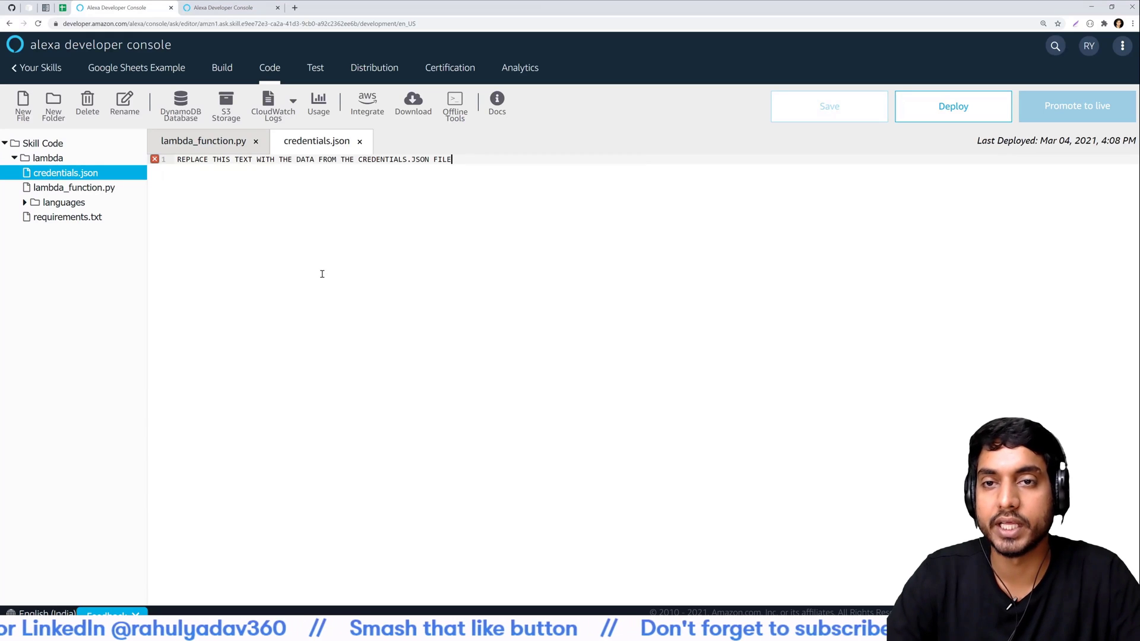
mouse_move(316, 256)
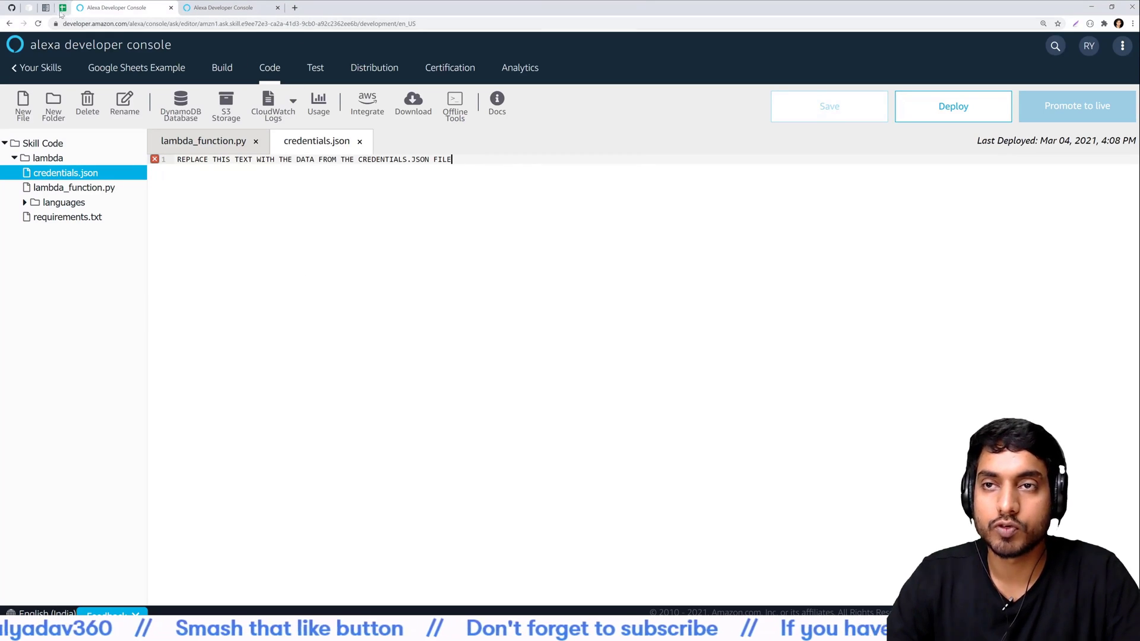
- Review the gspread Authentication docs and follow the Google Developers Console link
click(226, 7)
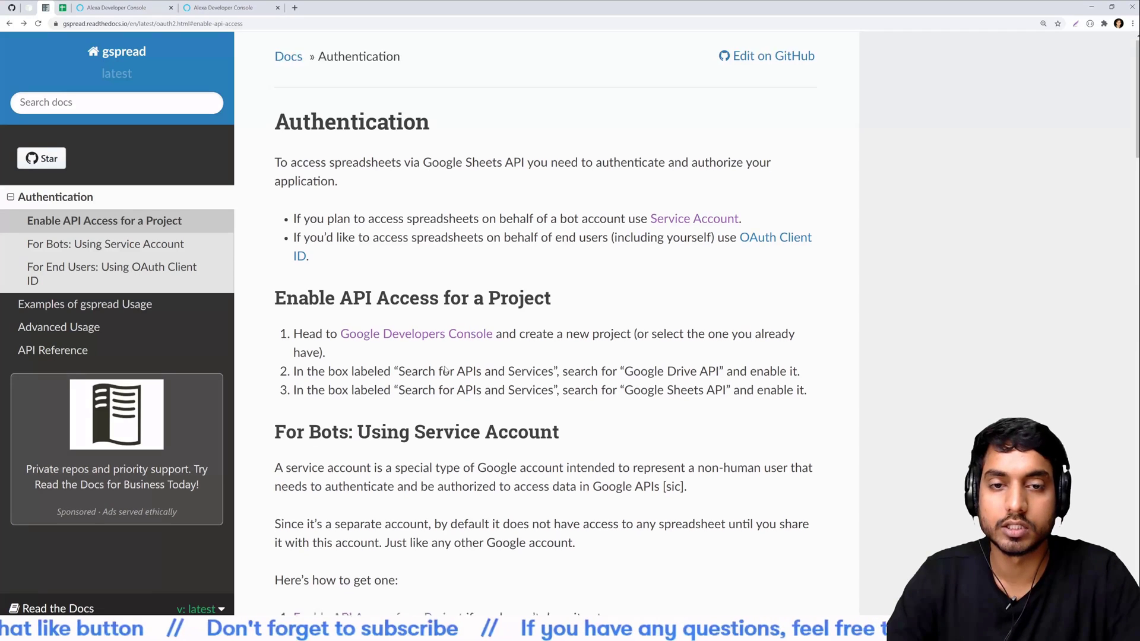
scroll(down, 3)
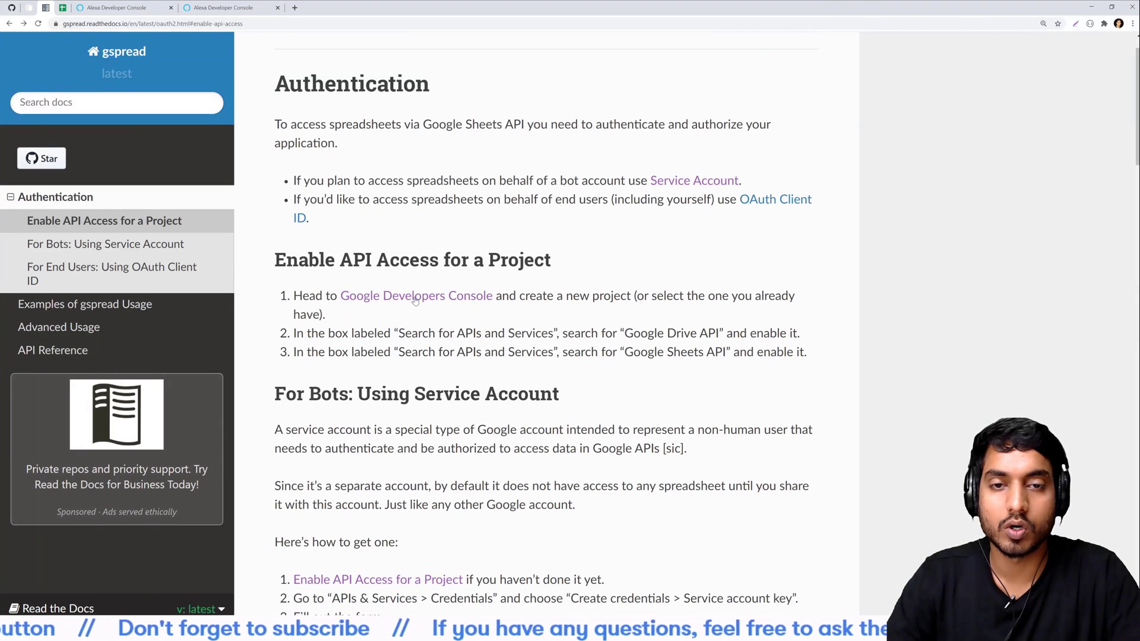
click(415, 295)
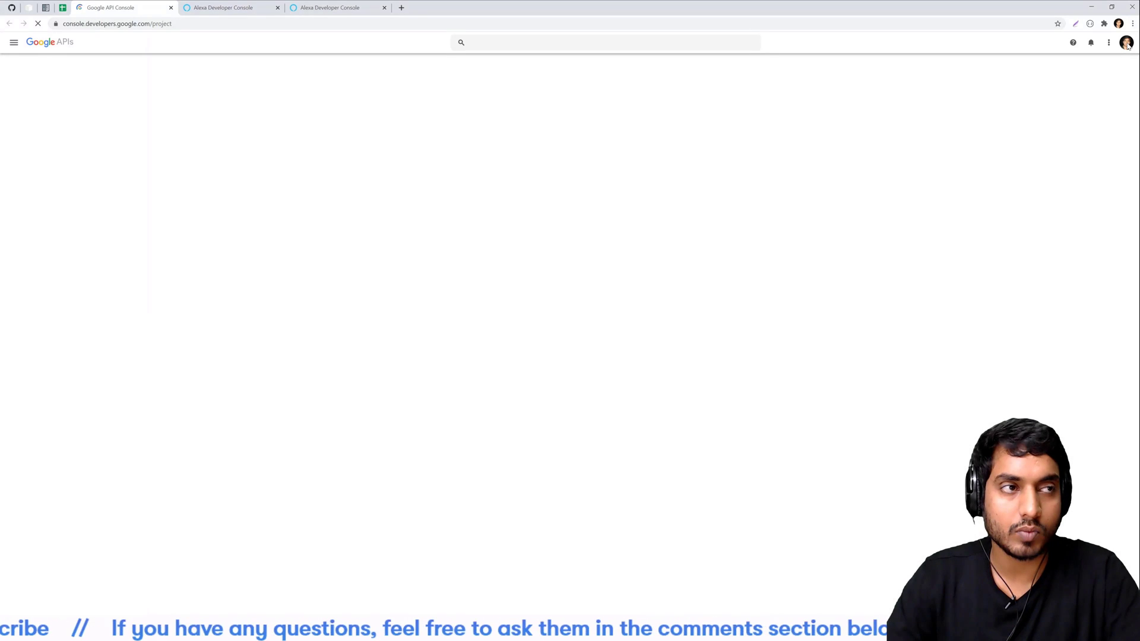
- Land on Google Cloud Platform's Manage resources page listing the dabblelab.com organization
click(1126, 42)
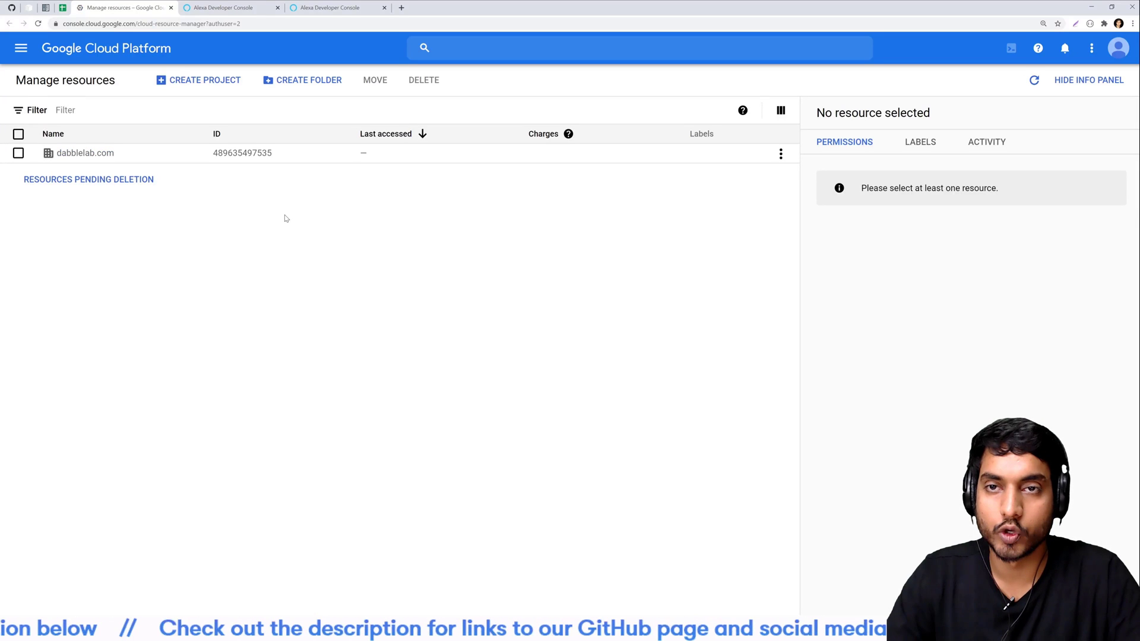
click(582, 47)
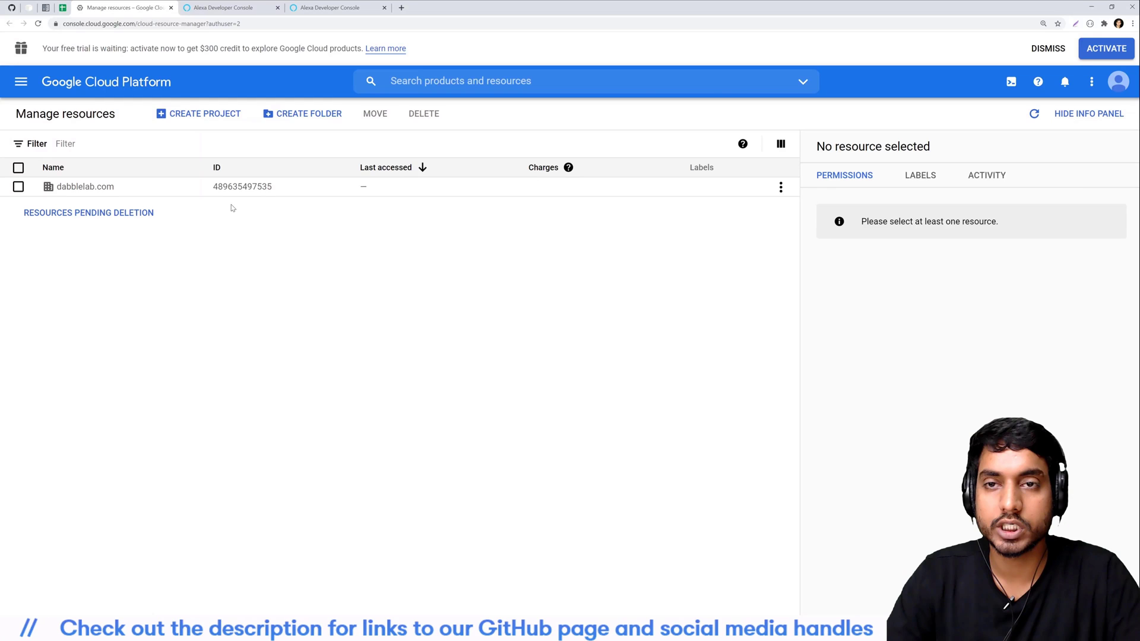
mouse_move(333, 349)
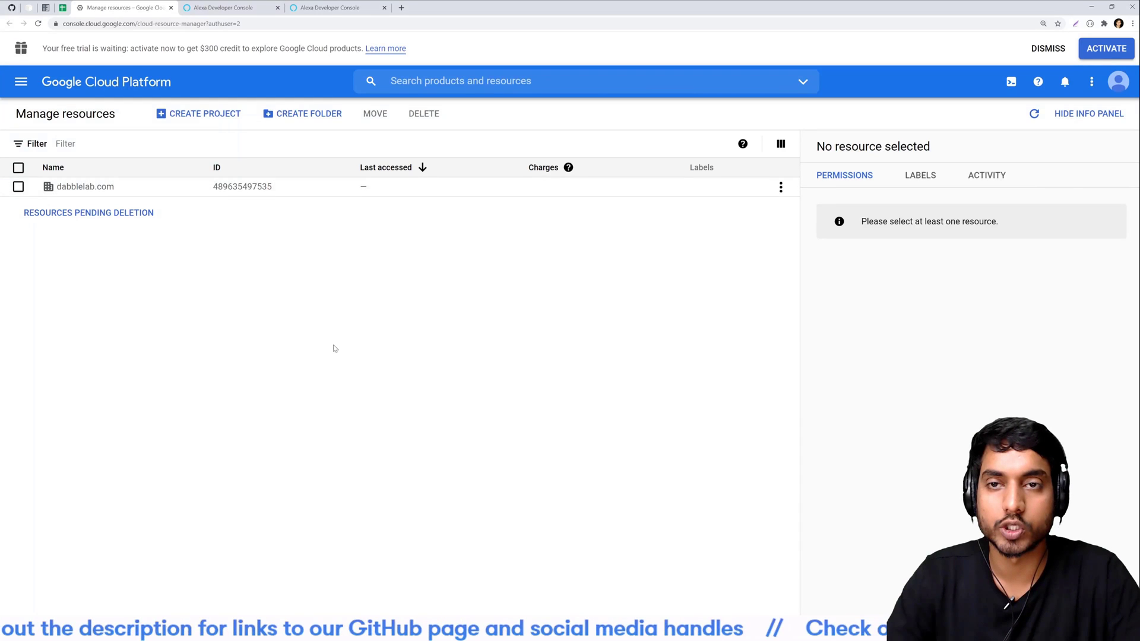
- Create a new project with the Project name 'googlesheetsexample'
click(204, 113)
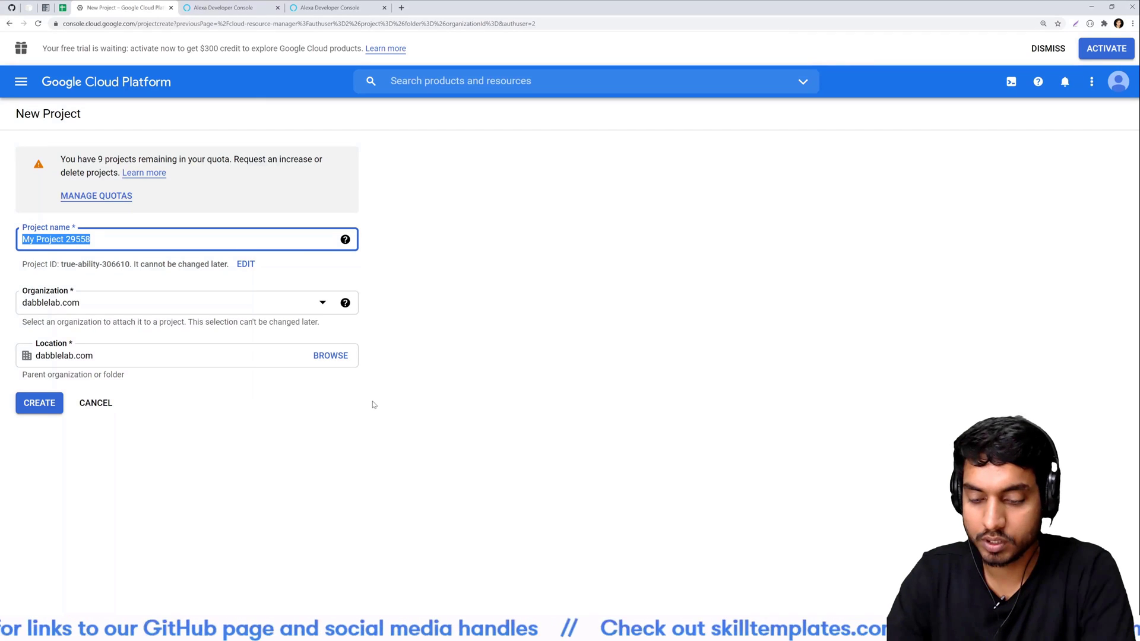
text(googlesh)
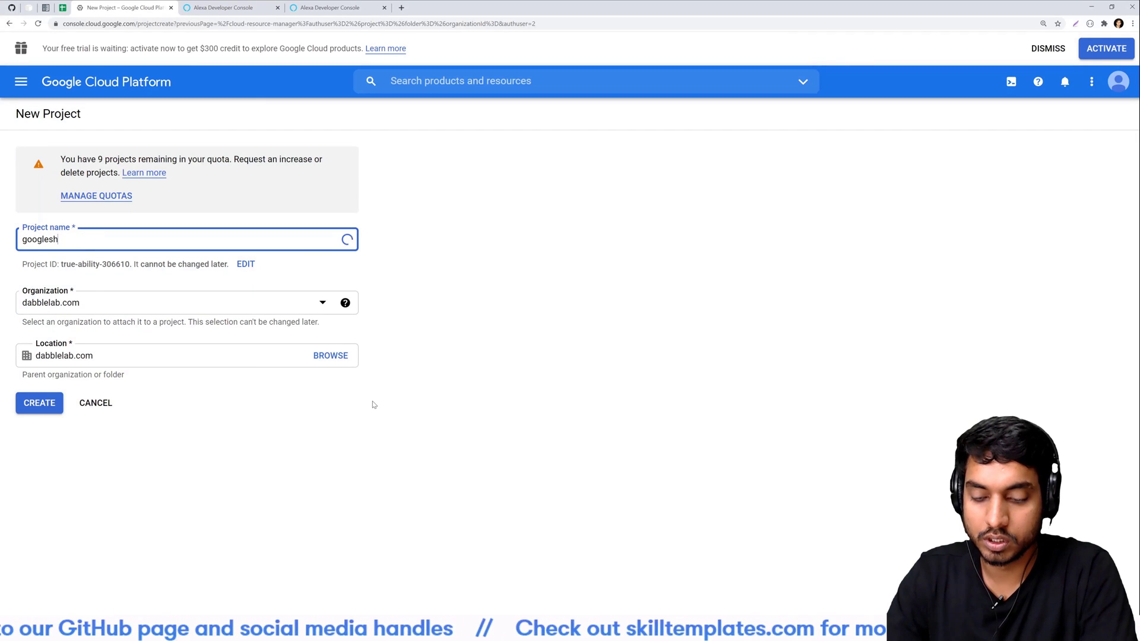
text(eetsexam)
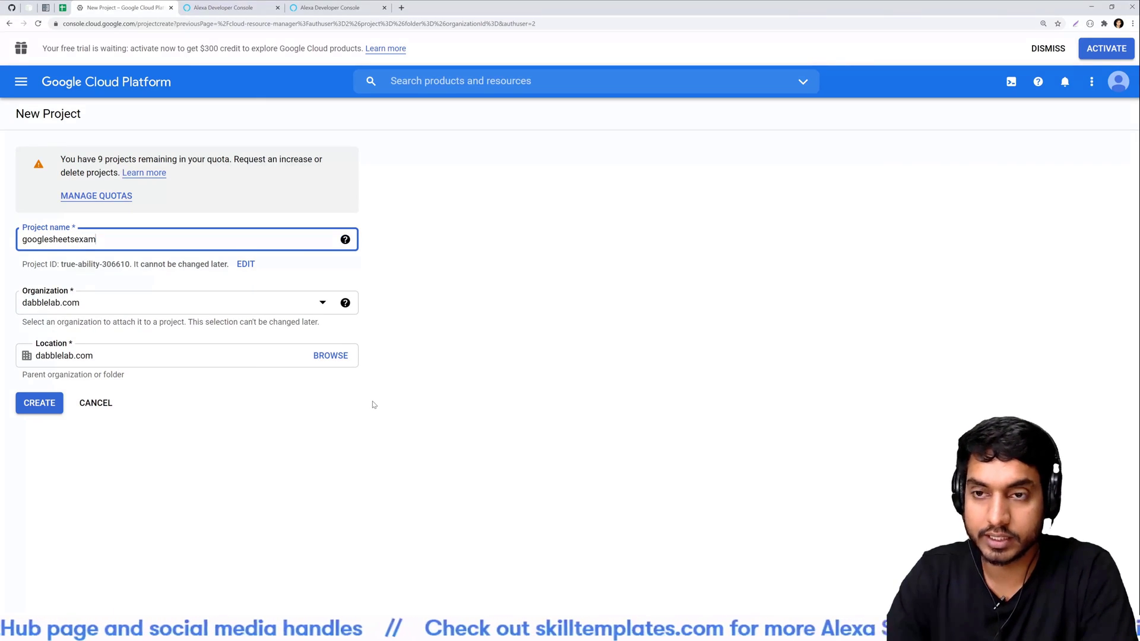
text(ple)
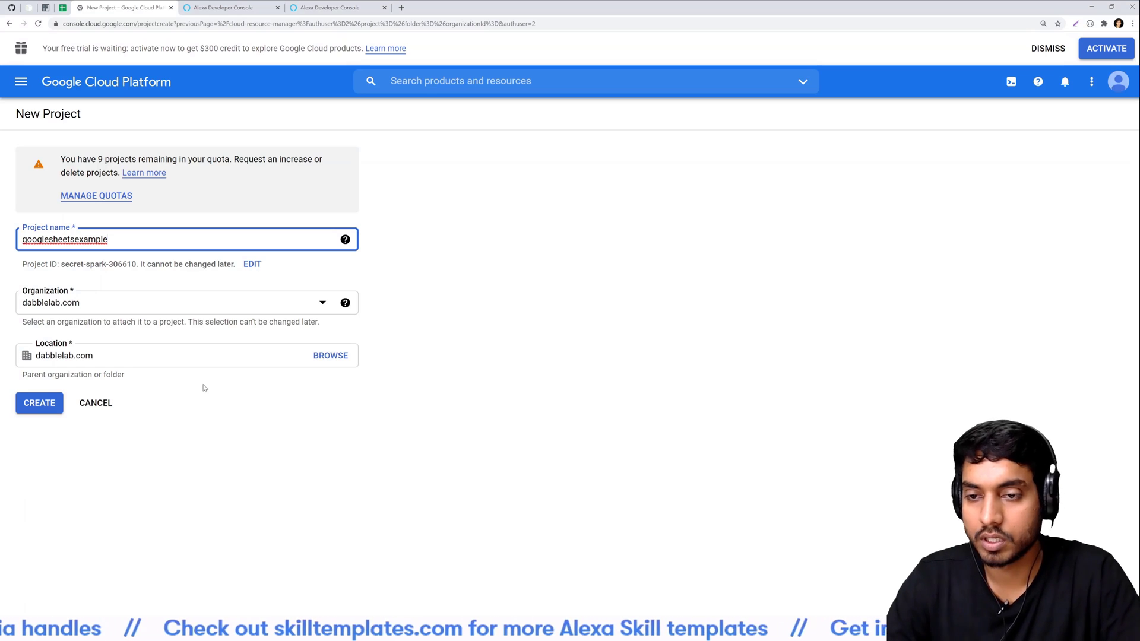
click(39, 403)
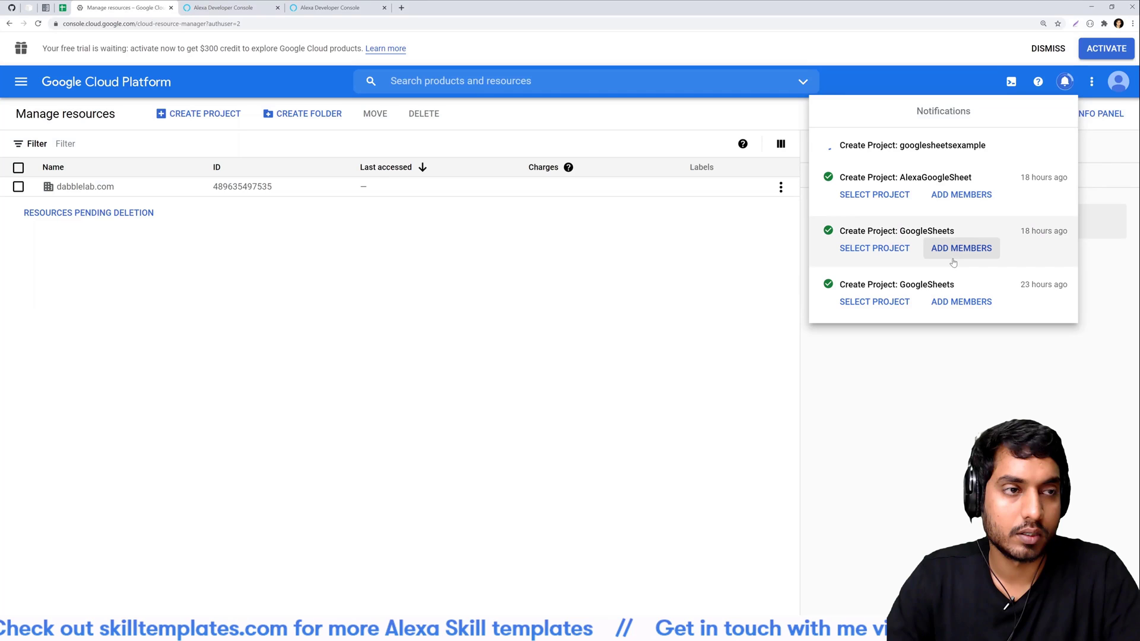
mouse_move(803, 352)
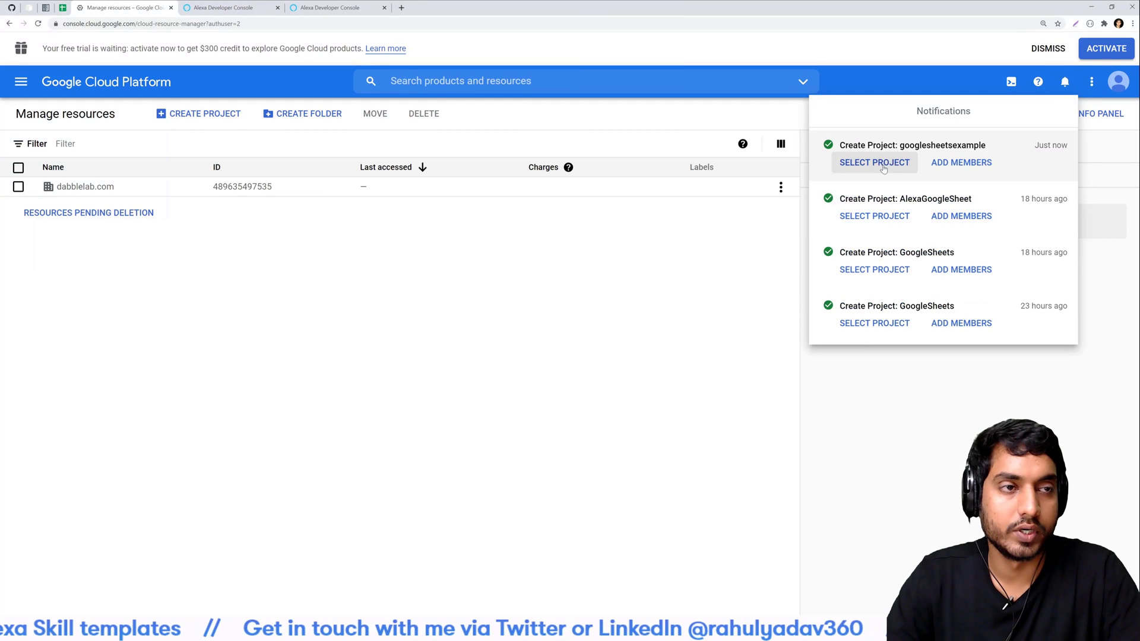
- Select the newly created googlesheetsexample project from the notifications panel
click(875, 162)
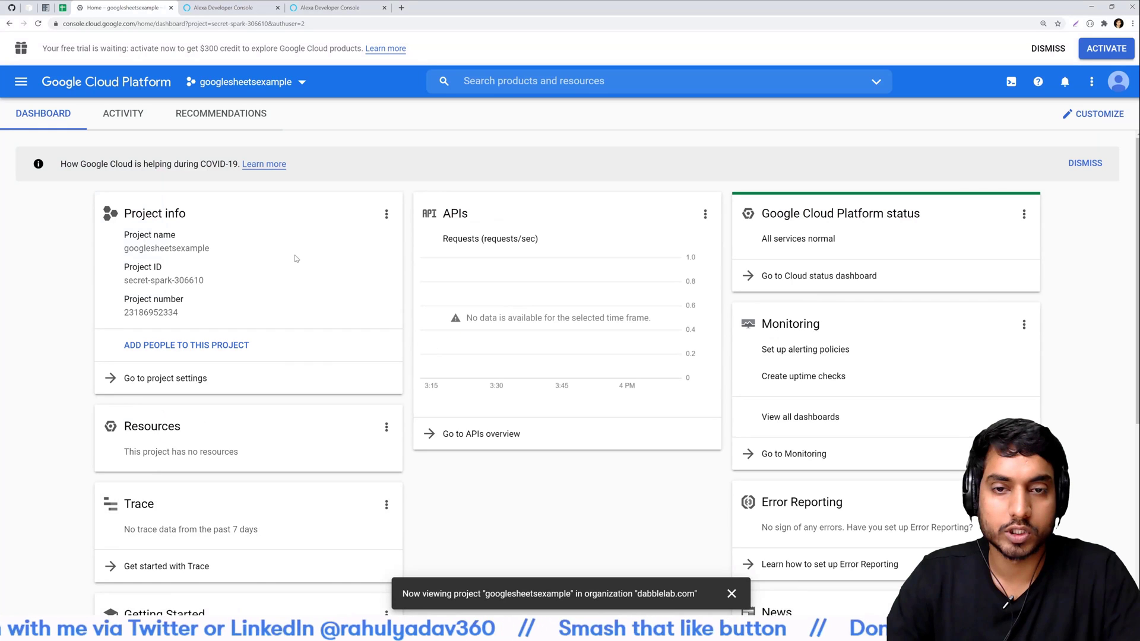
mouse_move(20, 81)
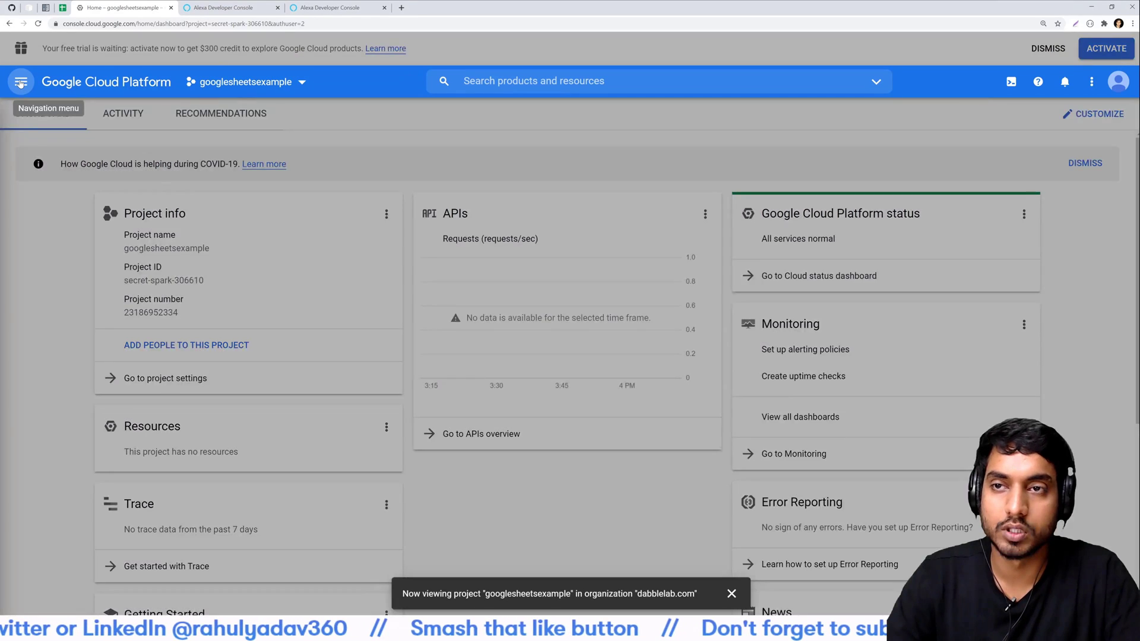
- Navigate to APIs & Services > Dashboard for the googlesheetsexample project
click(20, 81)
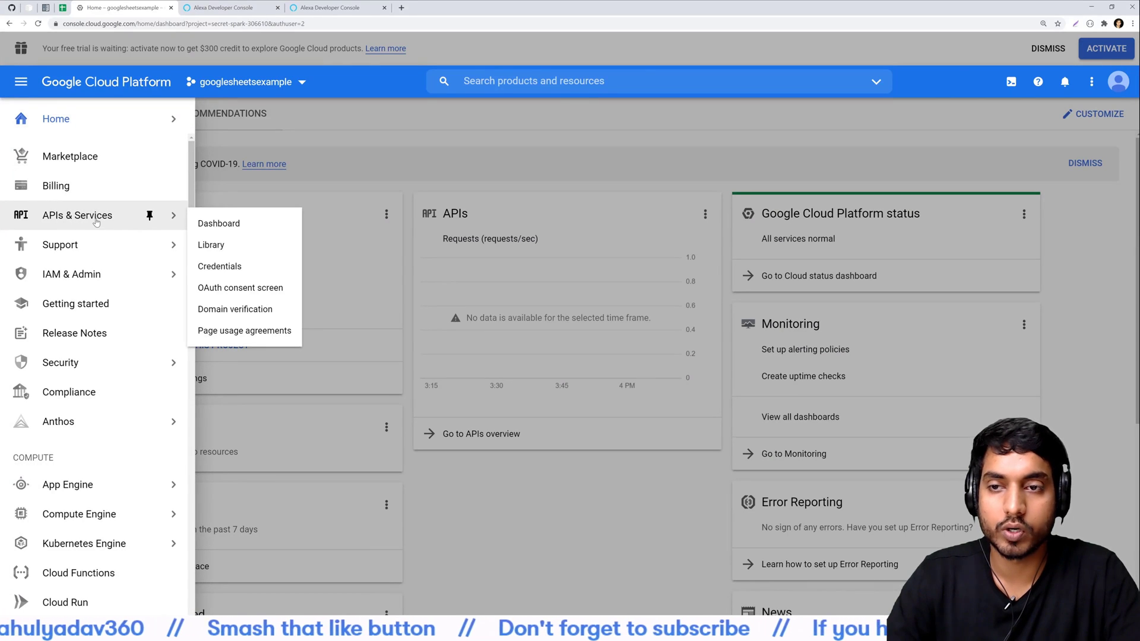
click(218, 223)
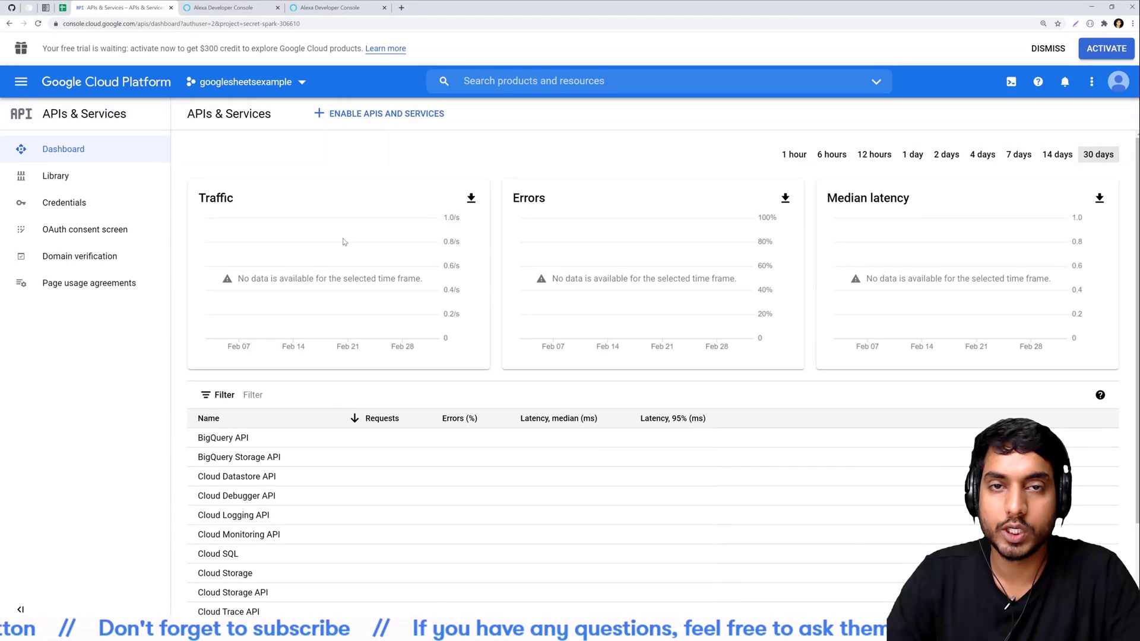
mouse_move(386, 159)
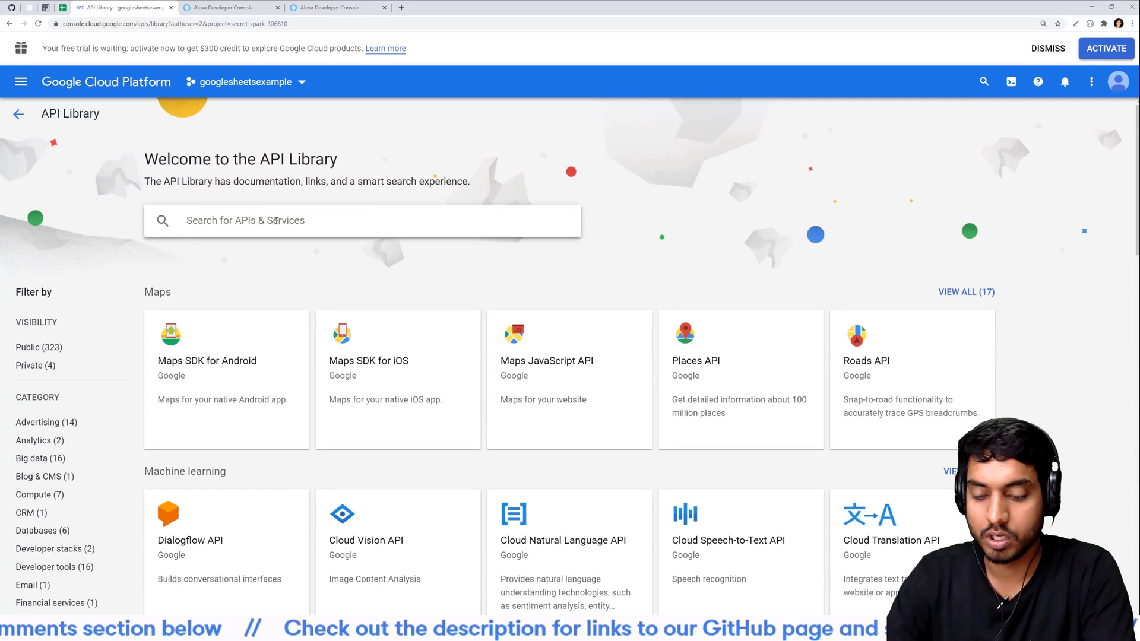
- Find the Google Drive API via a 'drive' search, enable it, and return to the results
text(drive)
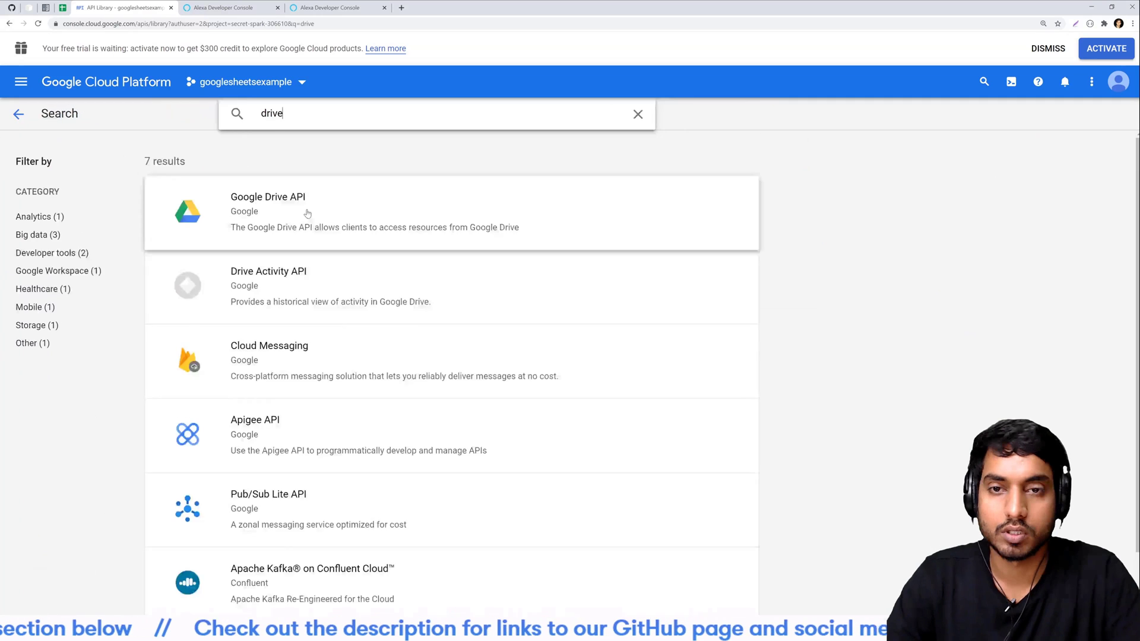
click(268, 197)
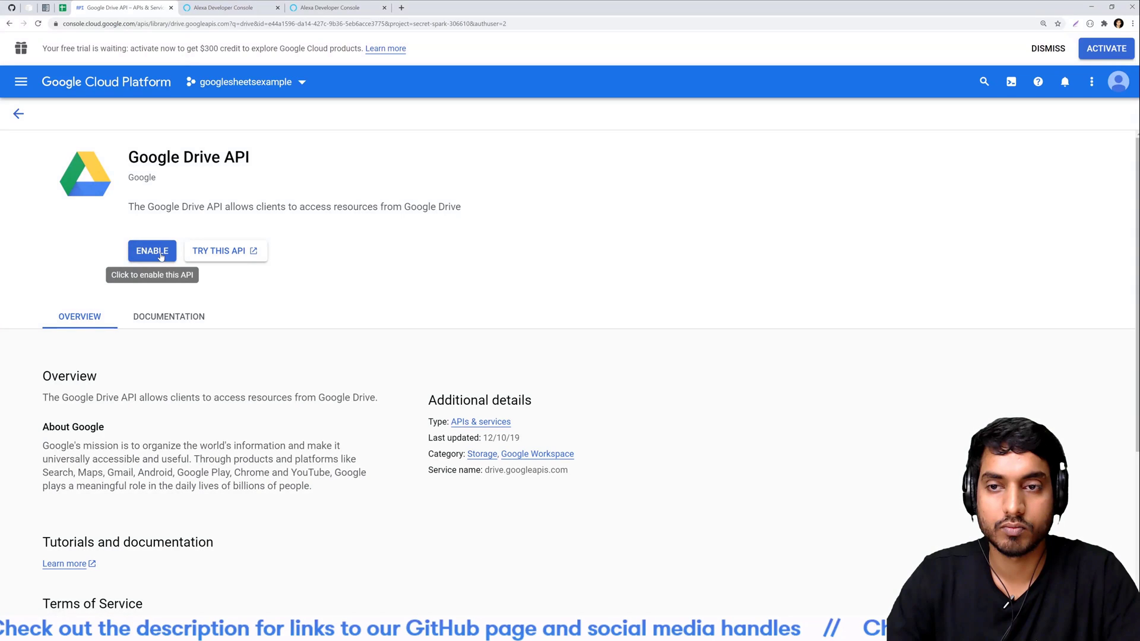
click(151, 250)
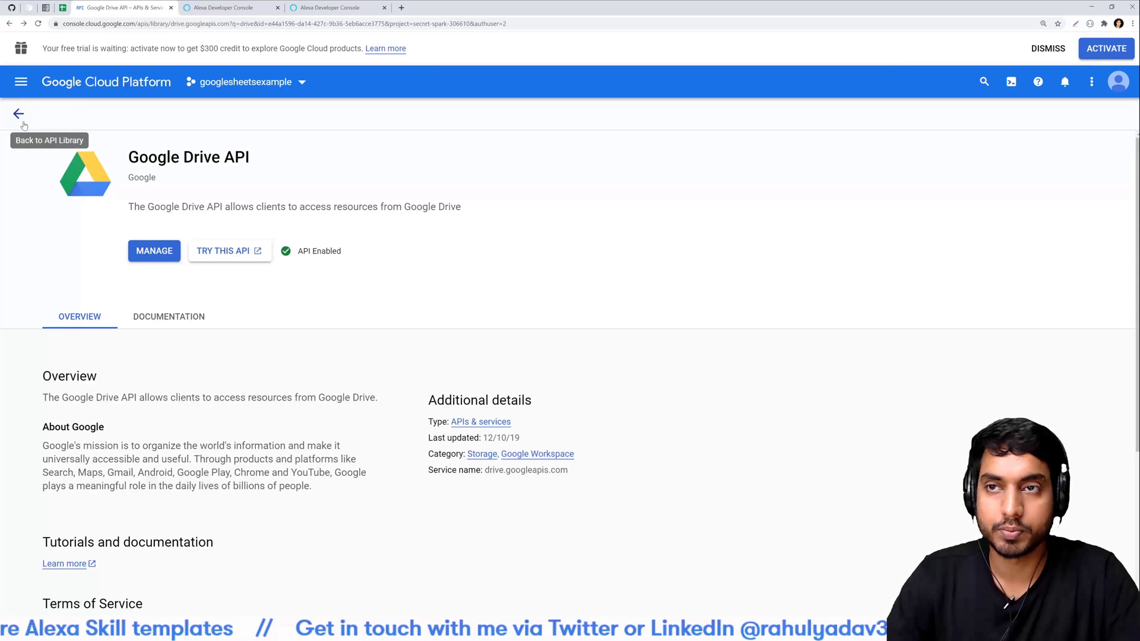
click(19, 113)
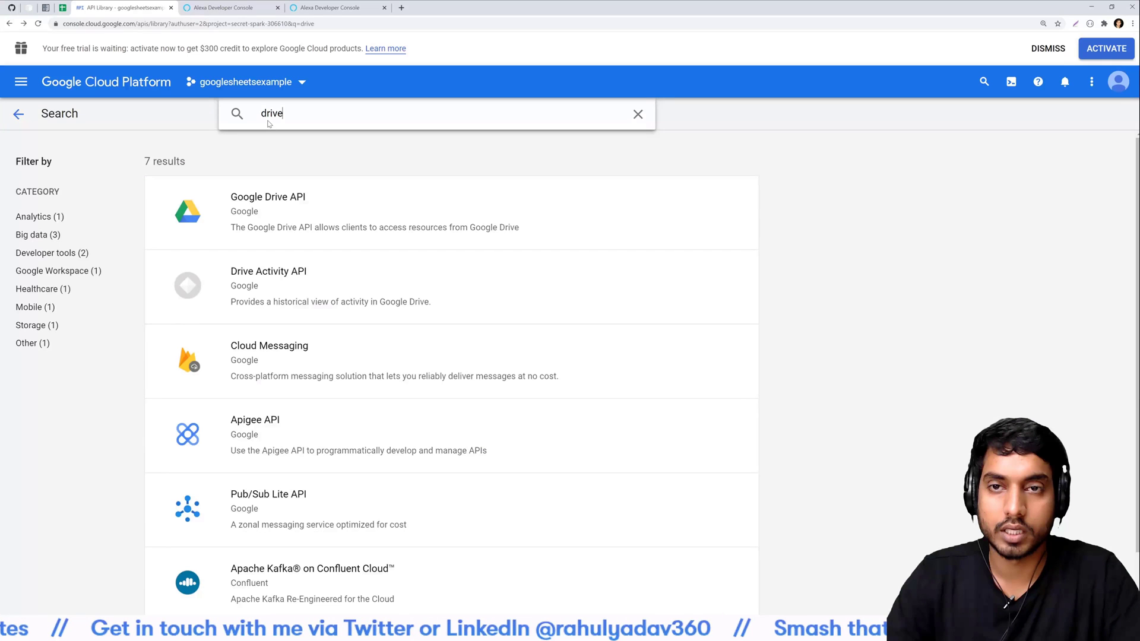
- Find the Google Sheets API via a 'sheet' search and enable it
text(sheet)
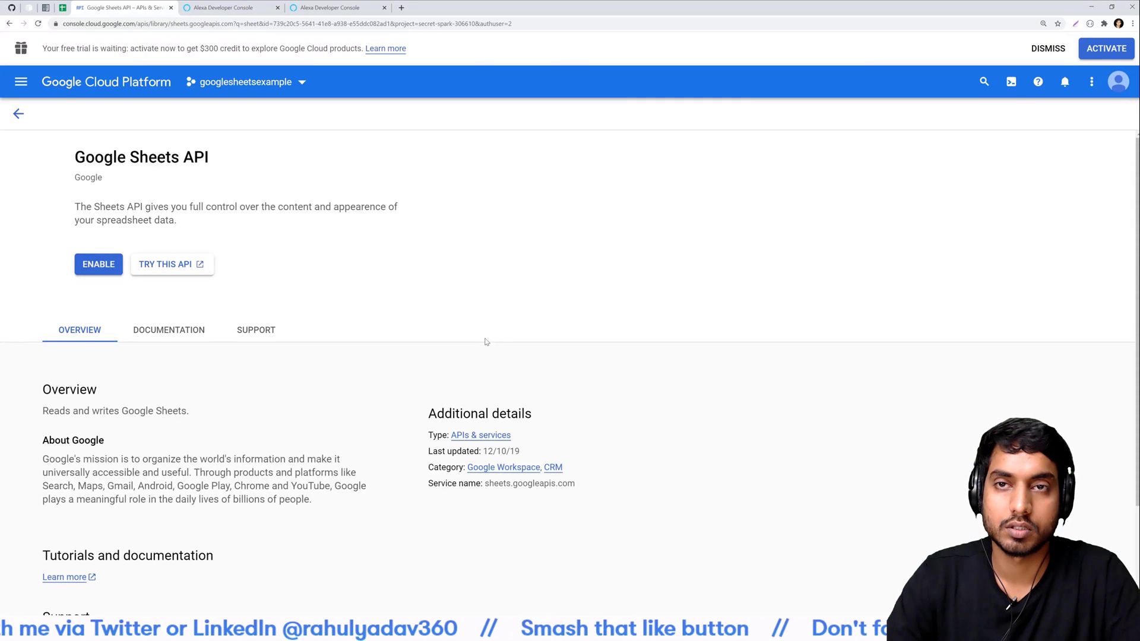
click(98, 264)
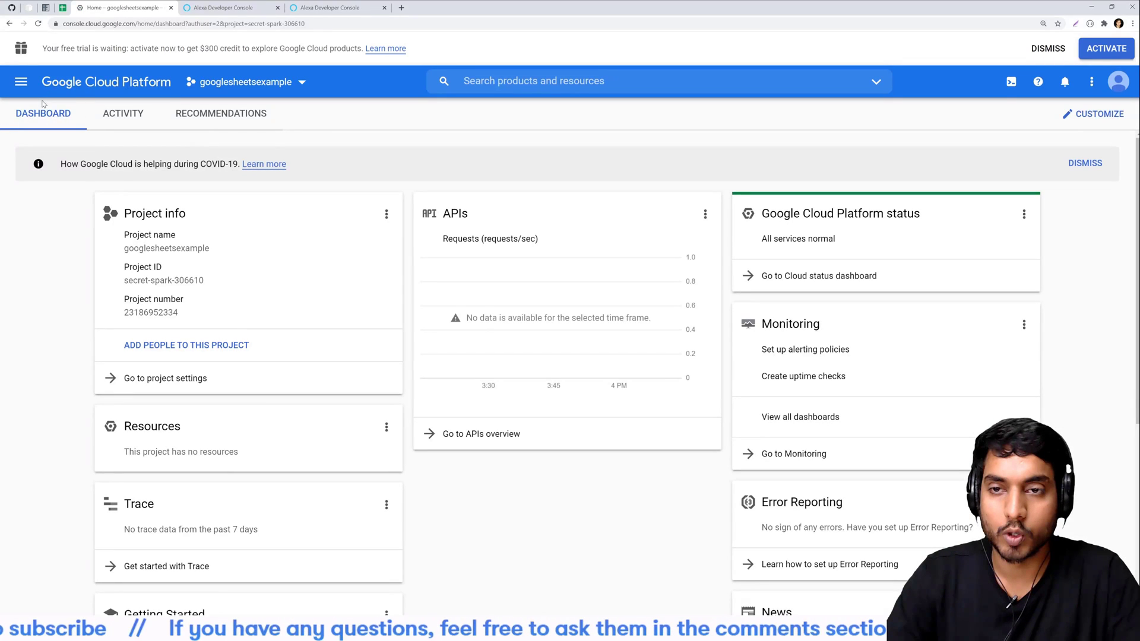
mouse_move(20, 81)
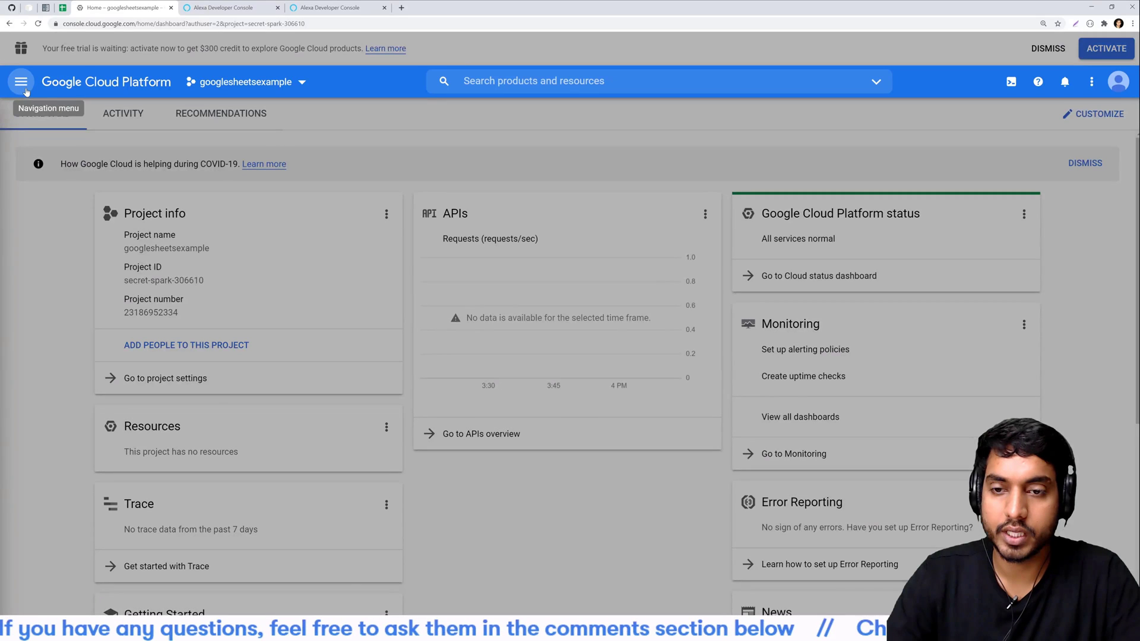
- Navigate to APIs & Services > Credentials for the project
click(22, 81)
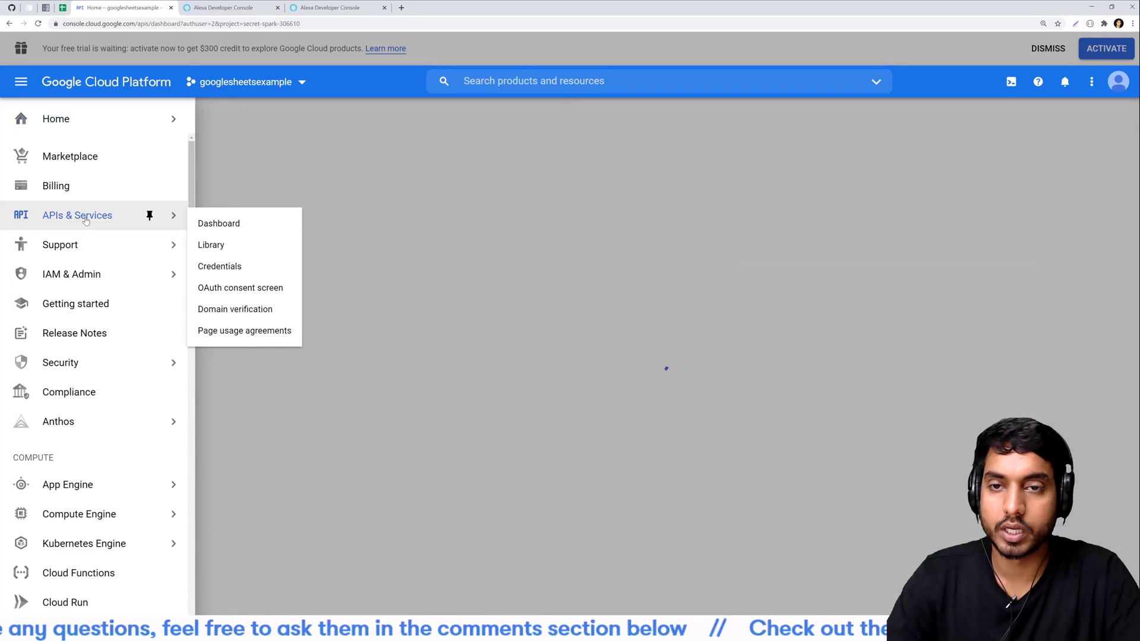
click(219, 224)
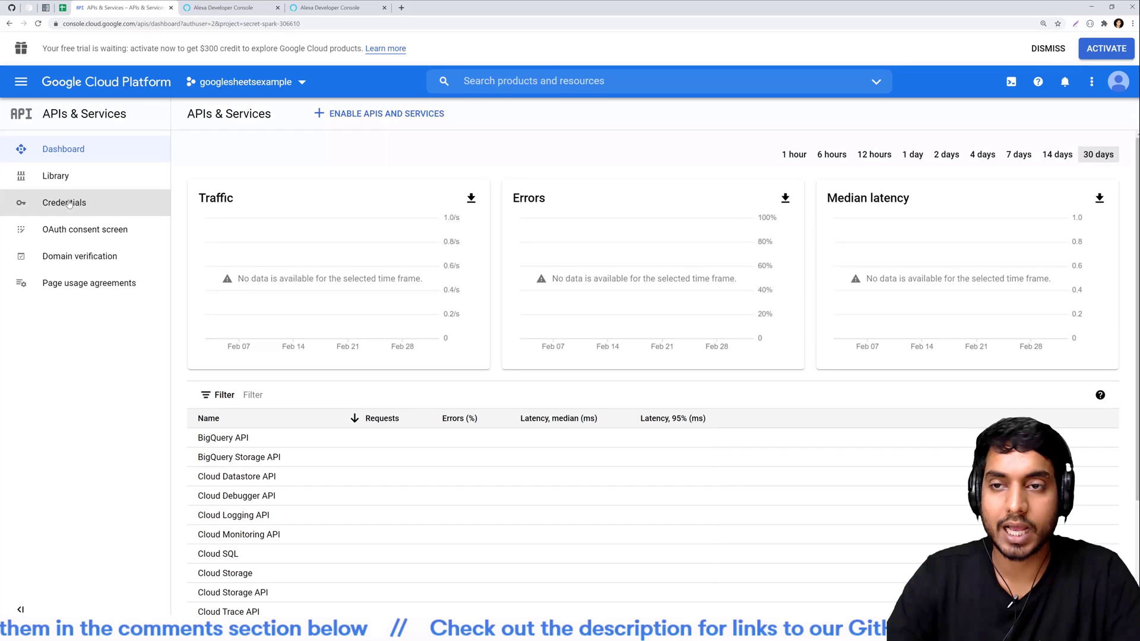
click(64, 202)
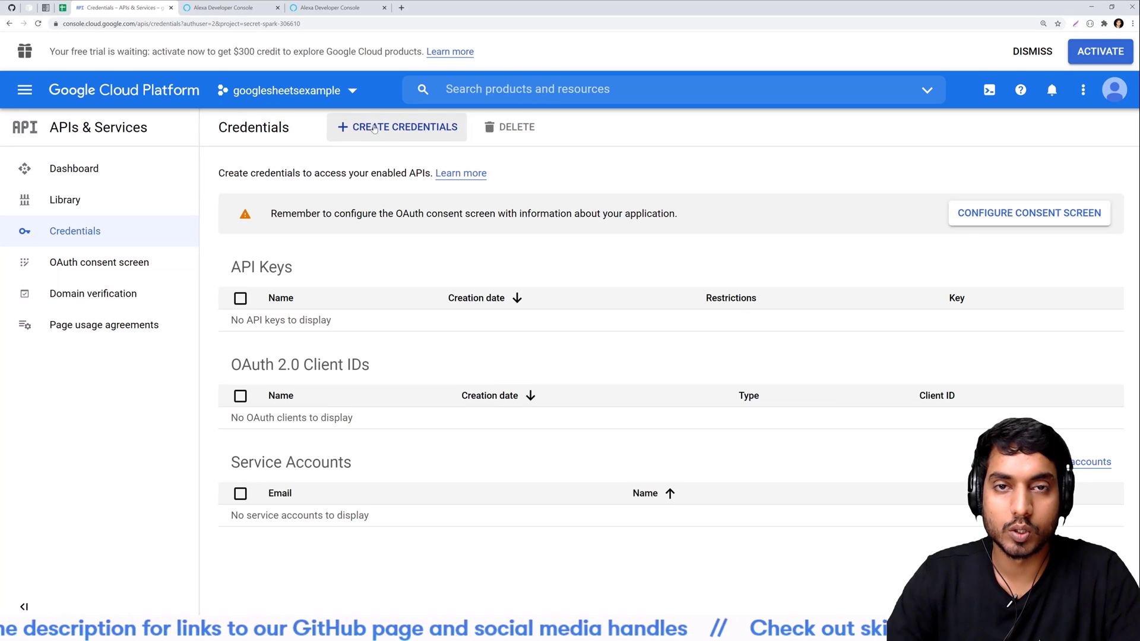
- Create a service account named 'googlesheetsexample' without granting any roles
click(397, 126)
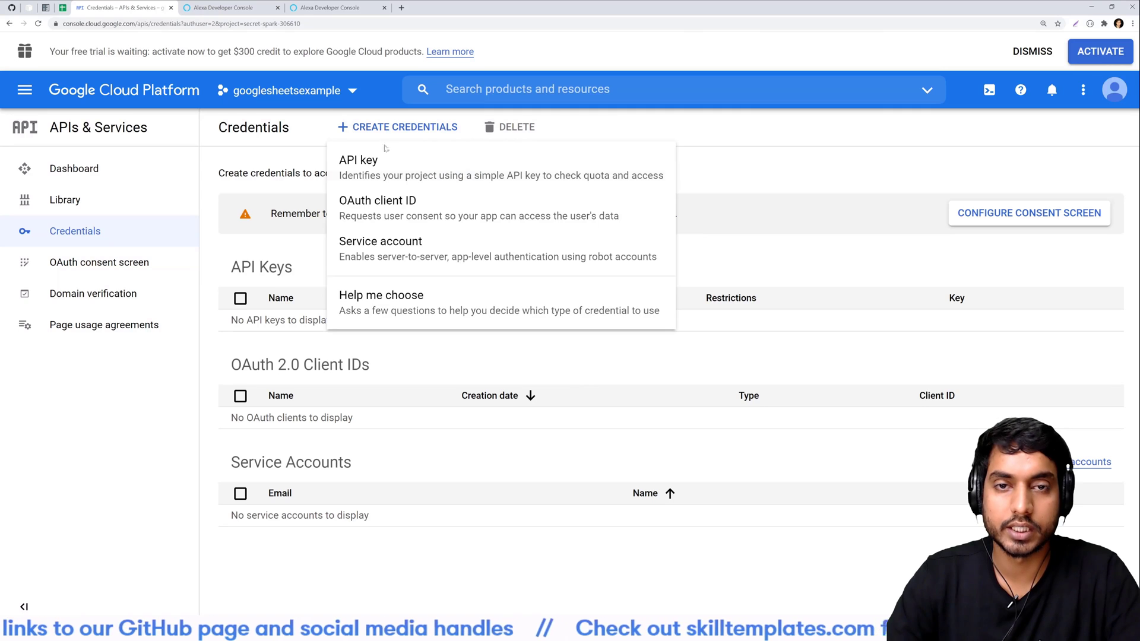
mouse_move(431, 275)
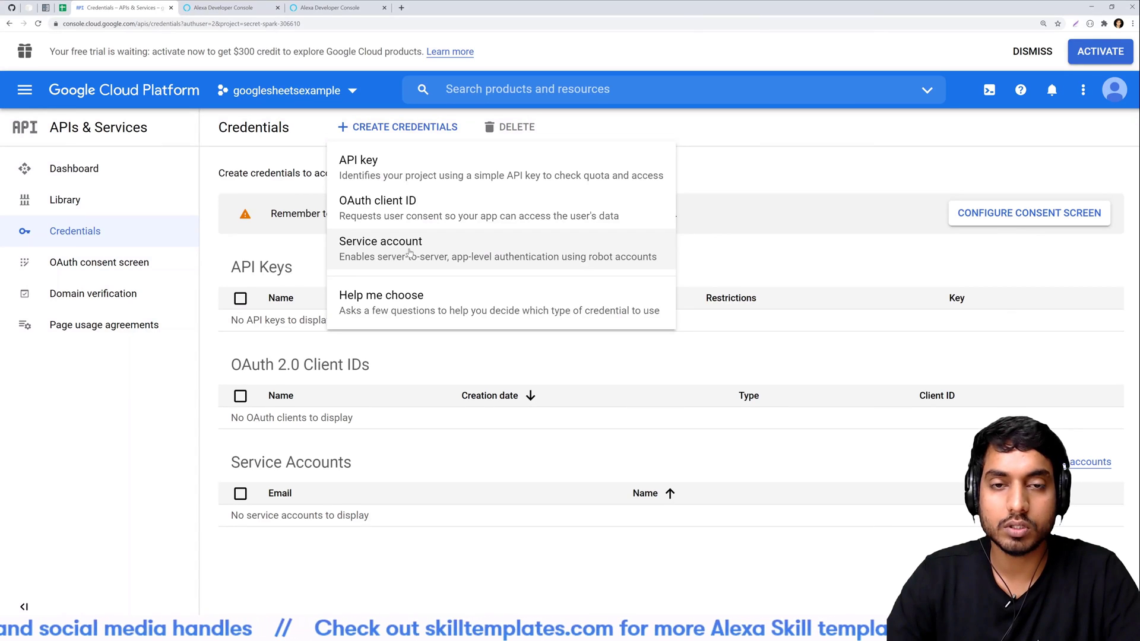
click(380, 249)
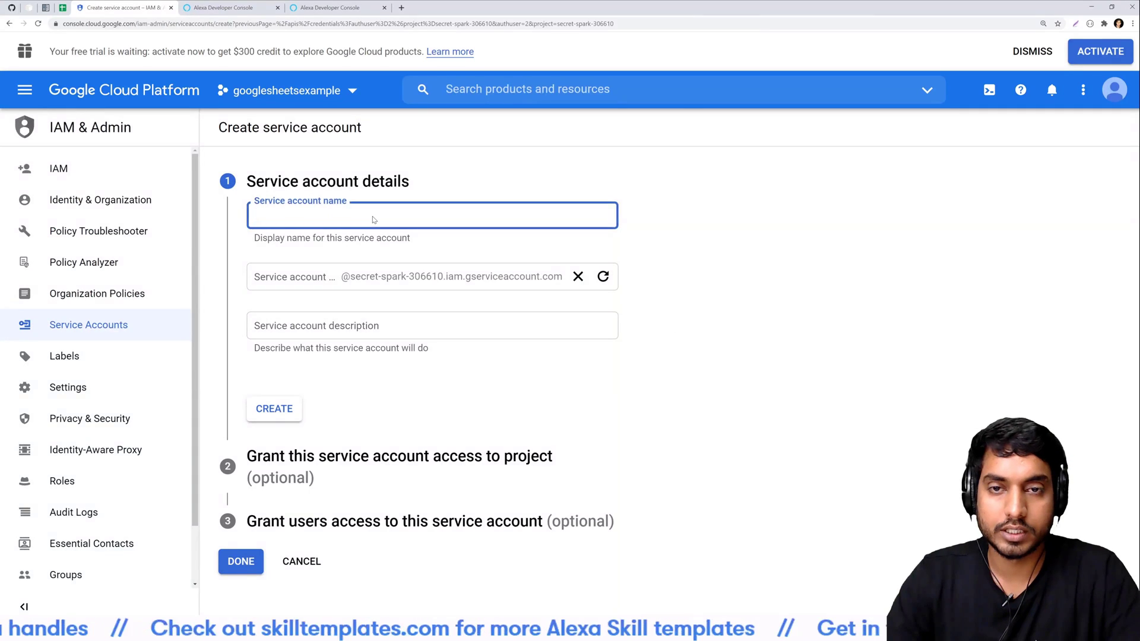
text(goog)
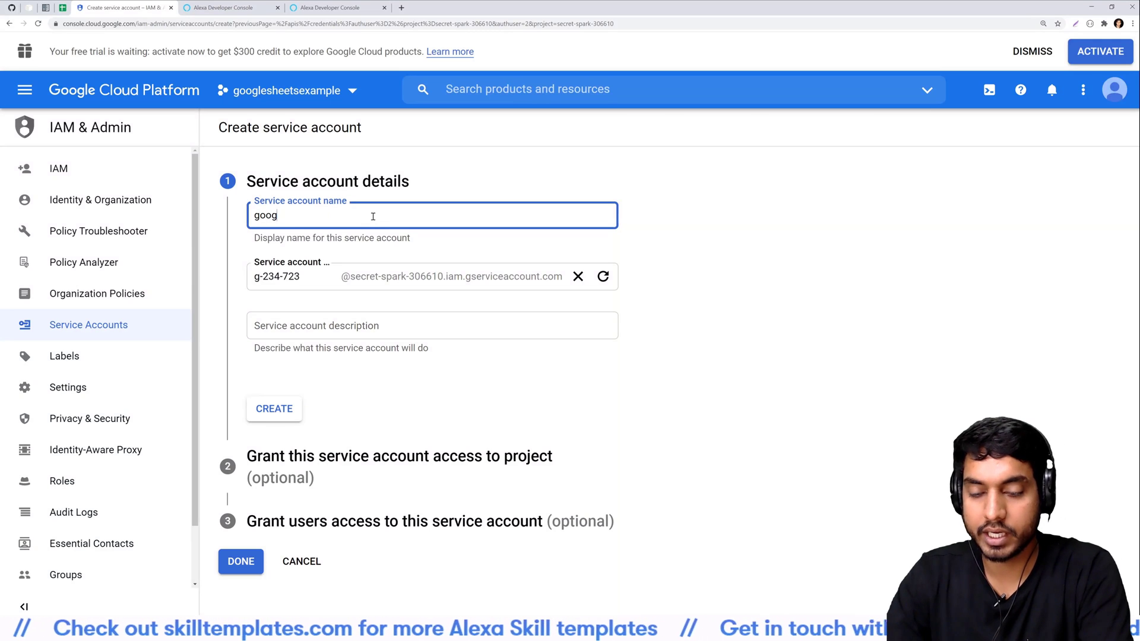
text(googlesheetsex)
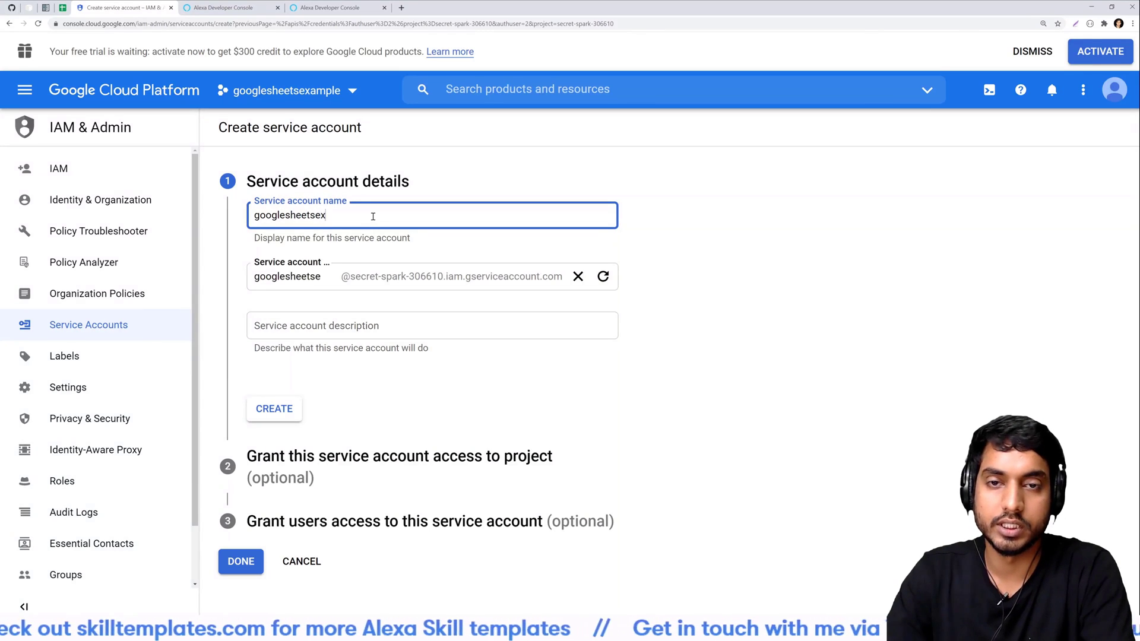
text(ample)
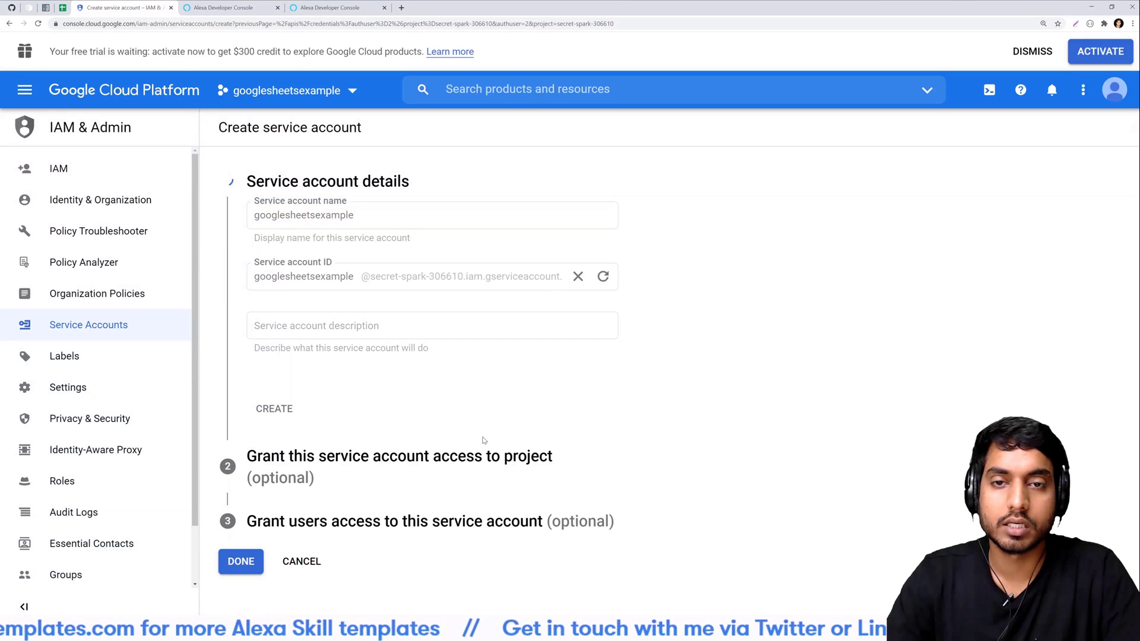
click(274, 408)
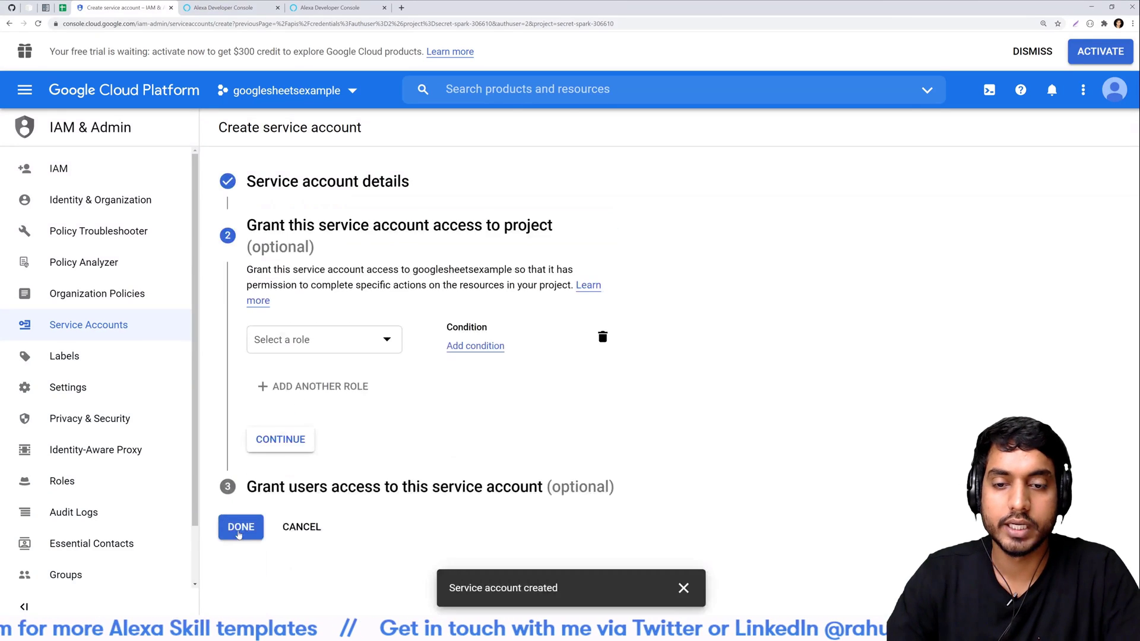
click(240, 527)
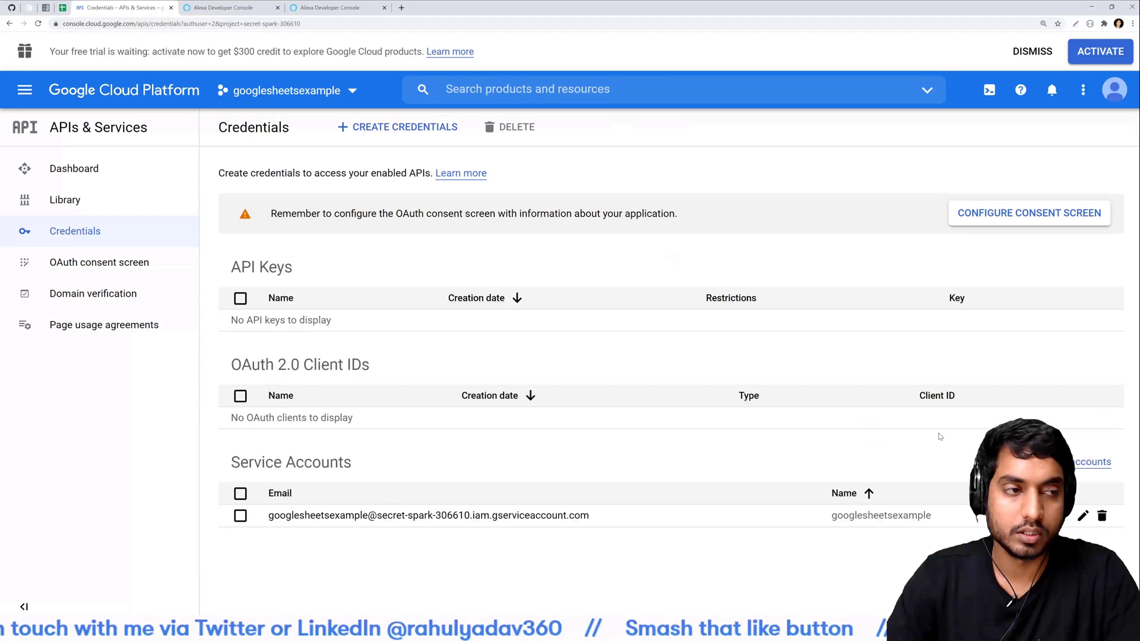
mouse_move(668, 348)
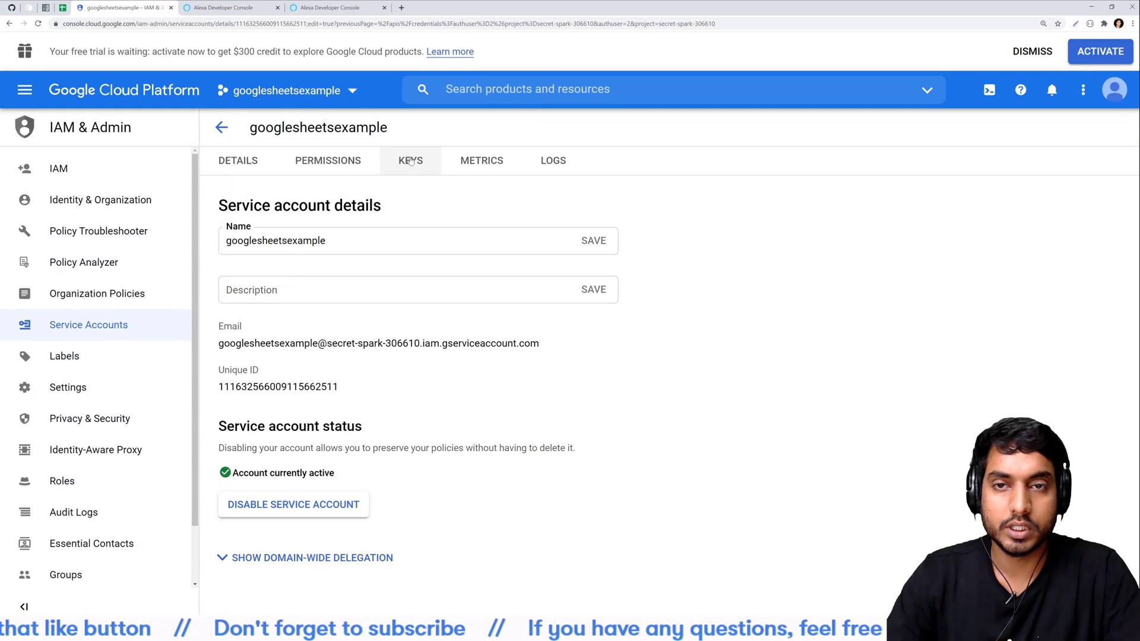
- From the service account's Keys tab, choose Add Key > Create new key
click(411, 160)
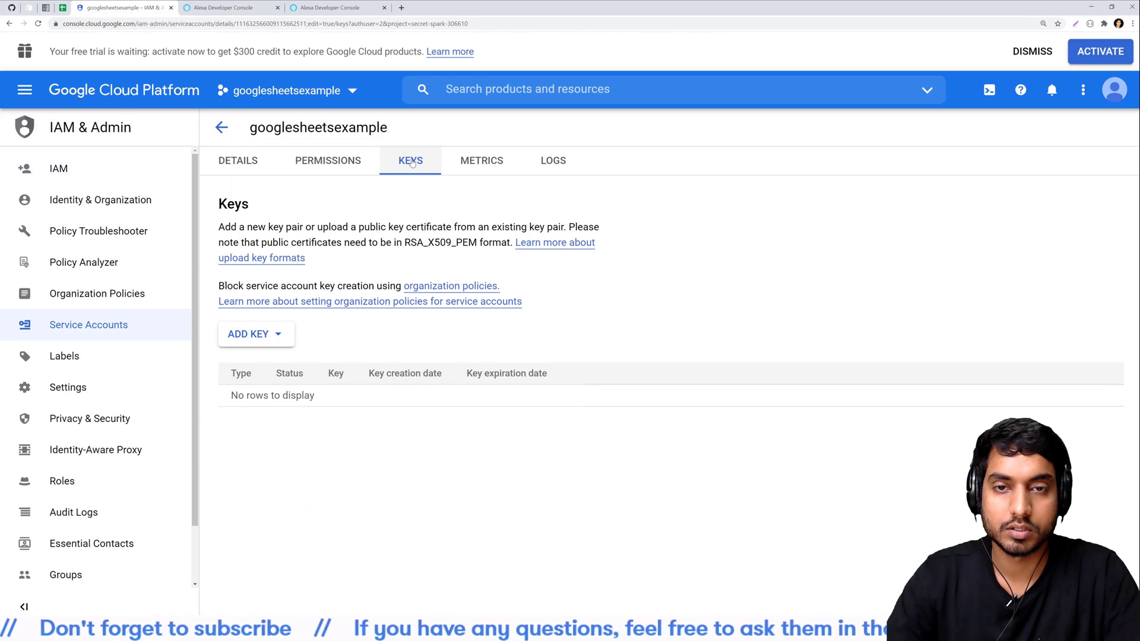
mouse_move(275, 339)
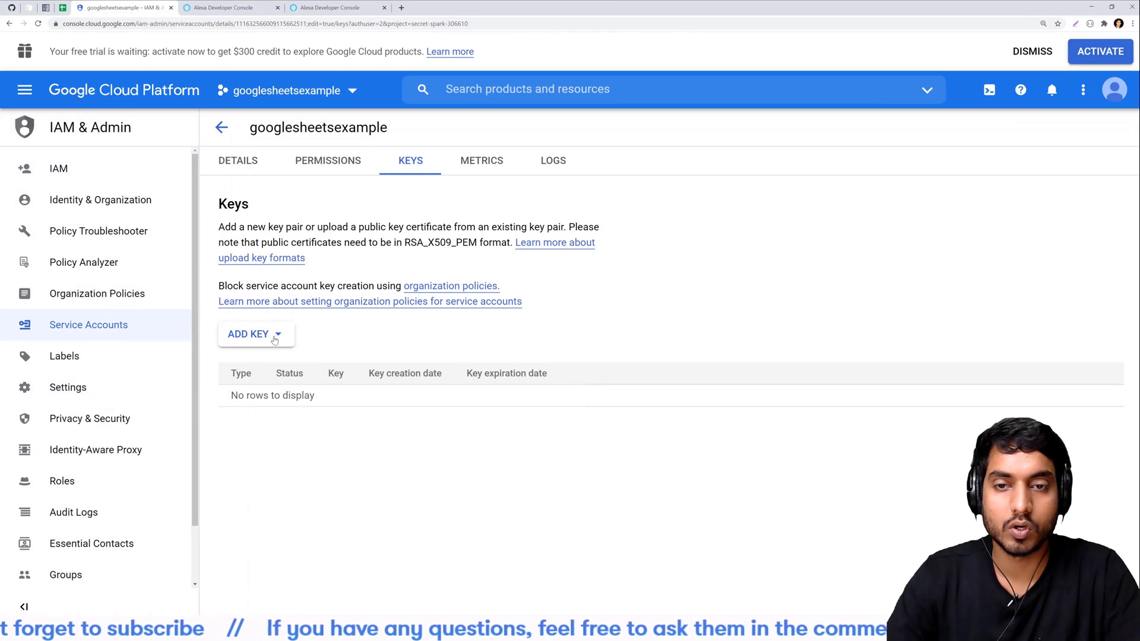
click(255, 334)
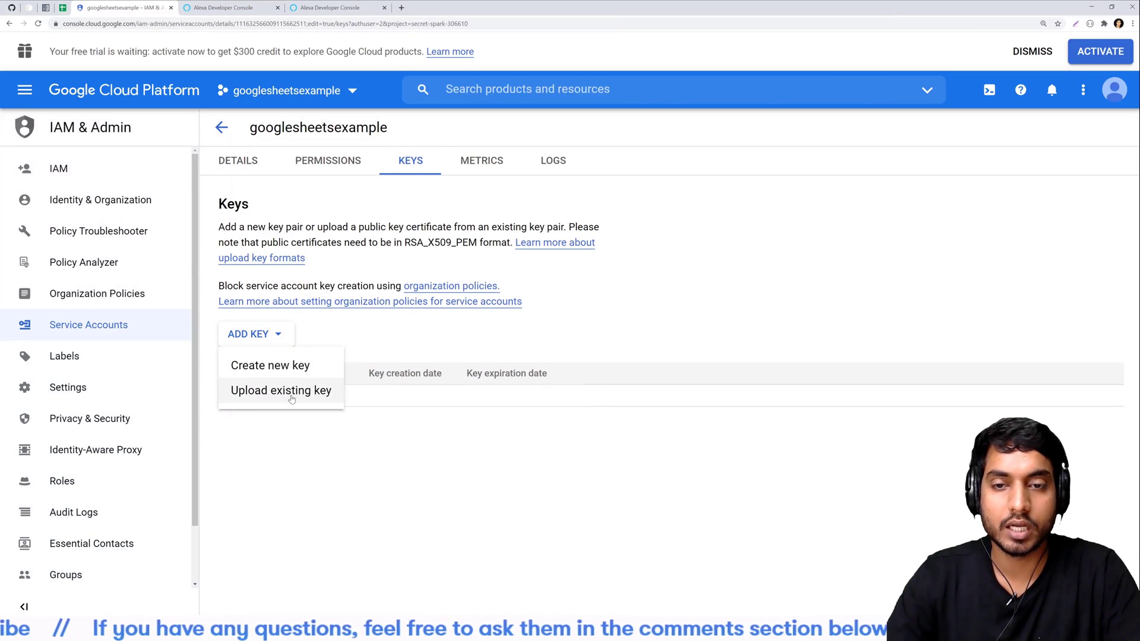
mouse_move(270, 365)
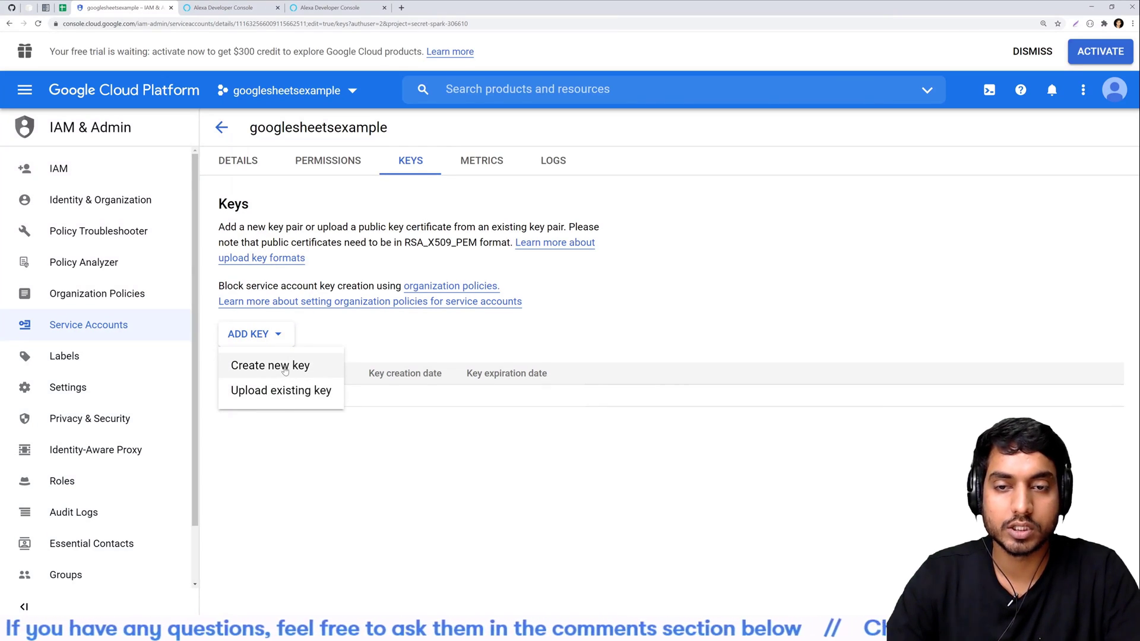
click(270, 365)
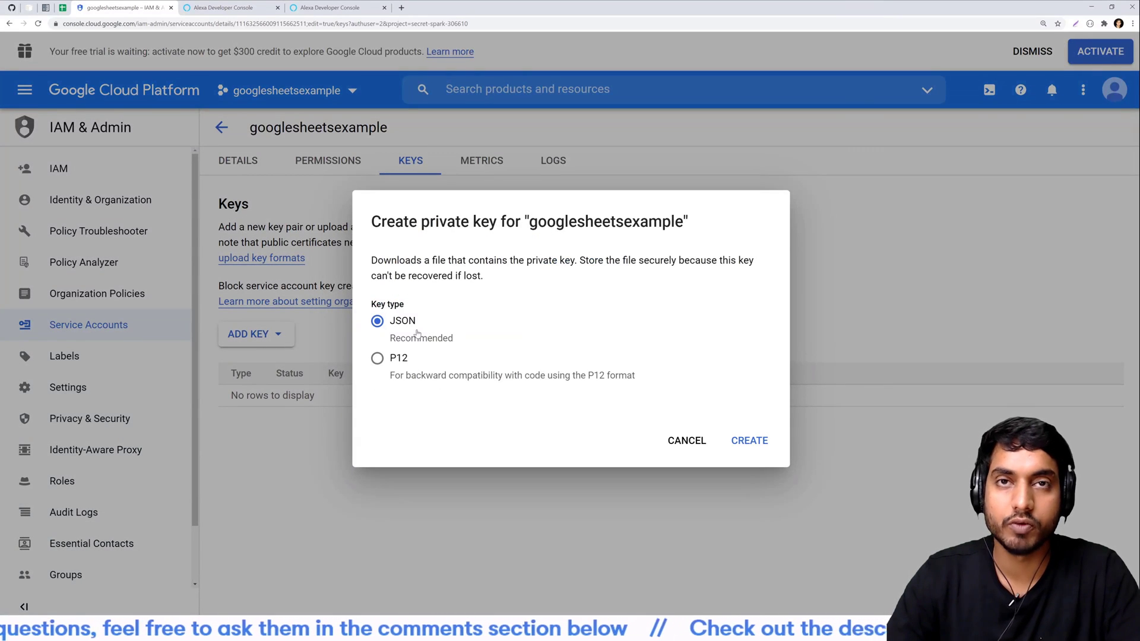
- Create and download the JSON private key, dismiss the saved notice, and return to the Alexa Developer Console
click(749, 440)
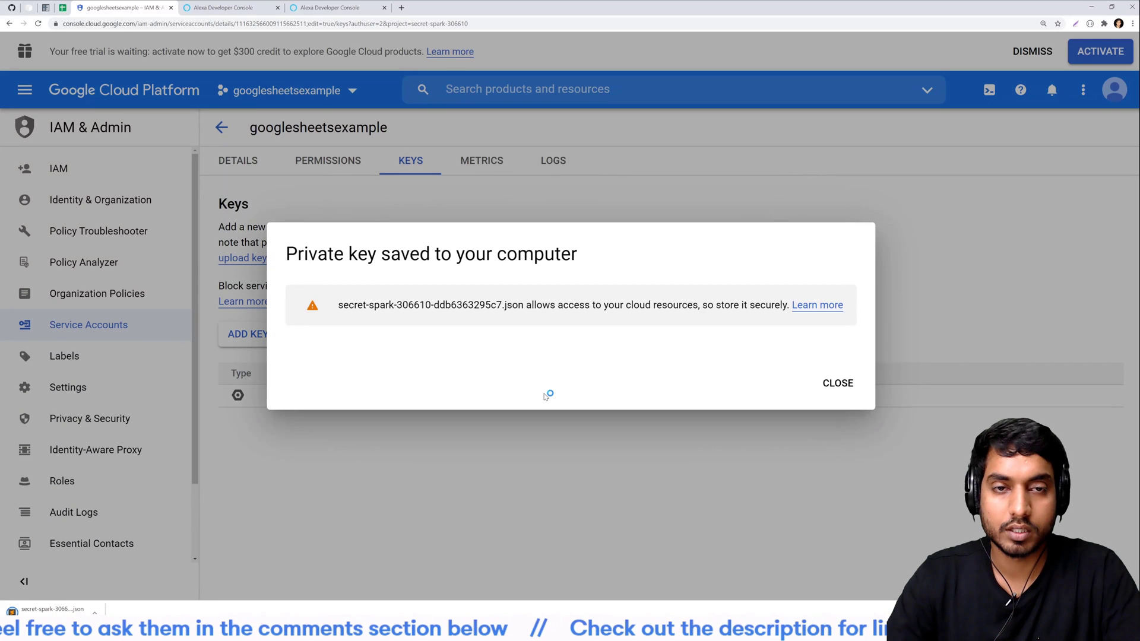
mouse_move(838, 383)
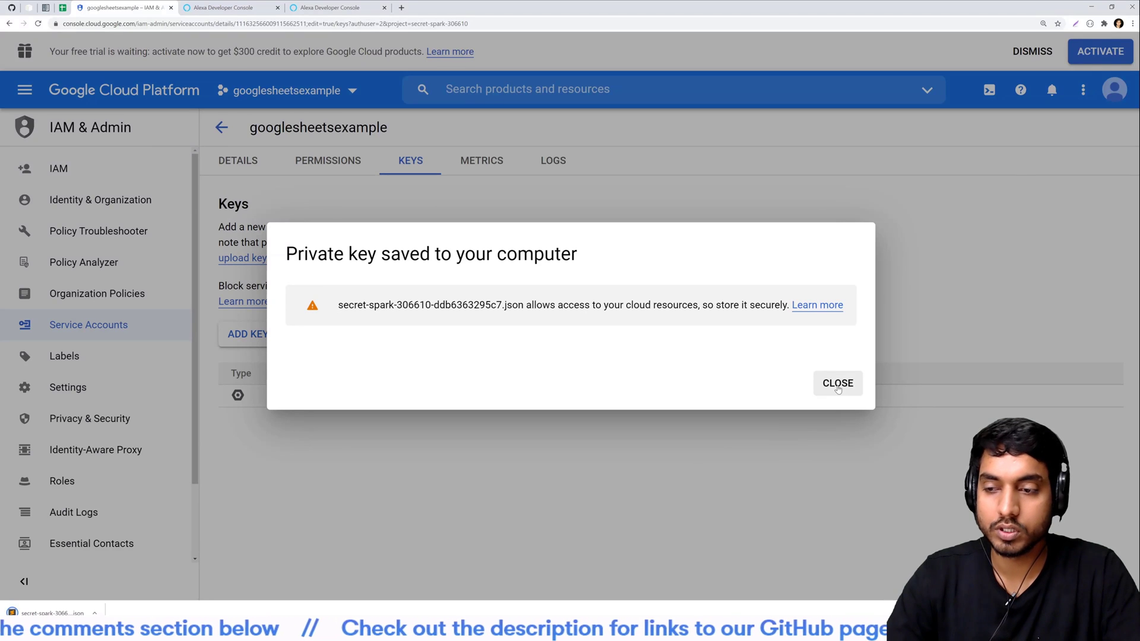
mouse_move(652, 513)
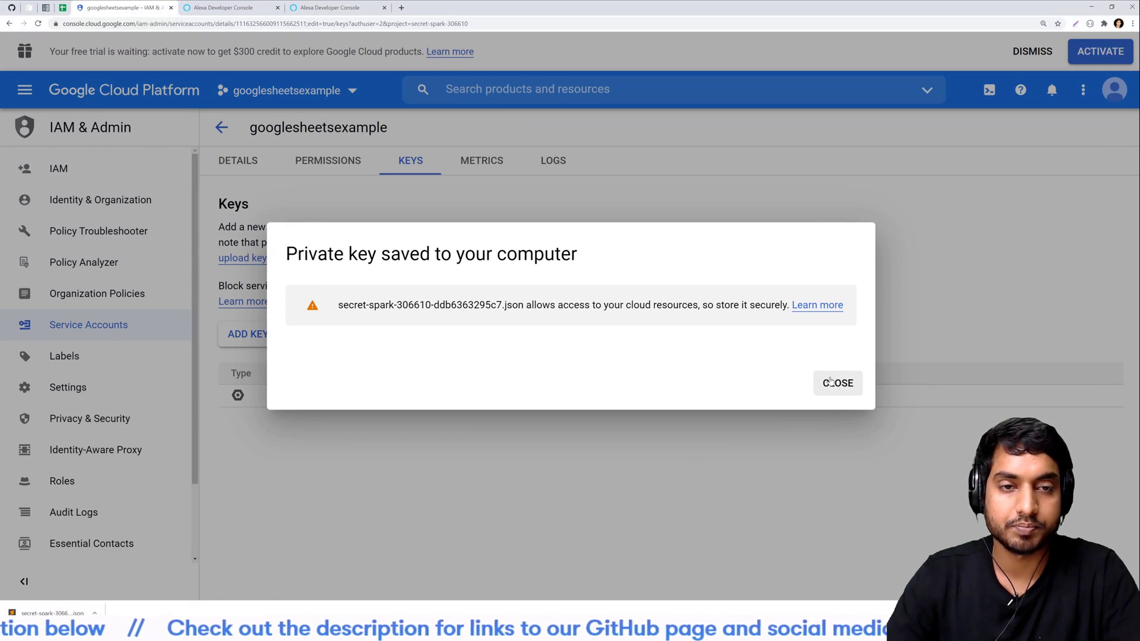
click(836, 383)
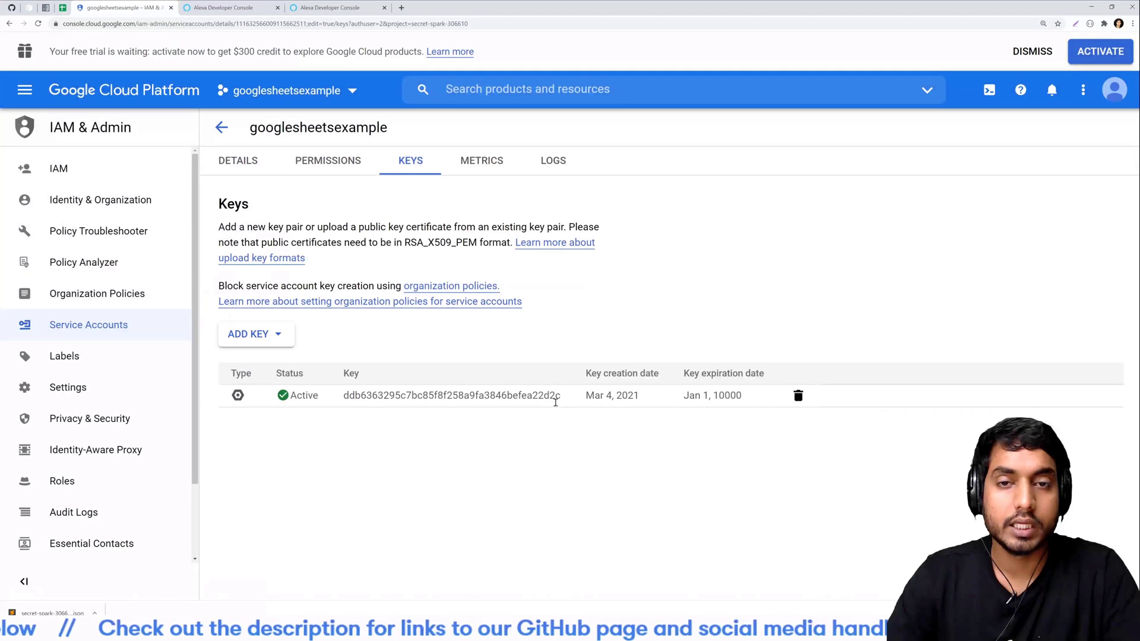
mouse_move(537, 414)
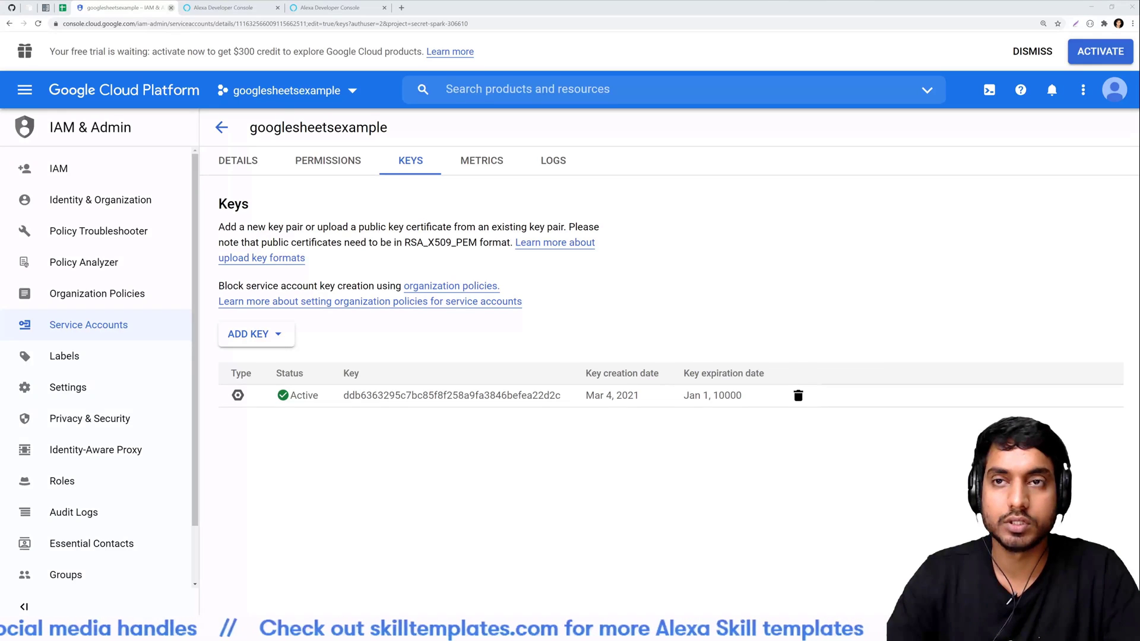
click(226, 7)
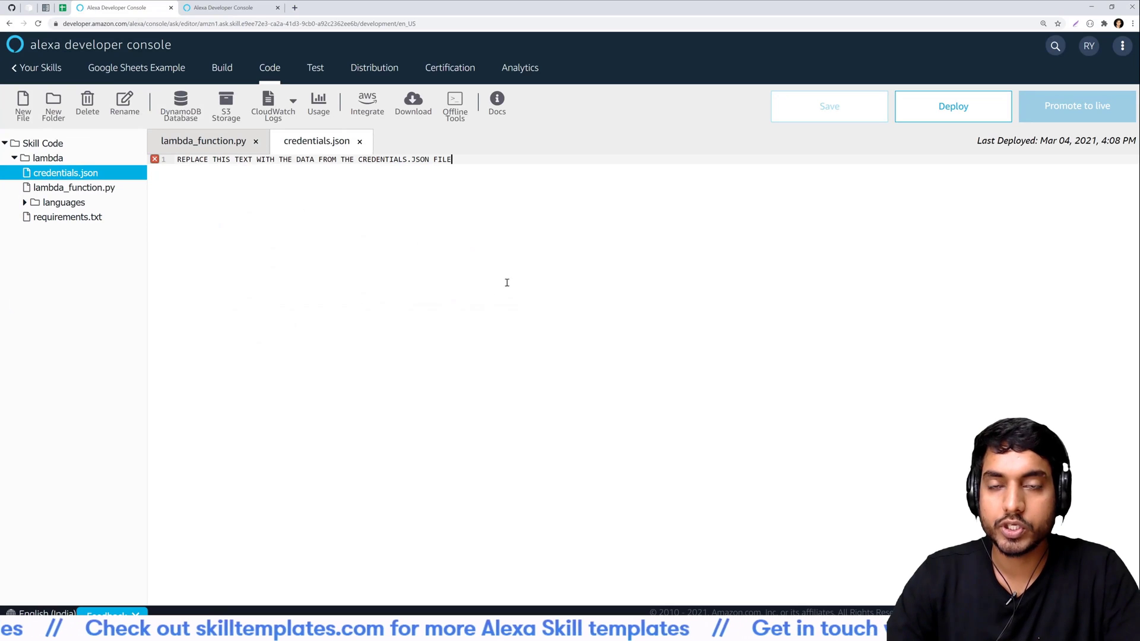
mouse_move(440, 321)
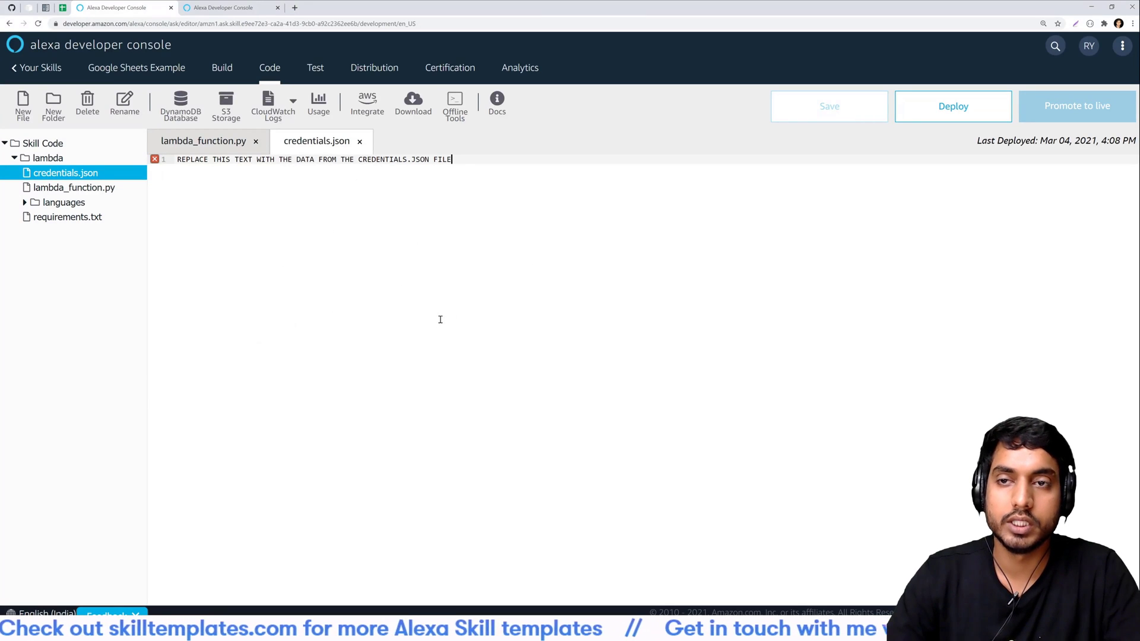
mouse_move(440, 320)
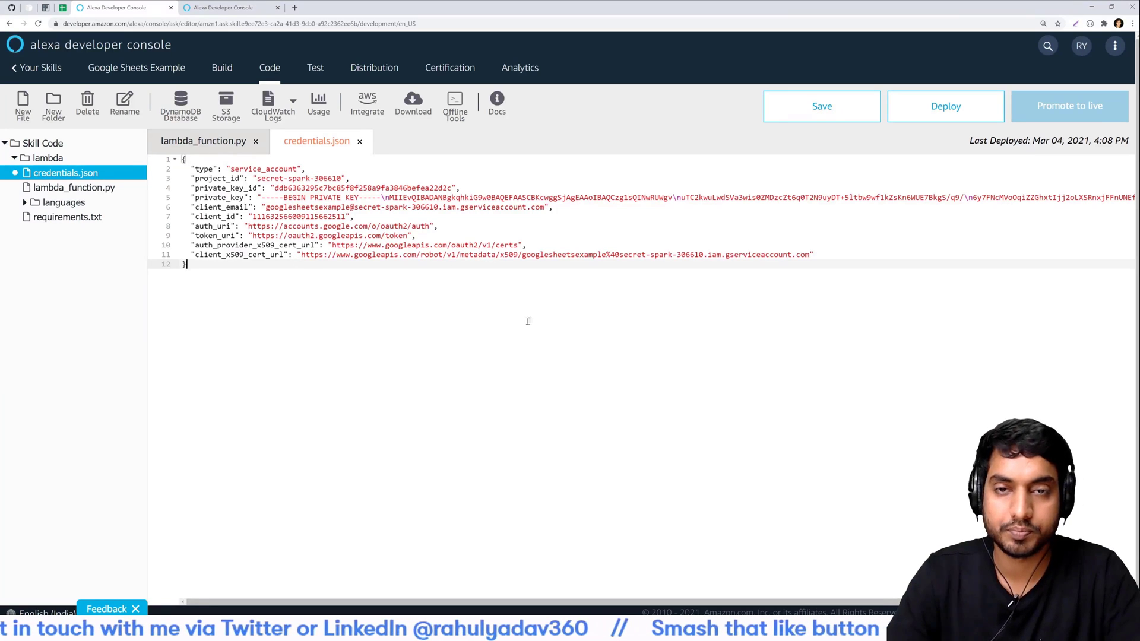
mouse_move(498, 350)
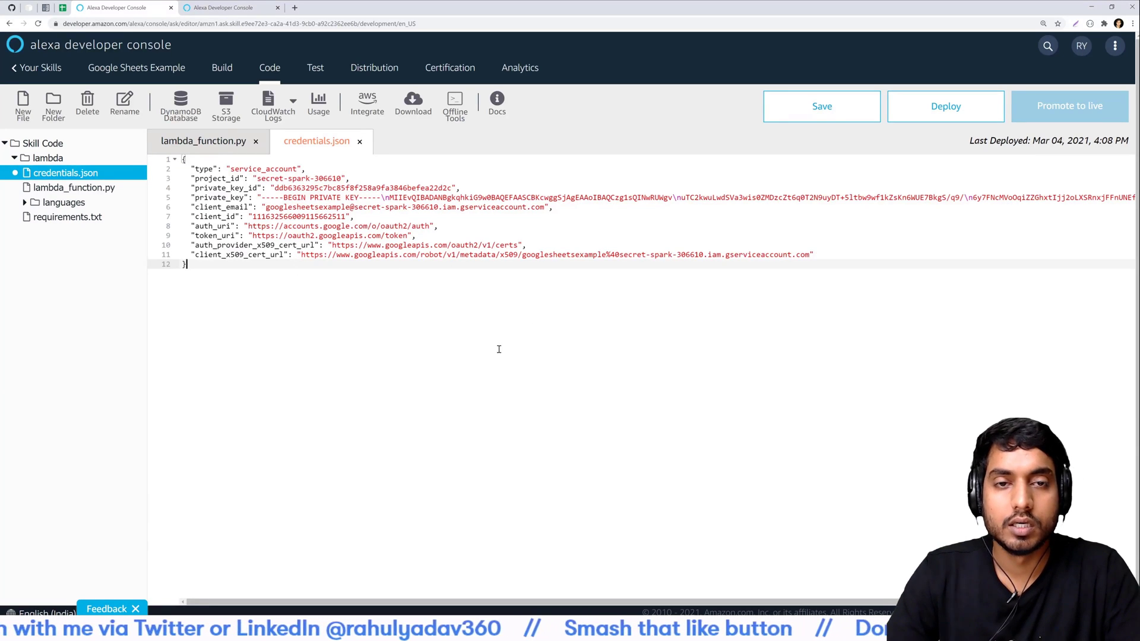
- Save credentials.json holding the pasted service account key data
click(822, 106)
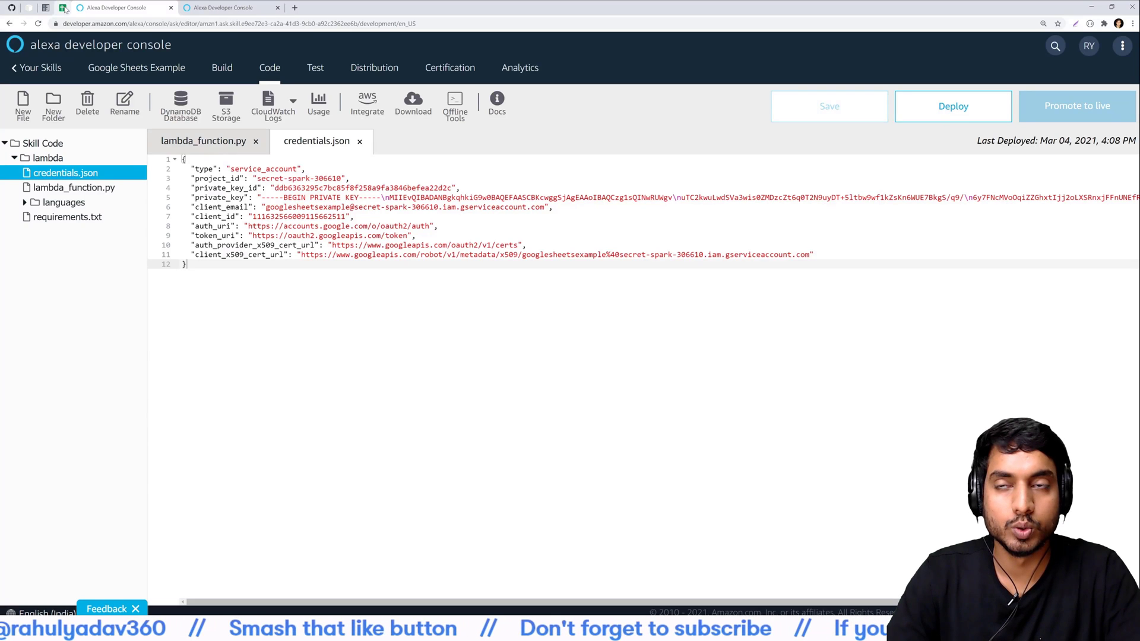
- Start a new blank spreadsheet from the Google Sheets home page
click(62, 7)
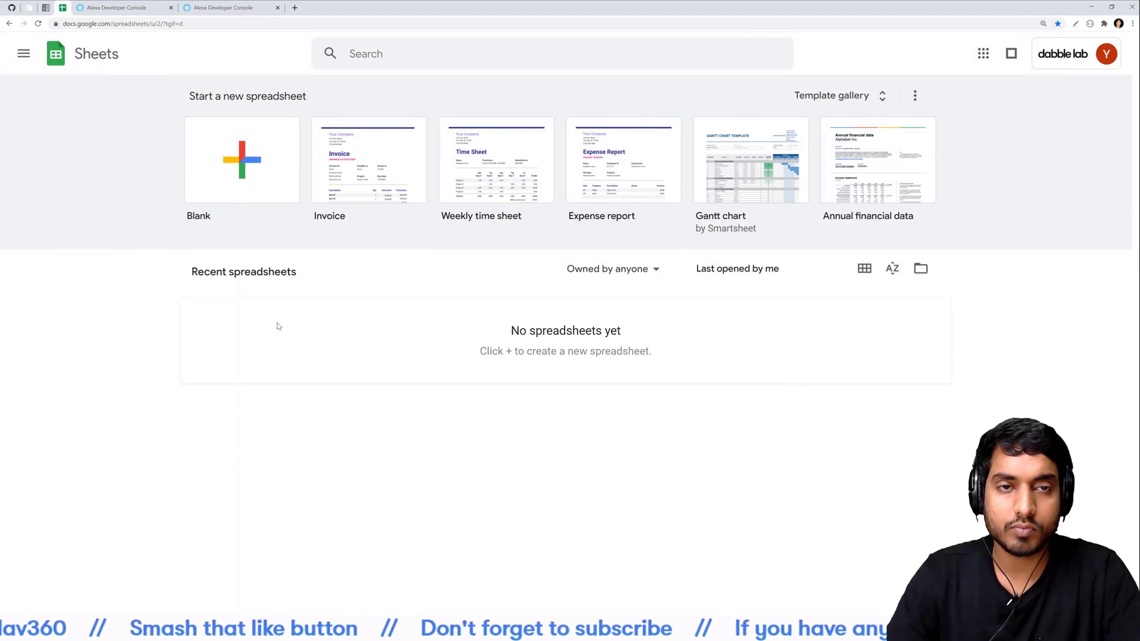
mouse_move(513, 406)
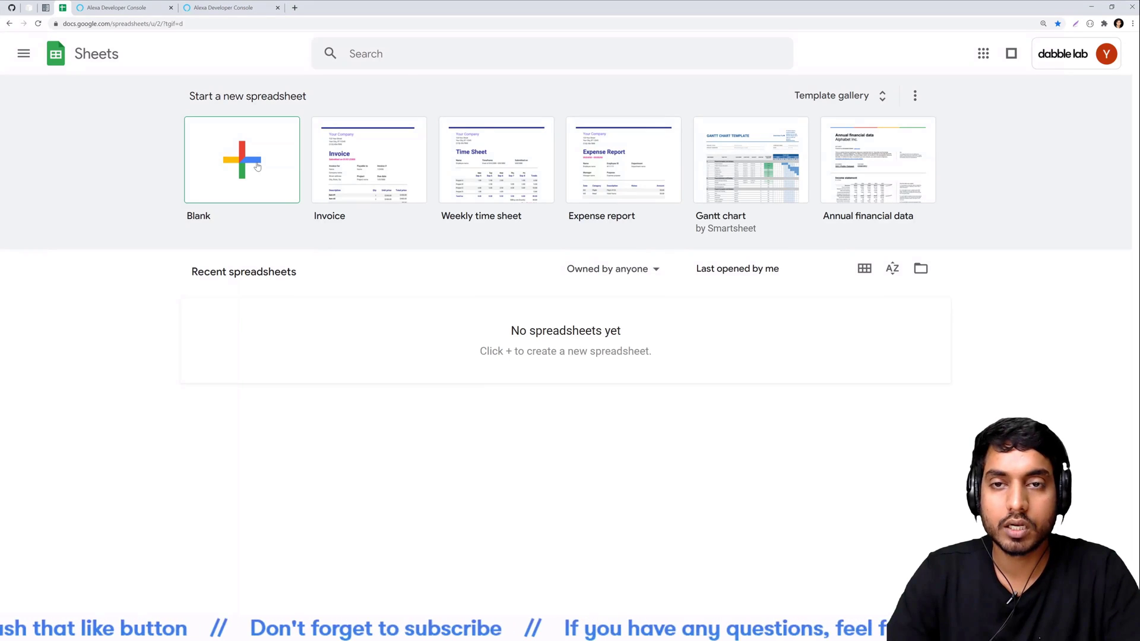
click(242, 159)
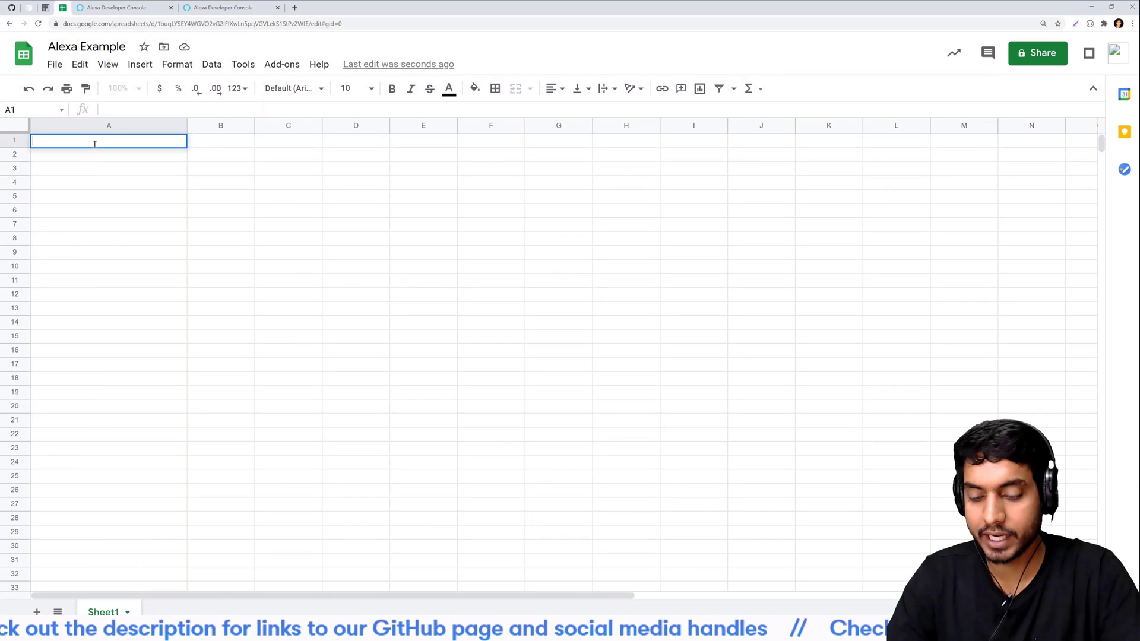
- Enter 'This is a welcome message coming from the sheet.' into cell A1
text(This is h)
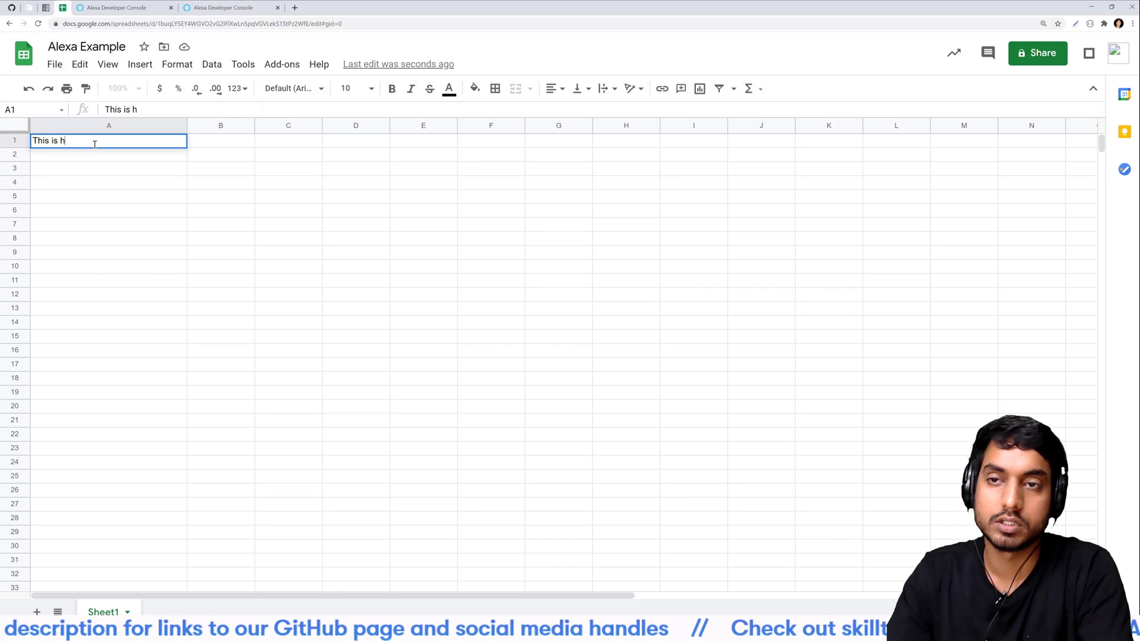
text(a w)
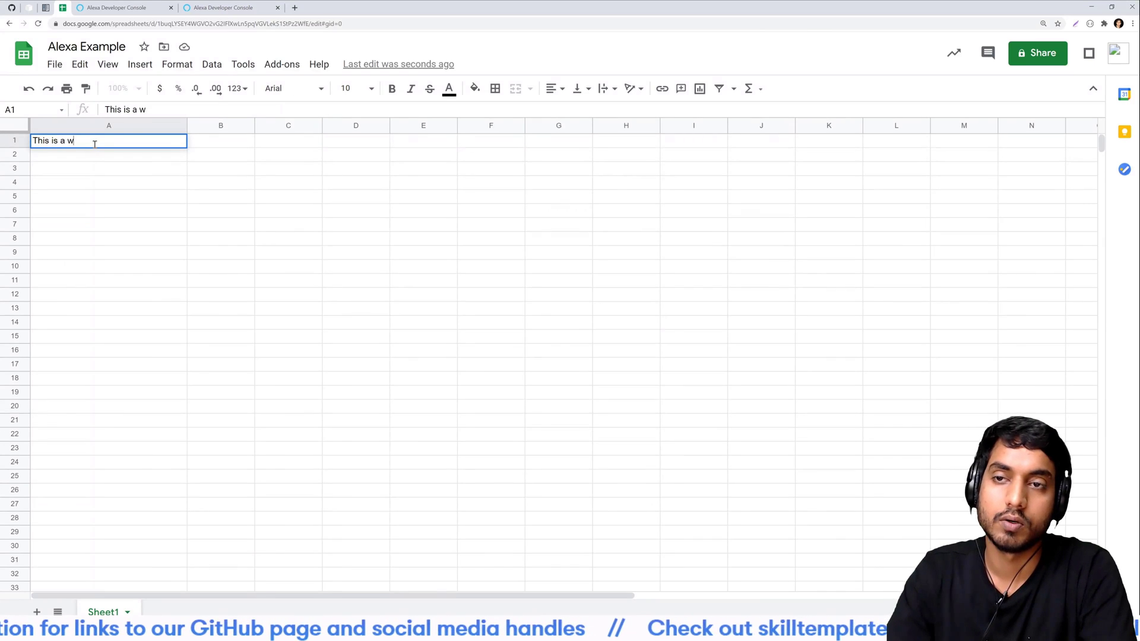
text(elcome message)
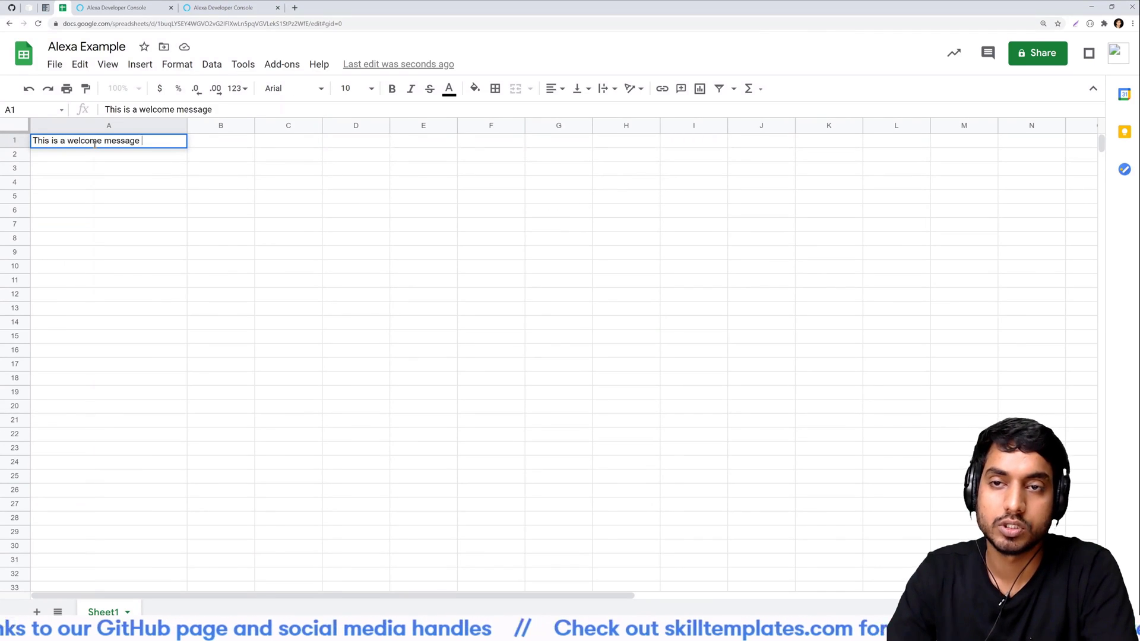
text(coming)
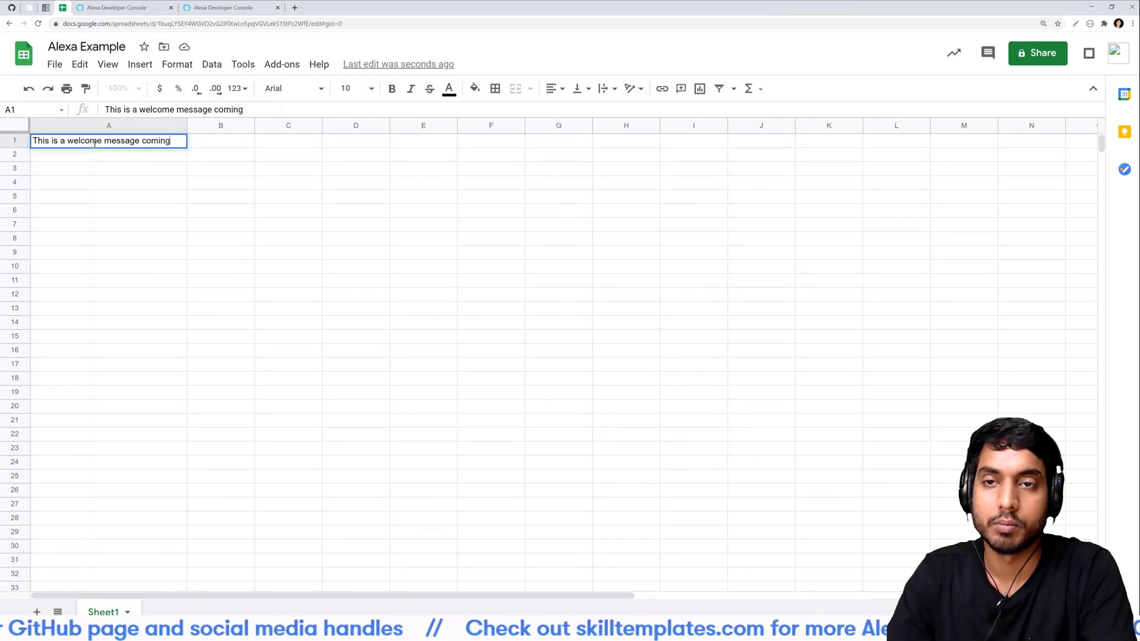
text(from the sheet.)
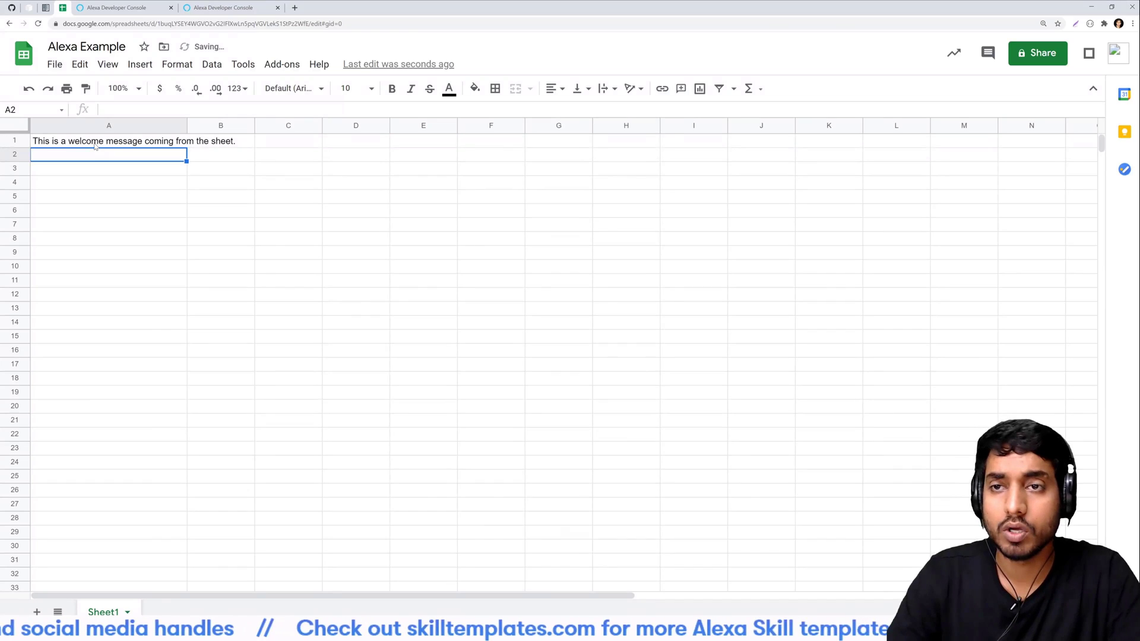
click(108, 140)
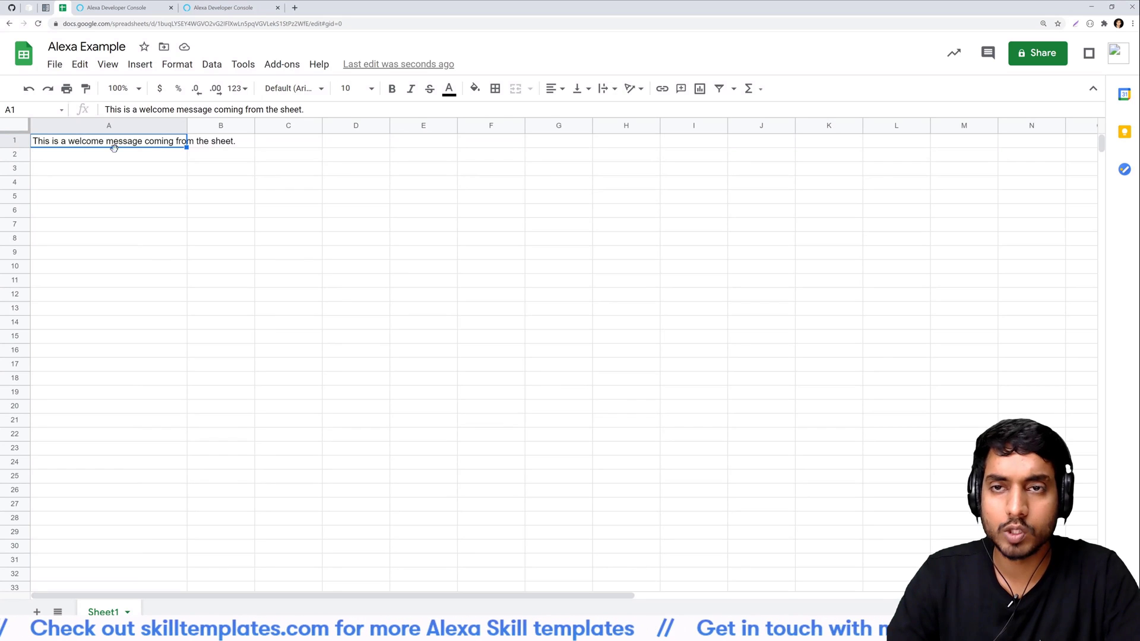
mouse_move(579, 333)
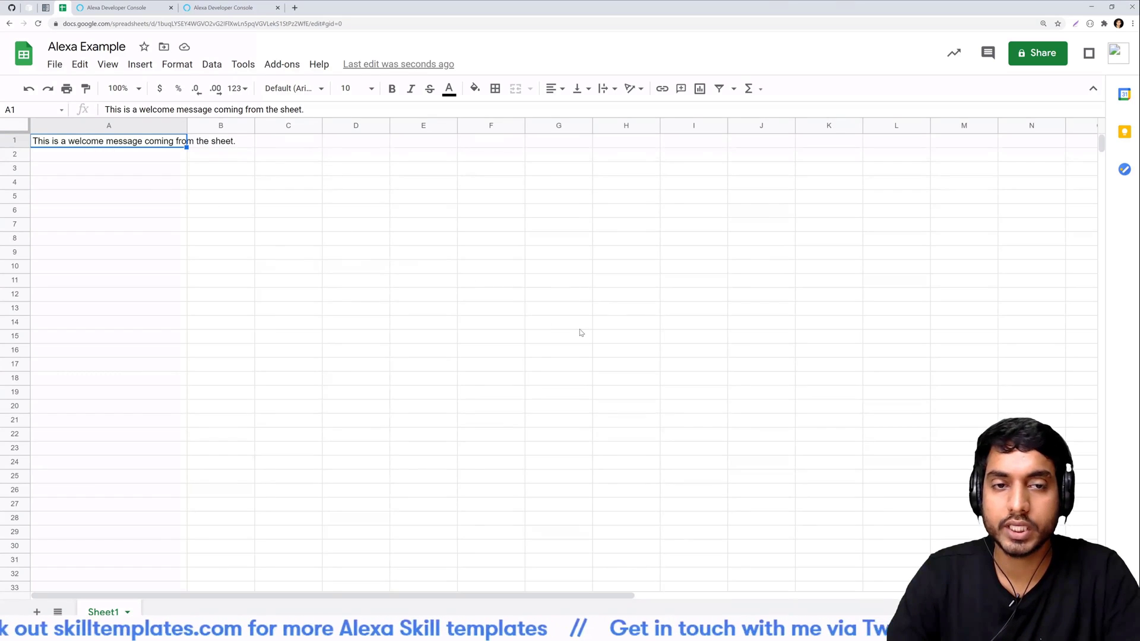
click(559, 322)
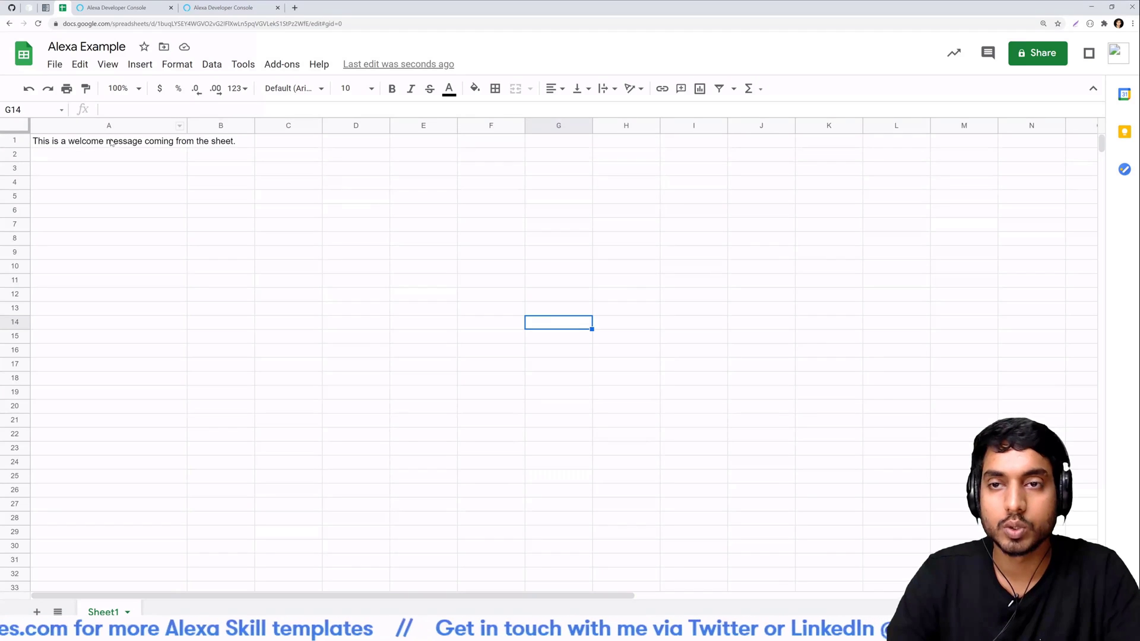
click(108, 140)
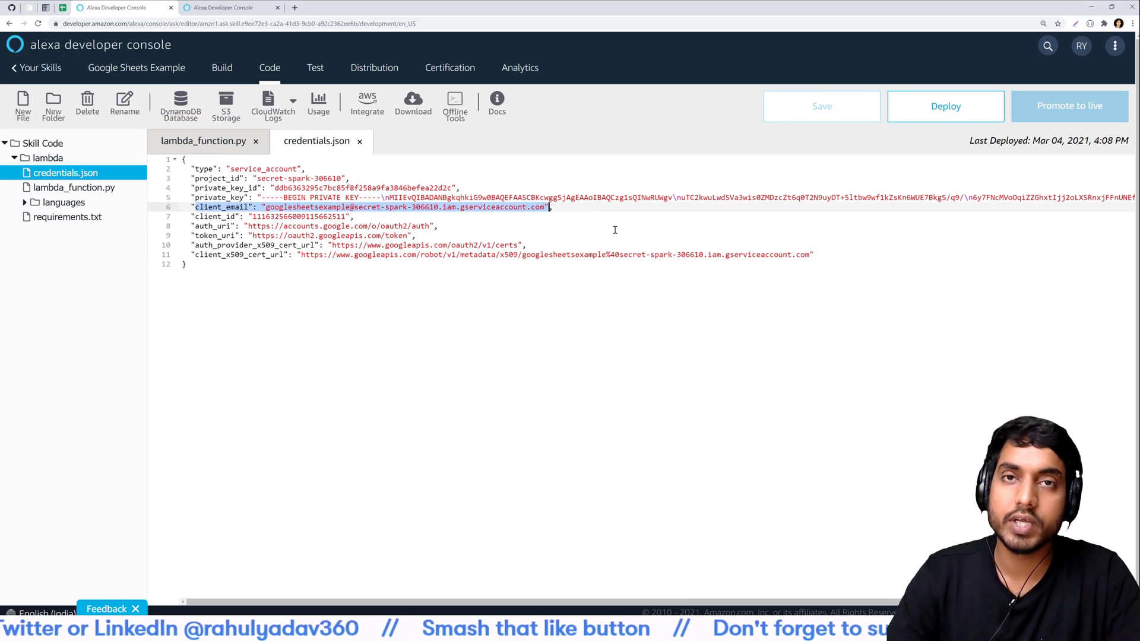
- Select the client_email value in credentials.json for copying
click(315, 236)
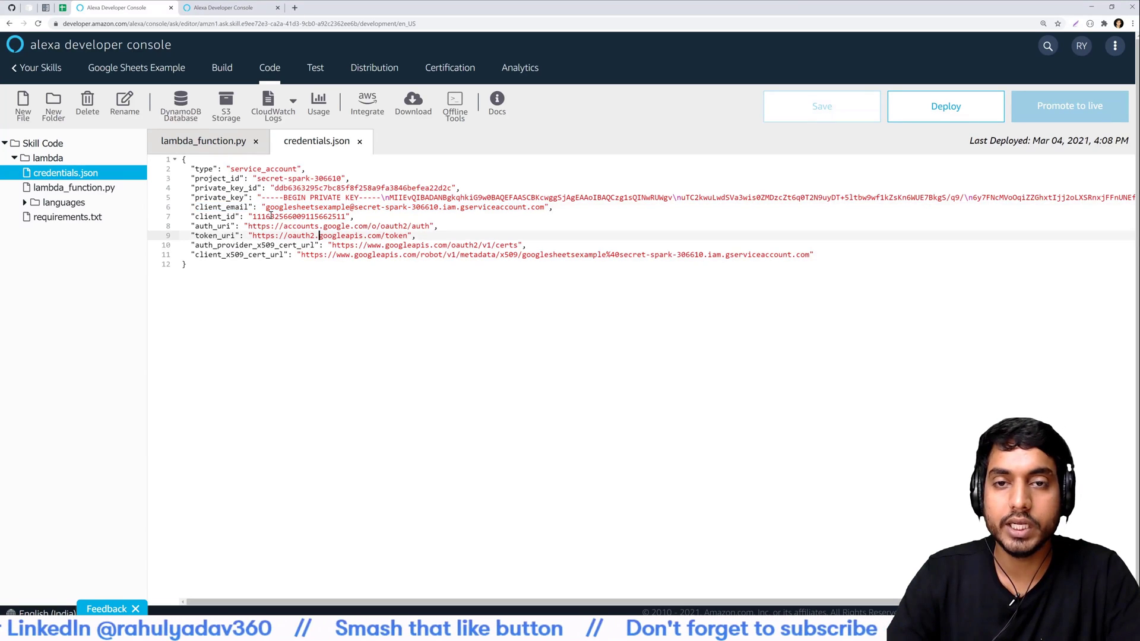
double_click(402, 206)
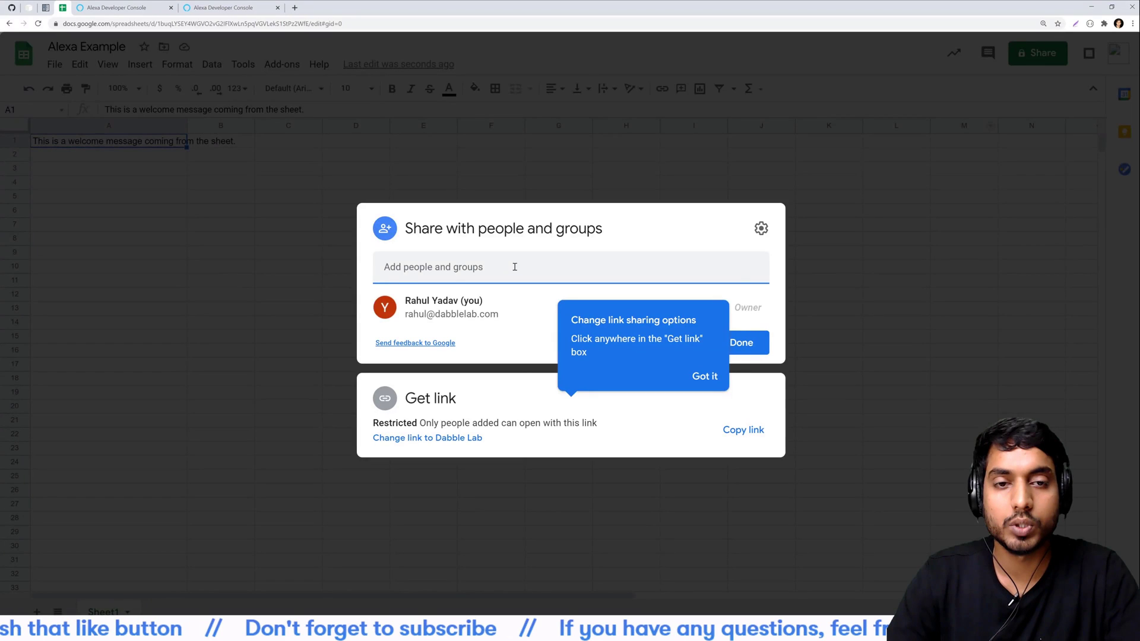
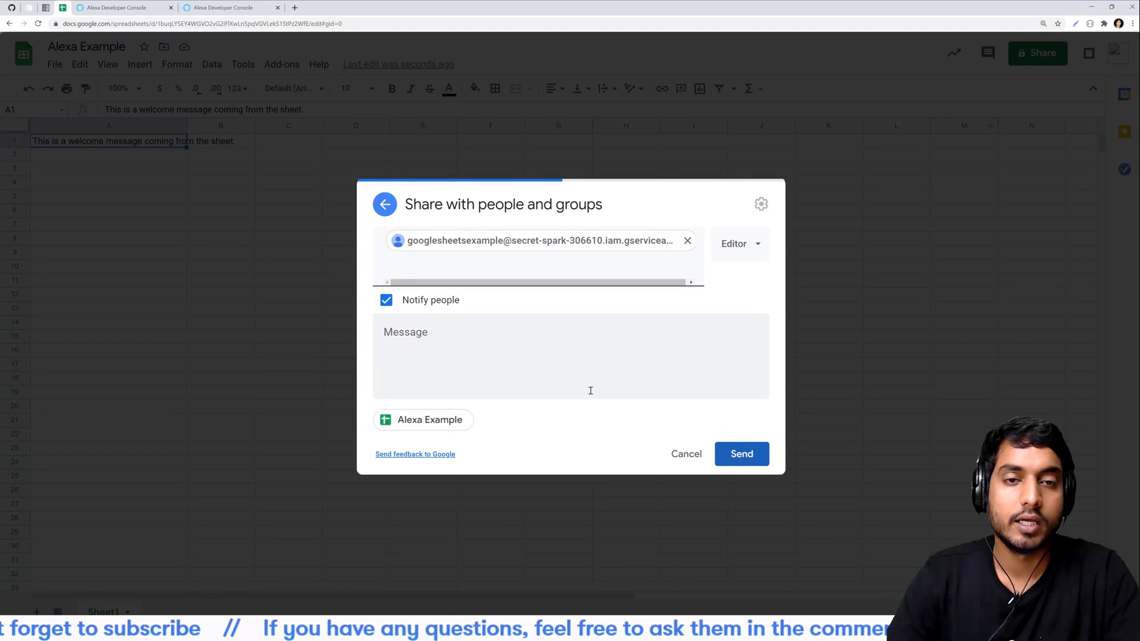
click(742, 454)
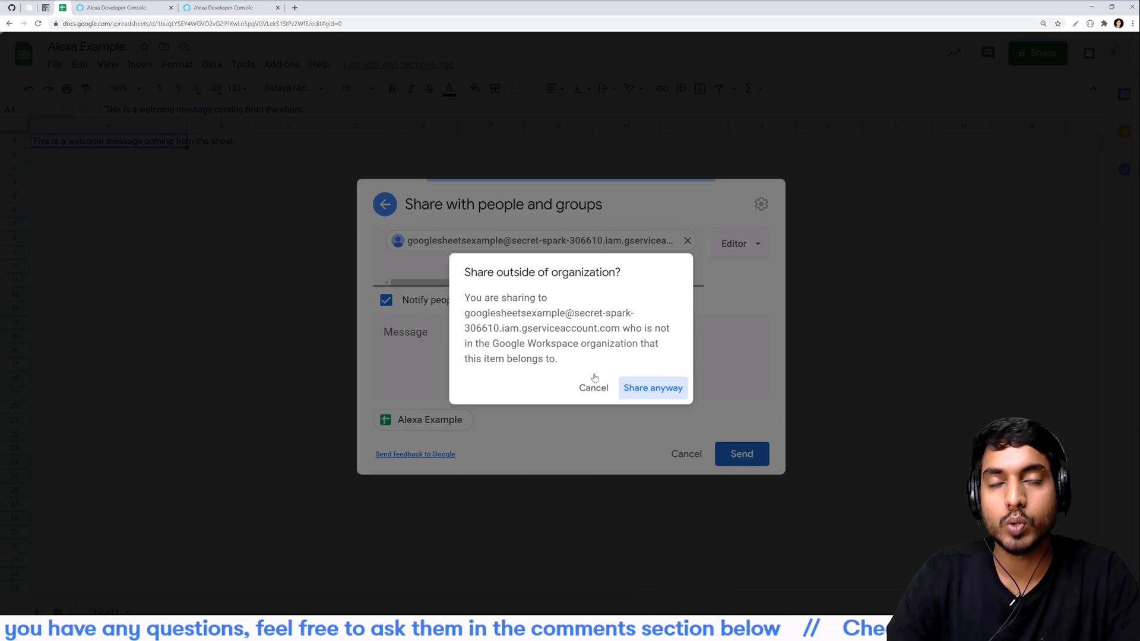
click(652, 388)
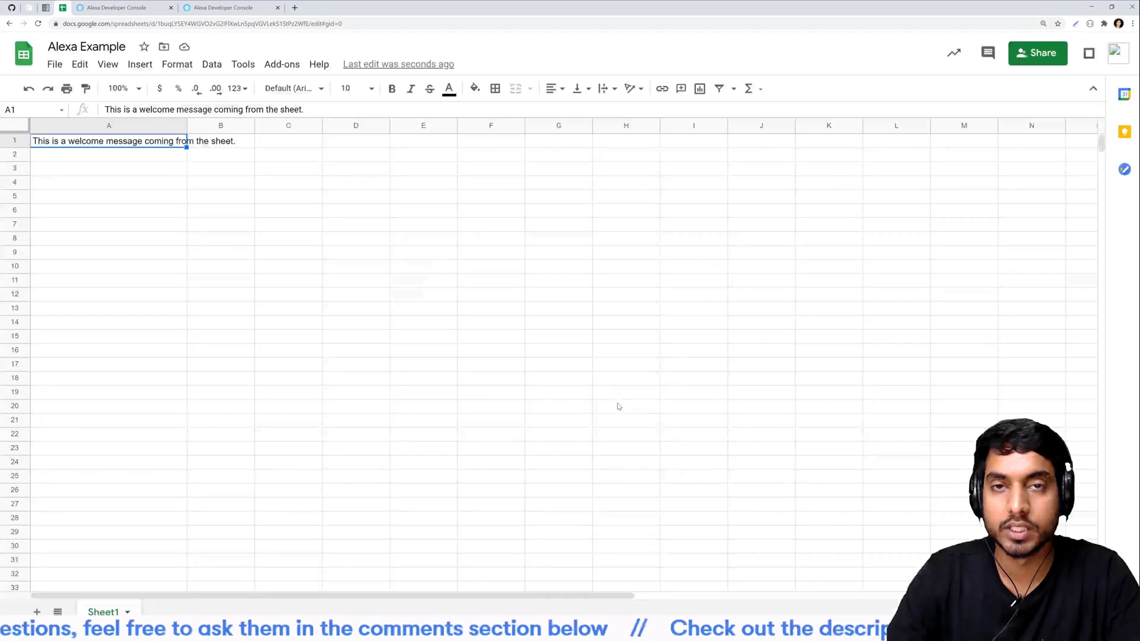
mouse_move(568, 384)
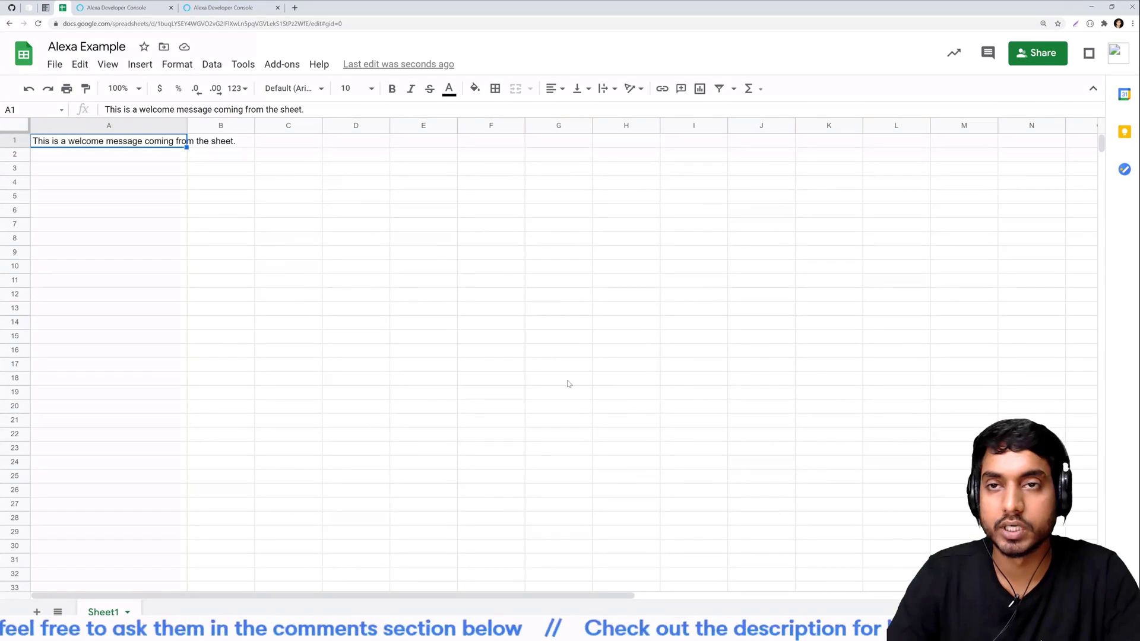
mouse_move(305, 248)
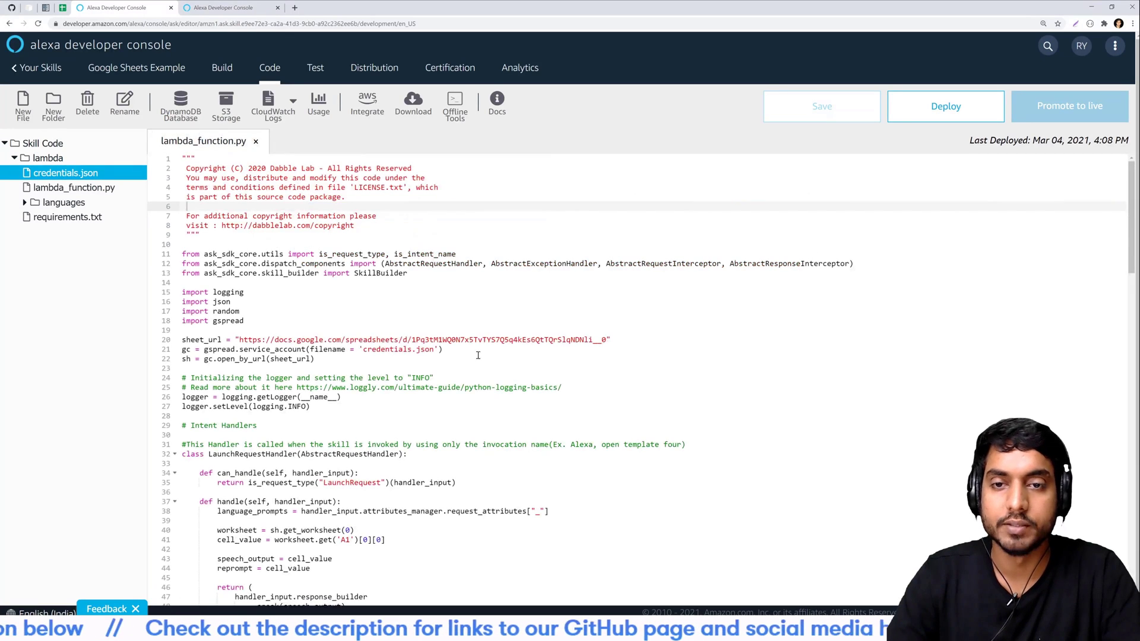
- Point sheet_url at the Alexa Example spreadsheet and set worksheet.get to 'A1'
scroll(down, 3)
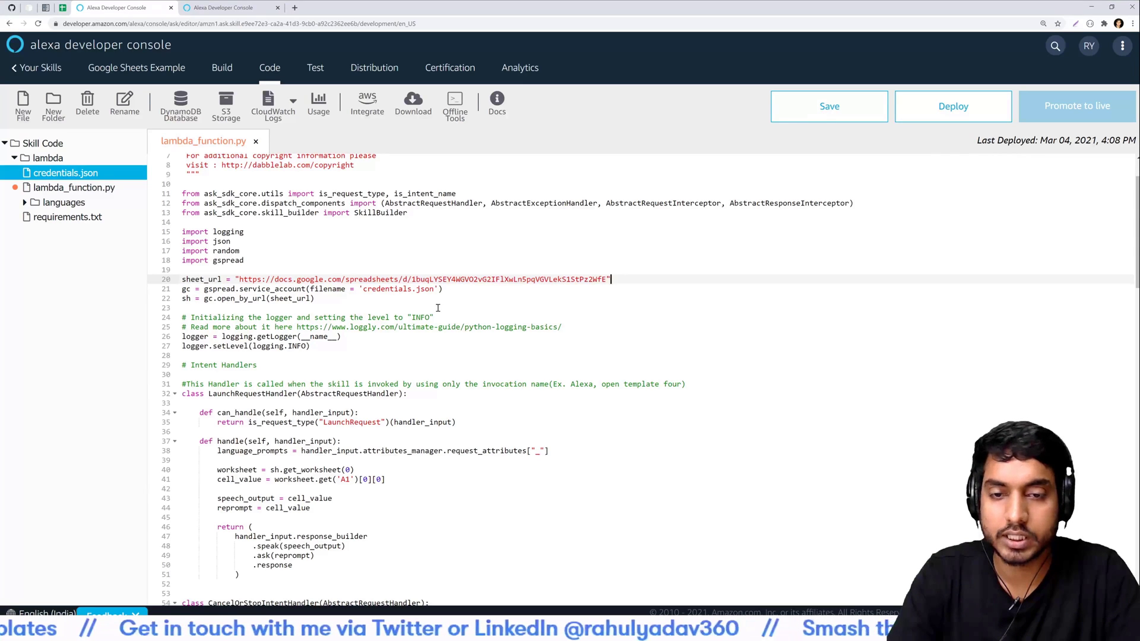
scroll(down, 3)
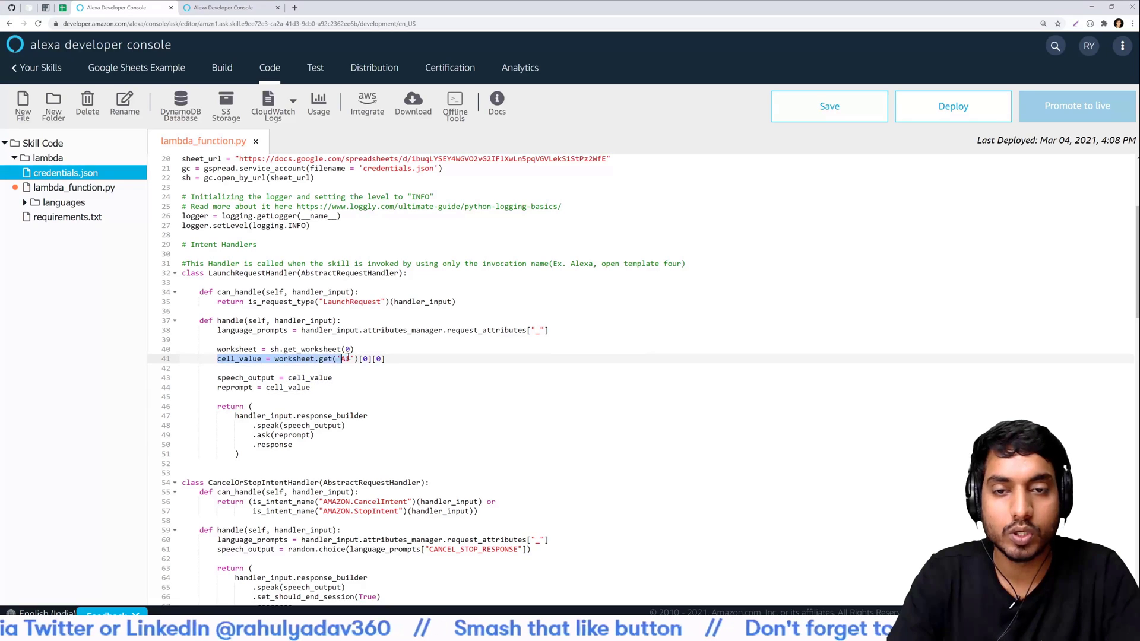
text(A1)
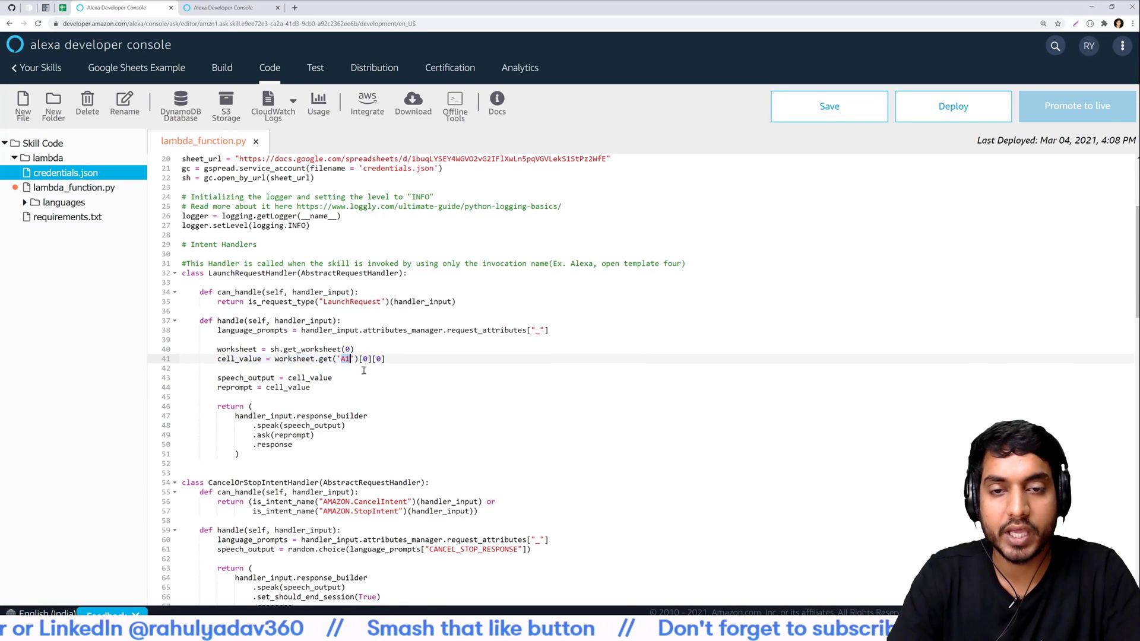
mouse_move(469, 399)
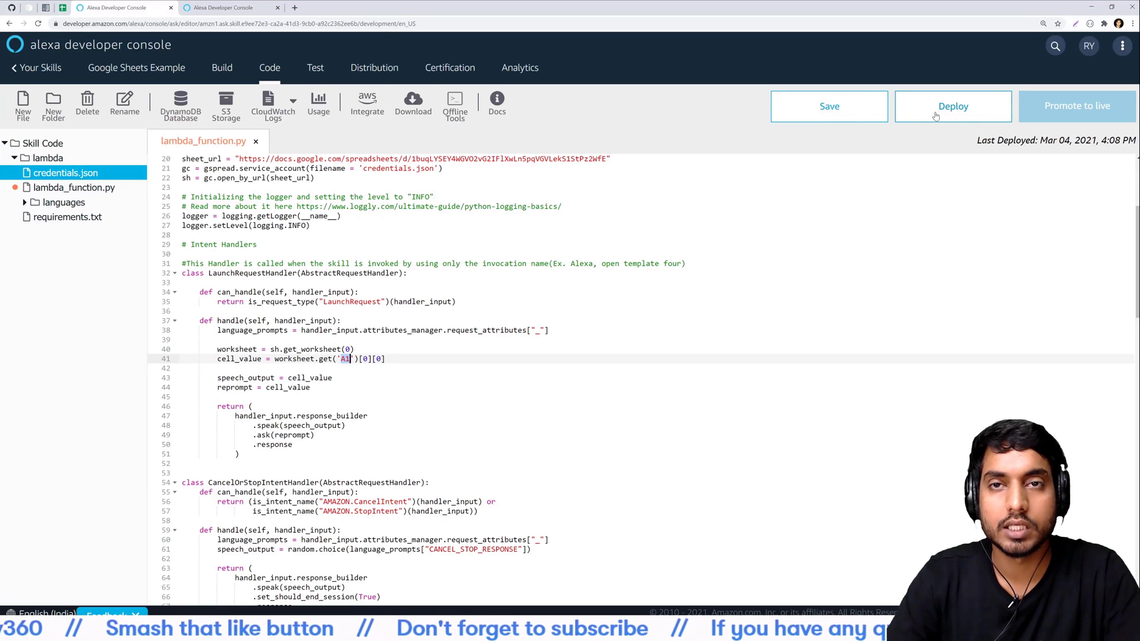
- Deploy the updated lambda code, with Last Deployed showing 4:19 PM
click(953, 106)
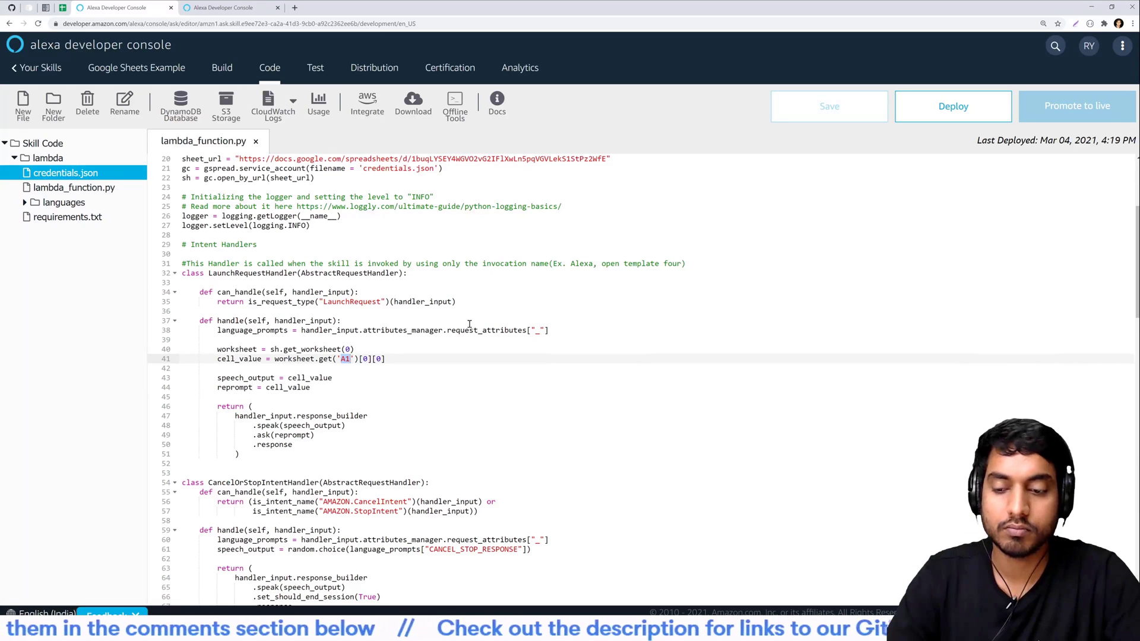
mouse_move(556, 379)
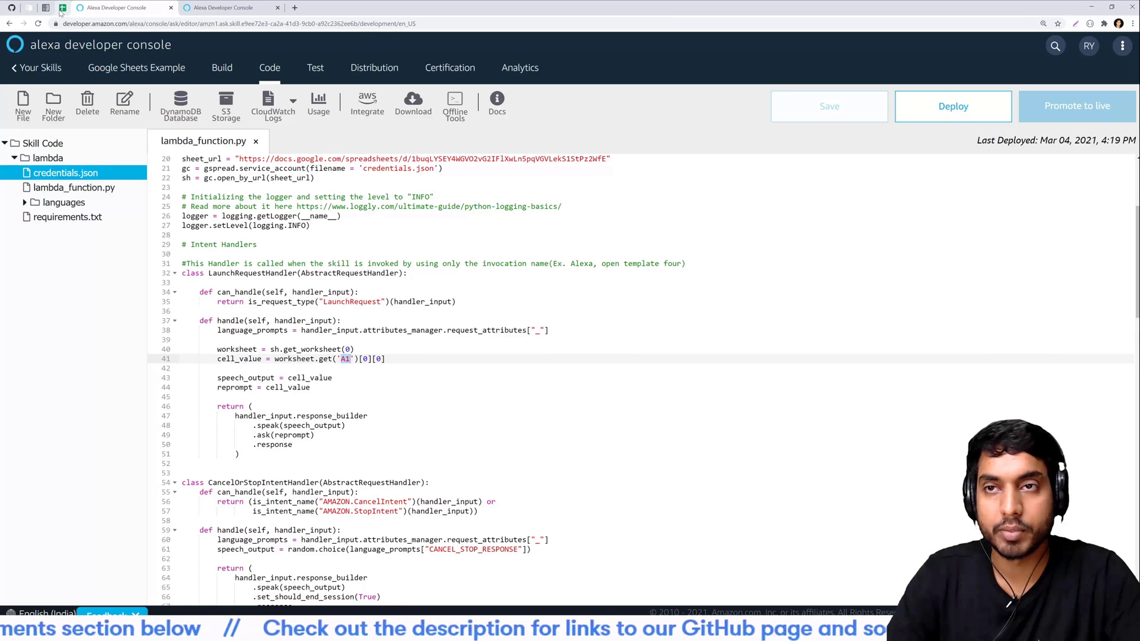
click(117, 8)
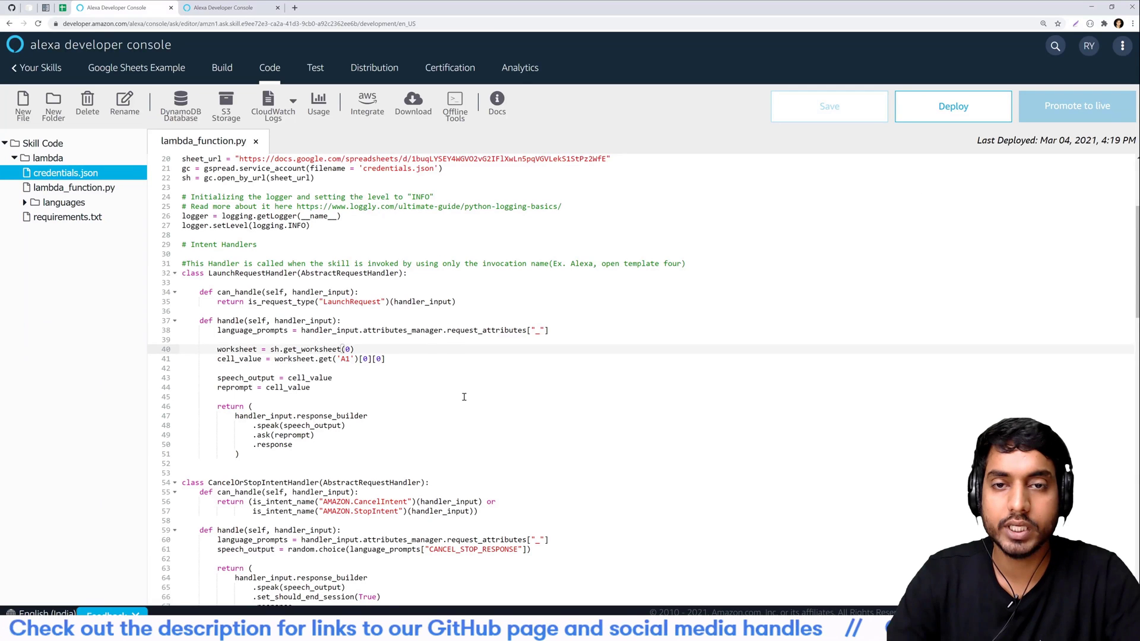
scroll(up, 3)
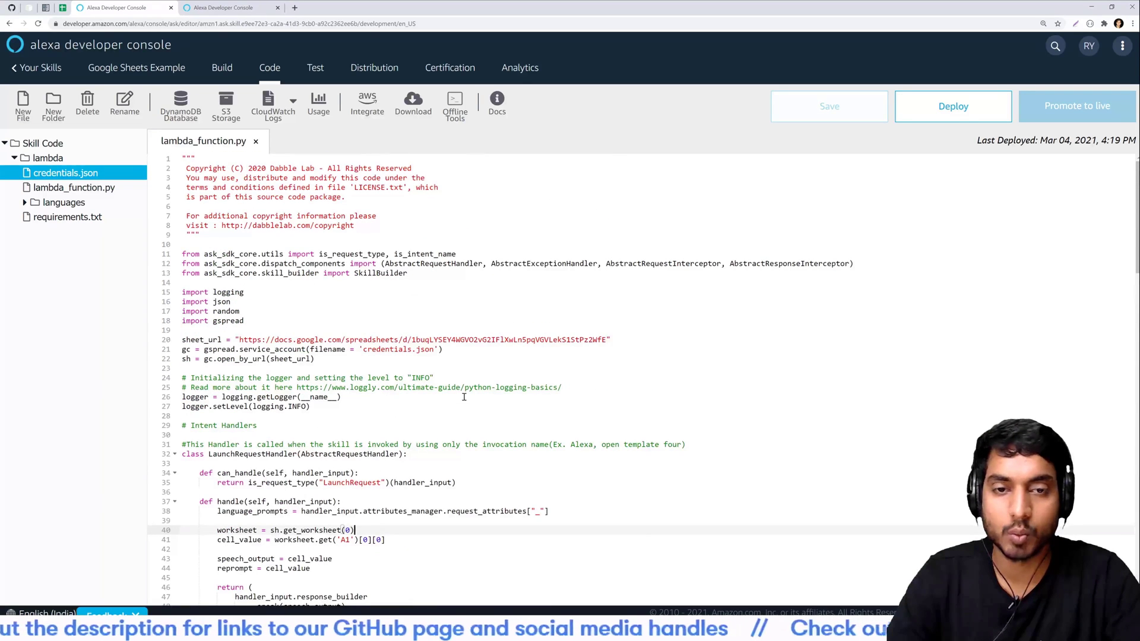
scroll(down, 3)
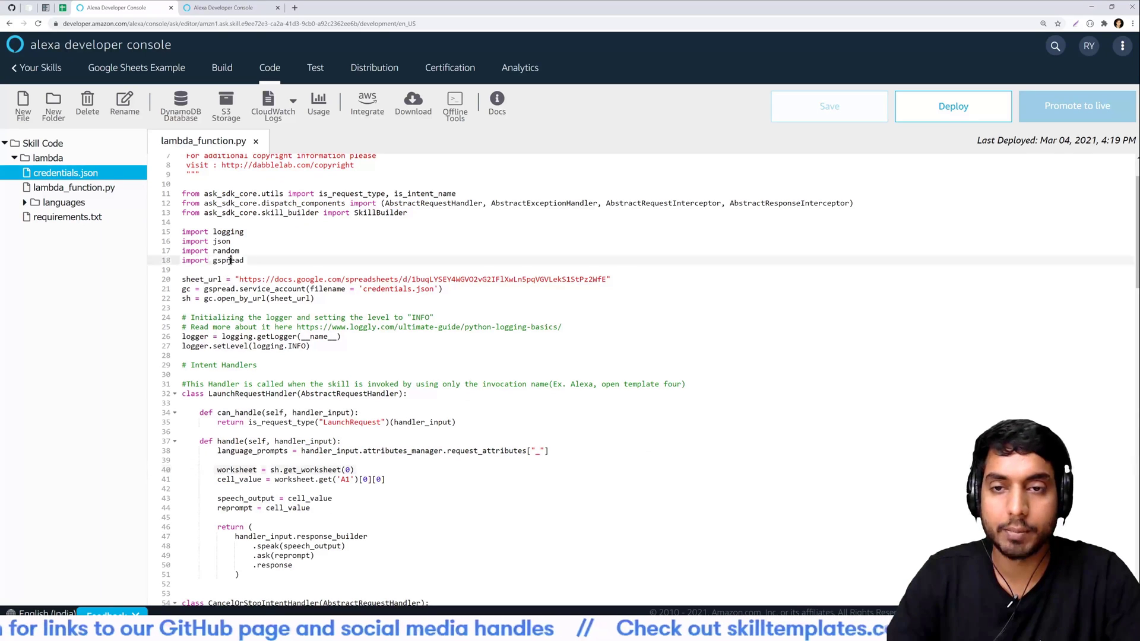
double_click(227, 260)
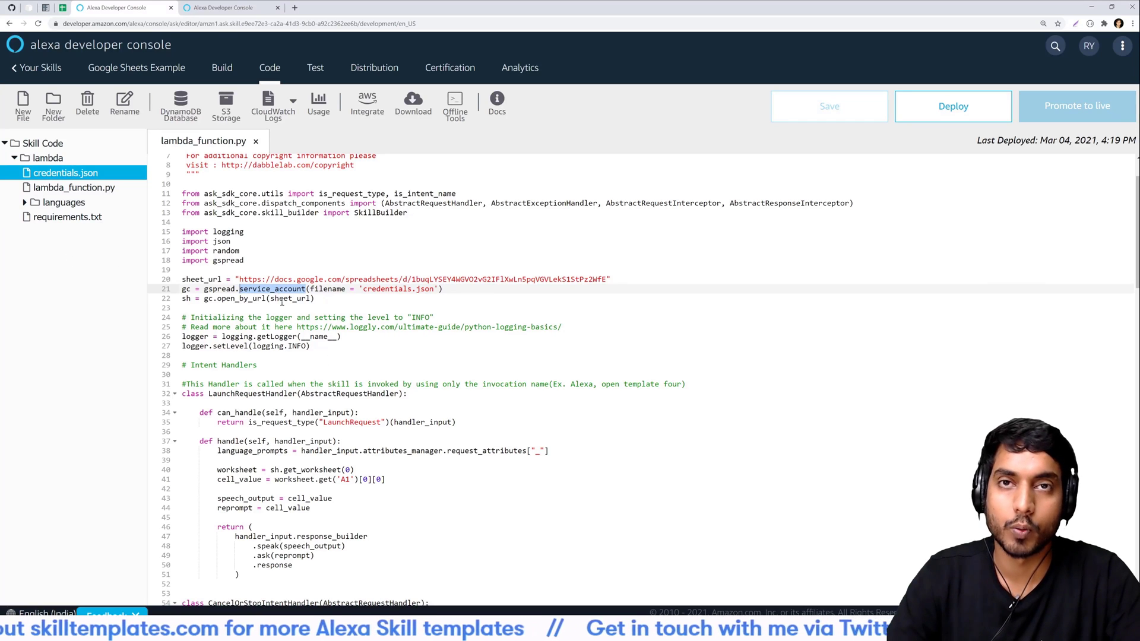
double_click(388, 289)
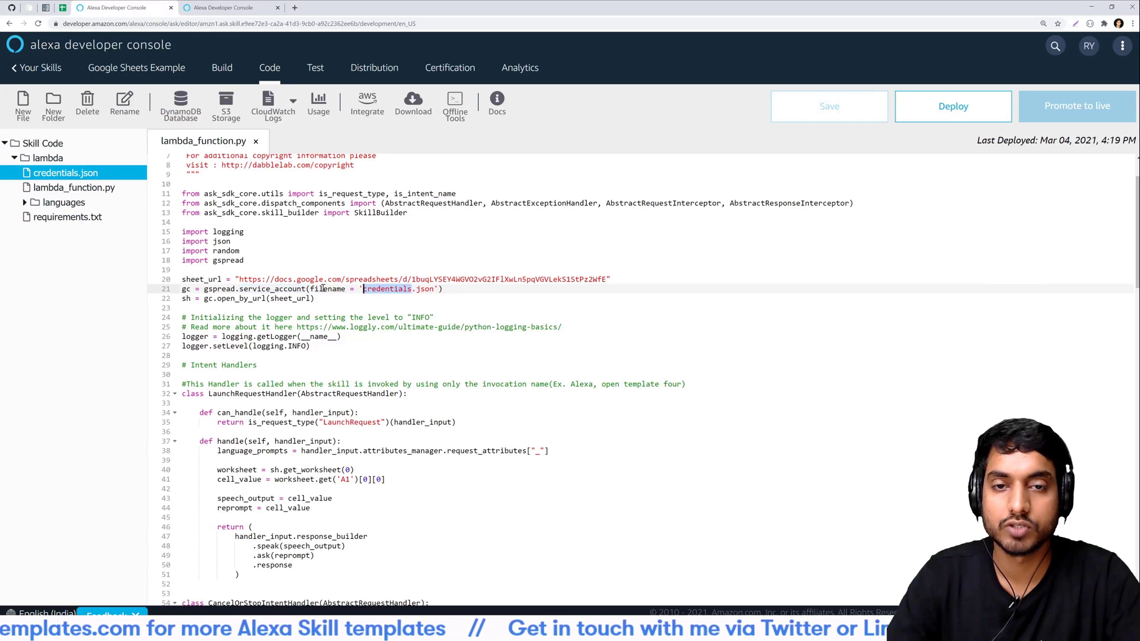
double_click(329, 288)
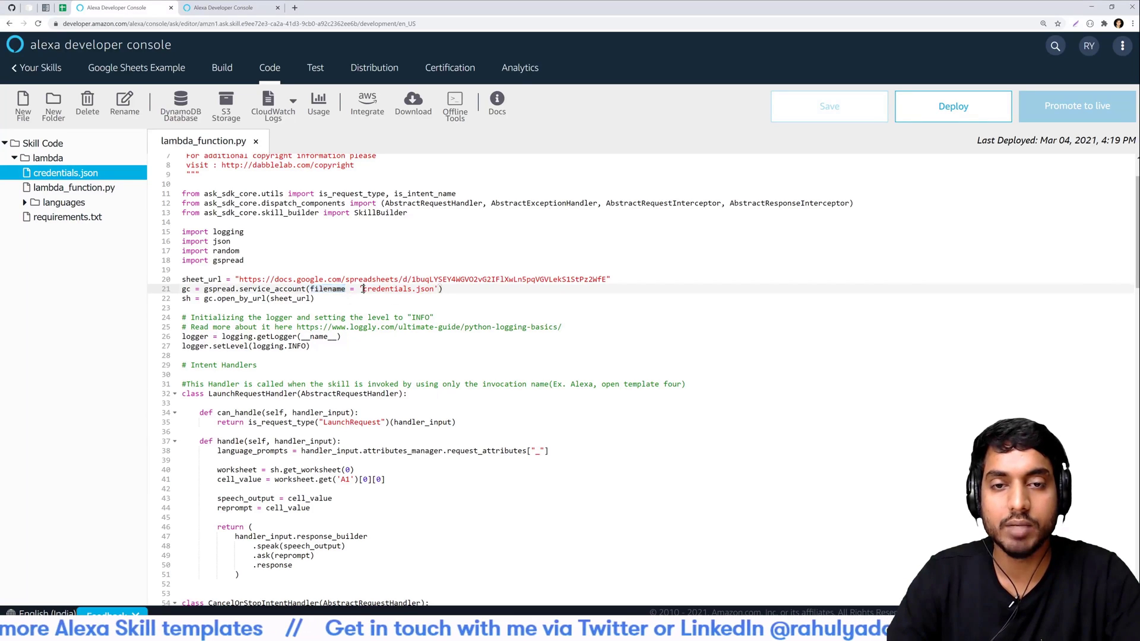
double_click(398, 288)
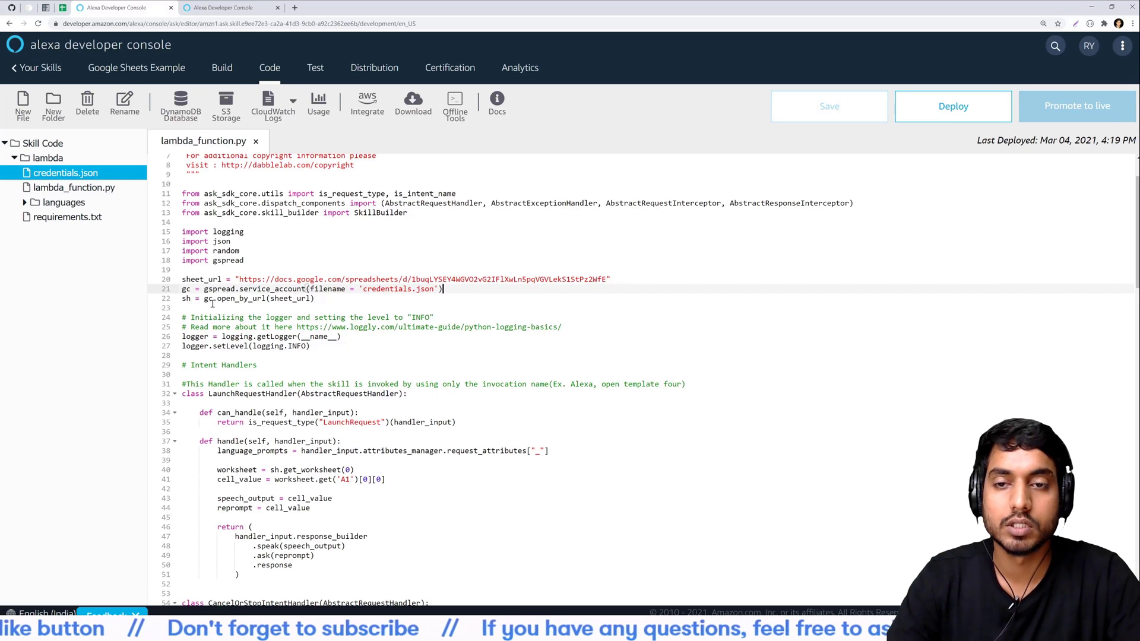
double_click(221, 298)
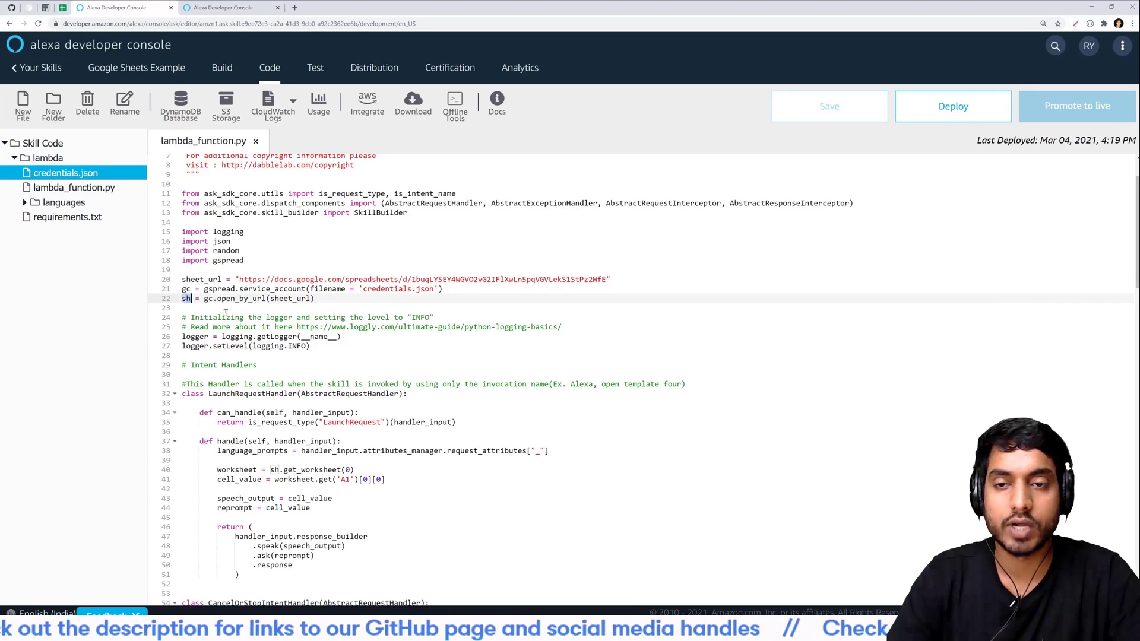
scroll(down, 3)
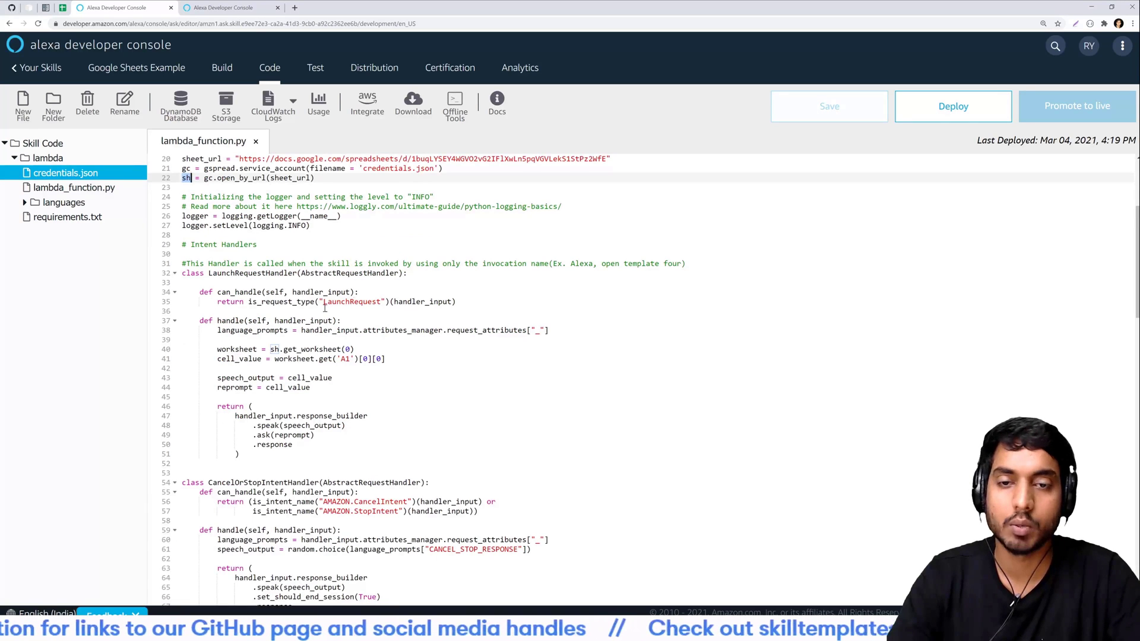
scroll(down, 3)
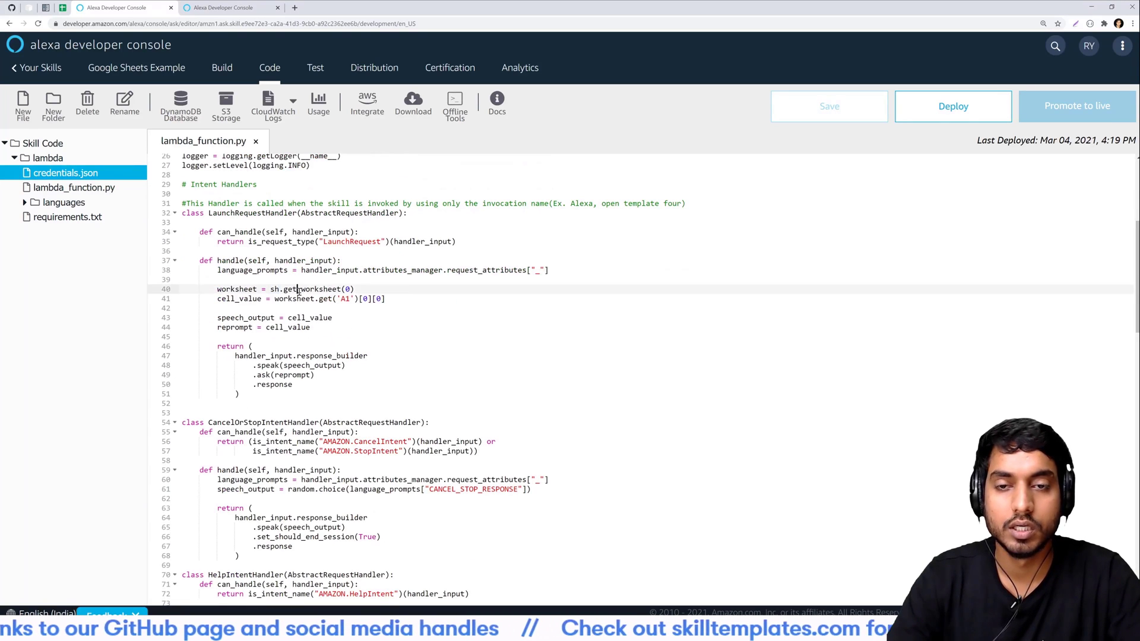
double_click(311, 288)
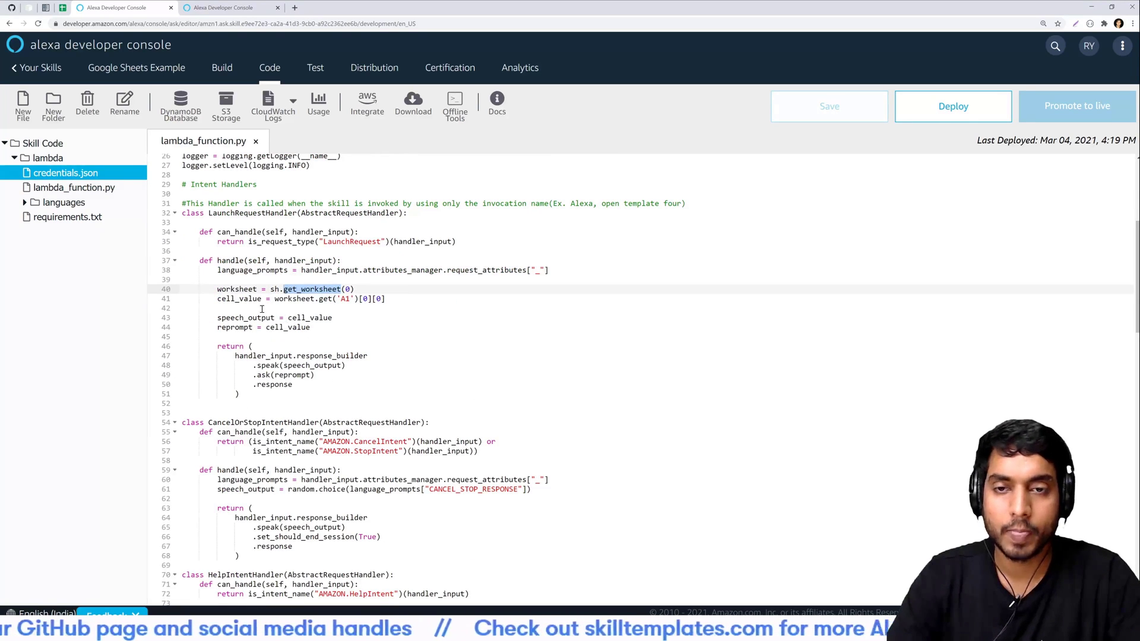
click(231, 7)
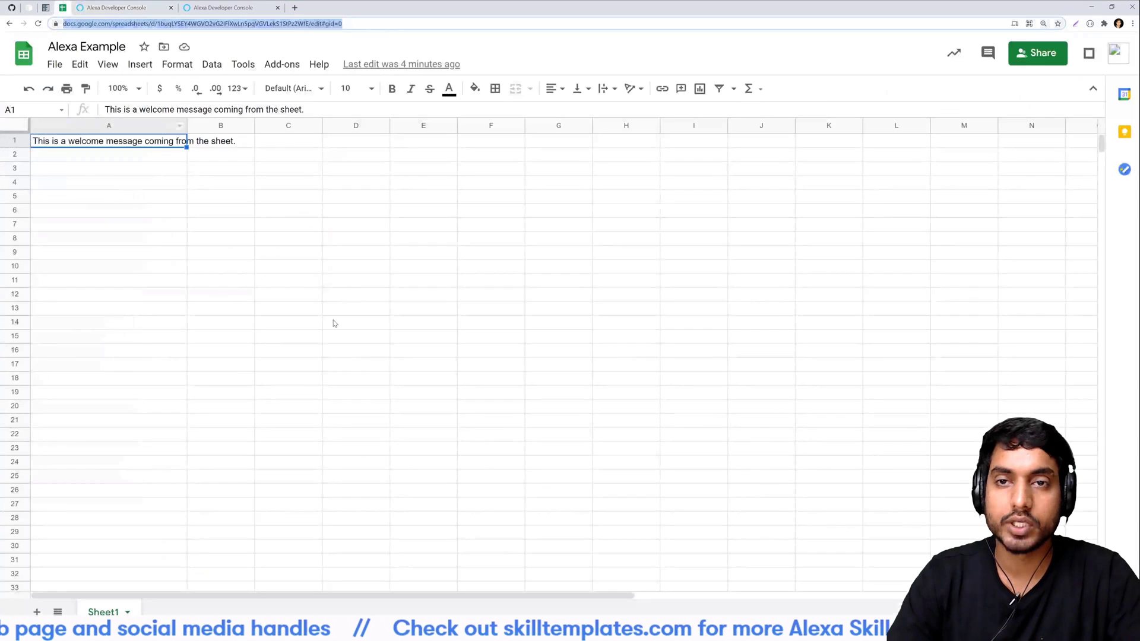
mouse_move(155, 559)
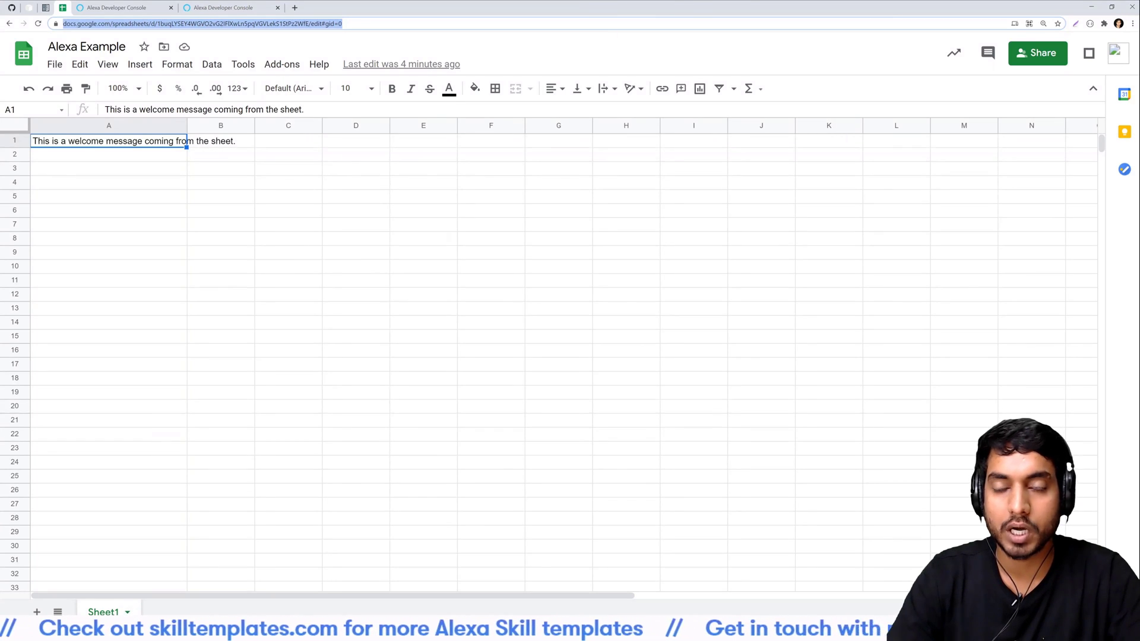
mouse_move(37, 612)
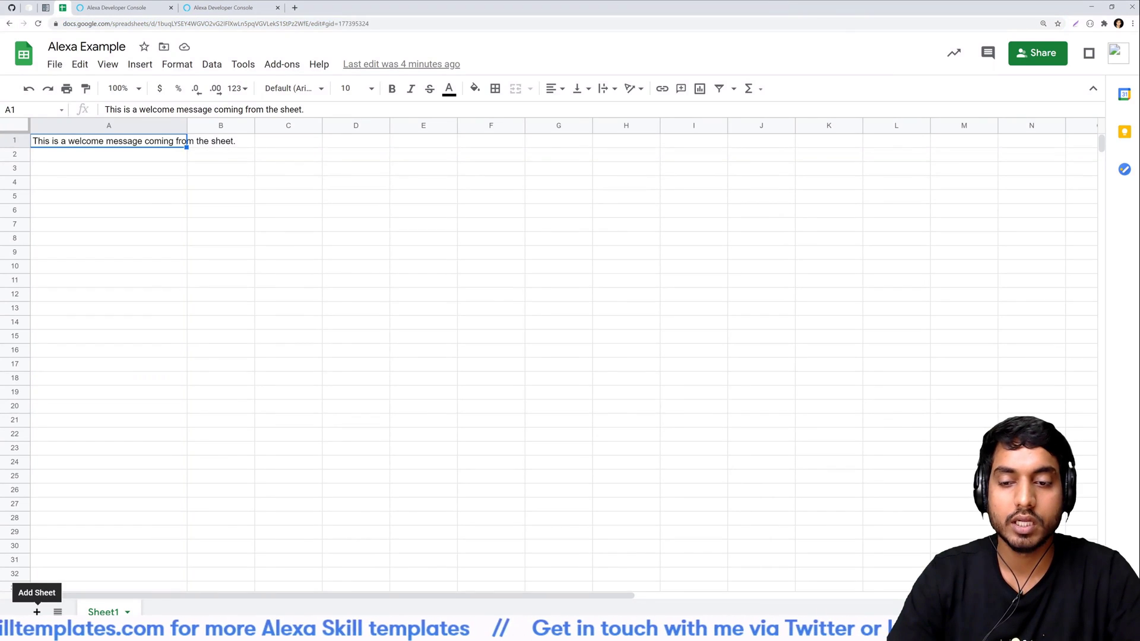
- Add a second sheet beside Sheet1 in the Alexa Example spreadsheet
click(37, 611)
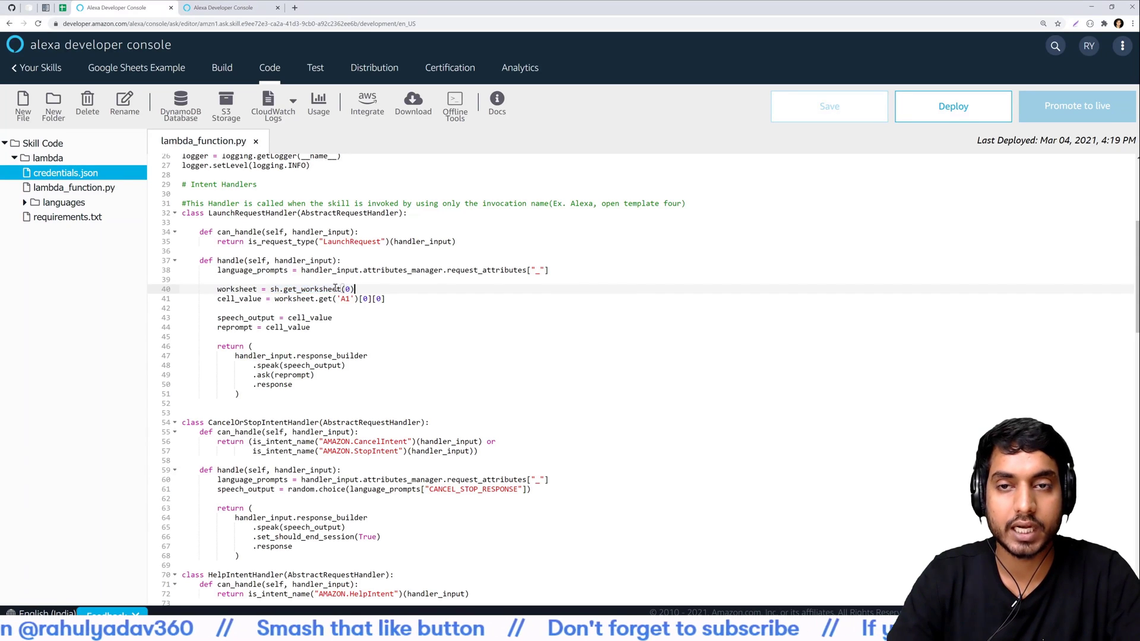
double_click(313, 288)
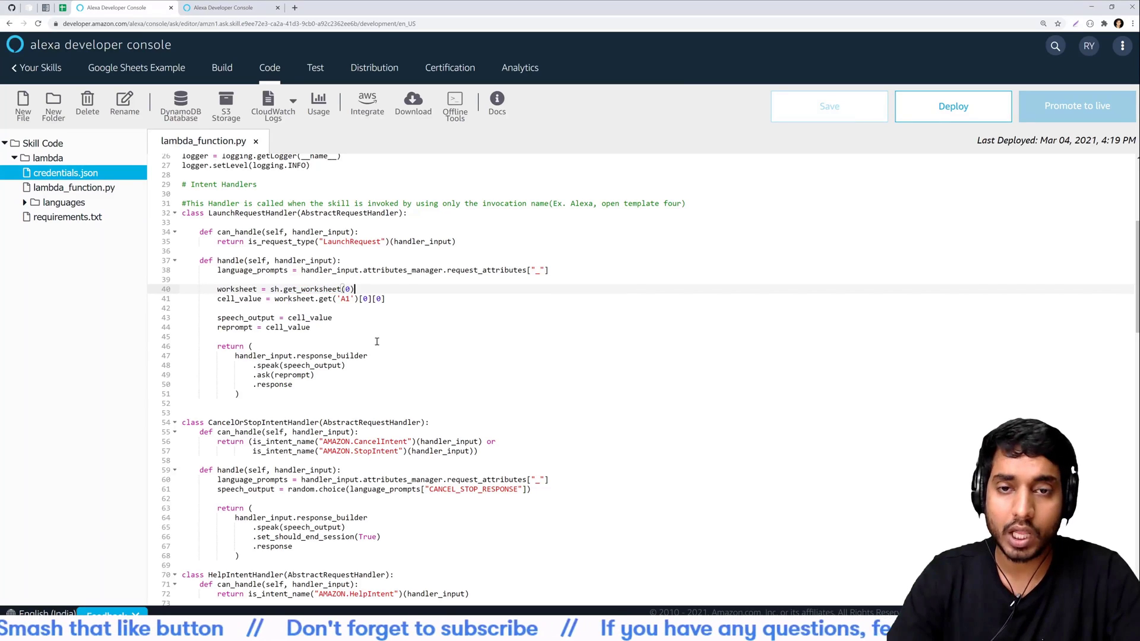
mouse_move(370, 326)
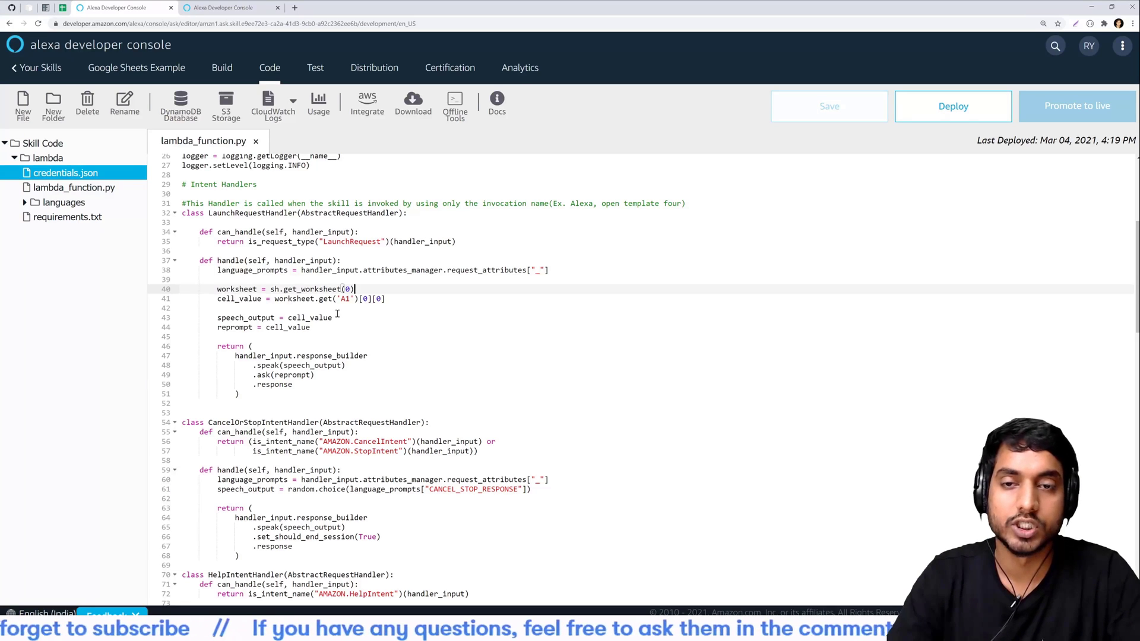
double_click(238, 299)
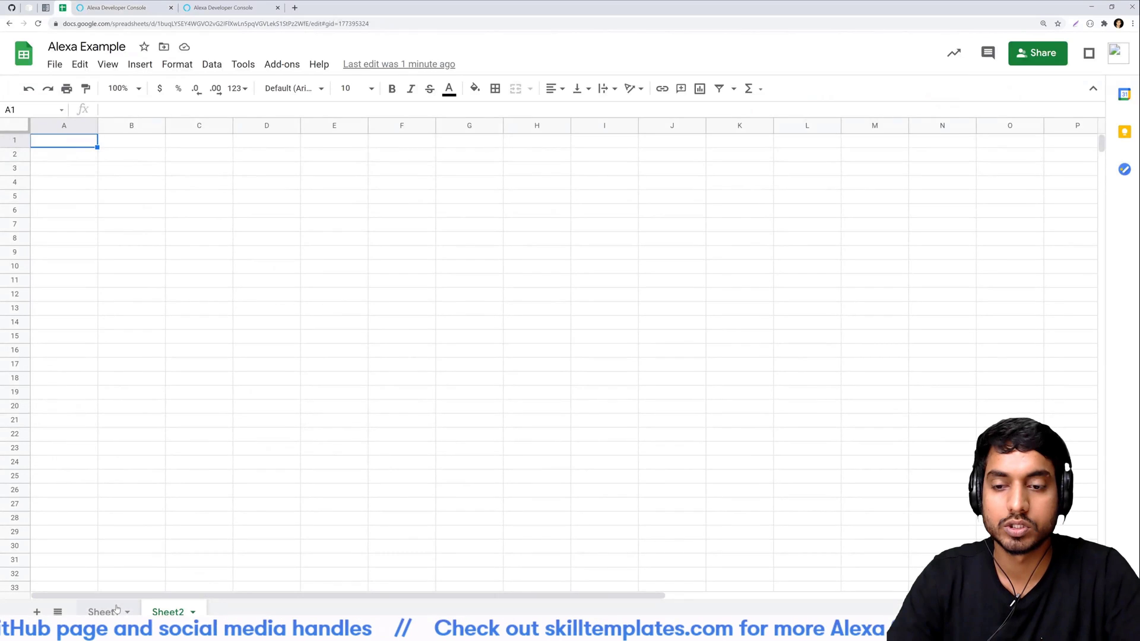
click(103, 612)
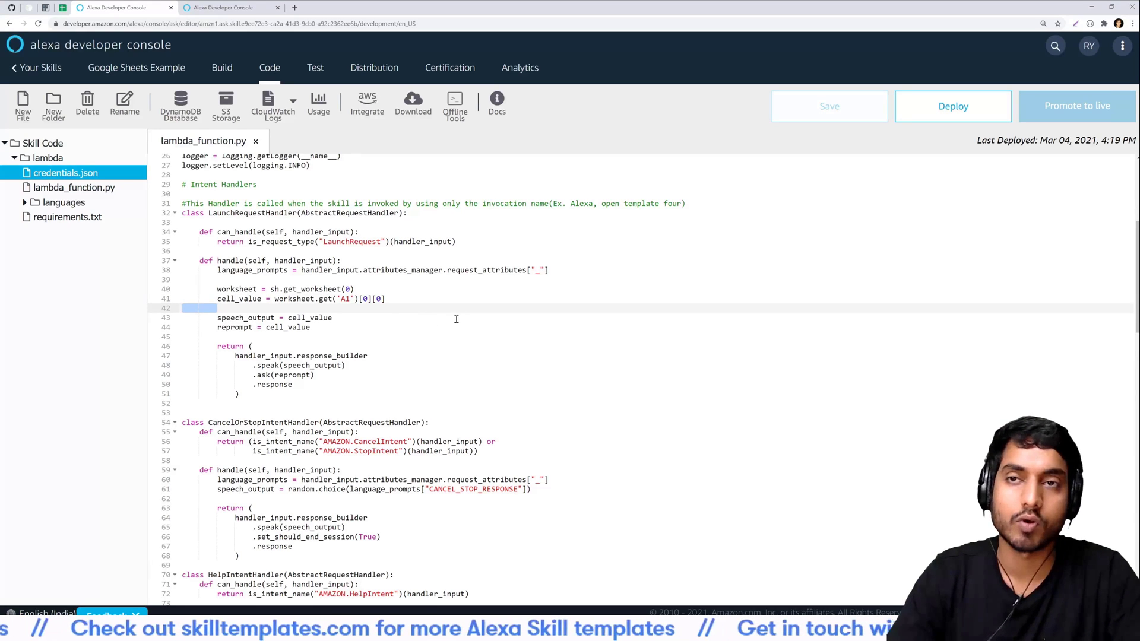
mouse_move(469, 333)
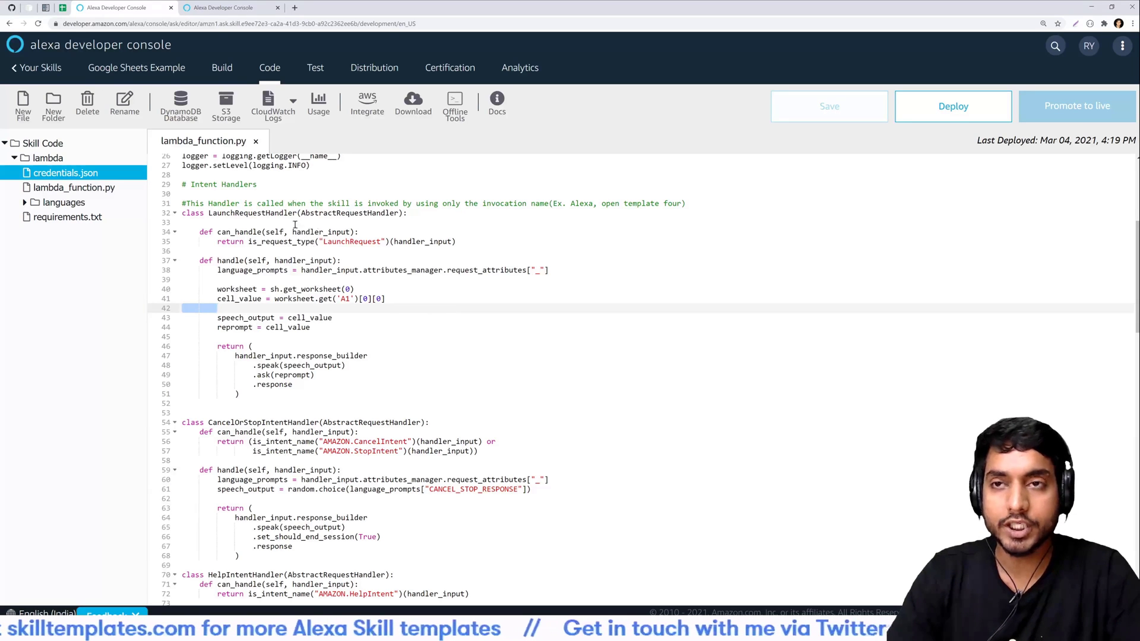
mouse_move(285, 256)
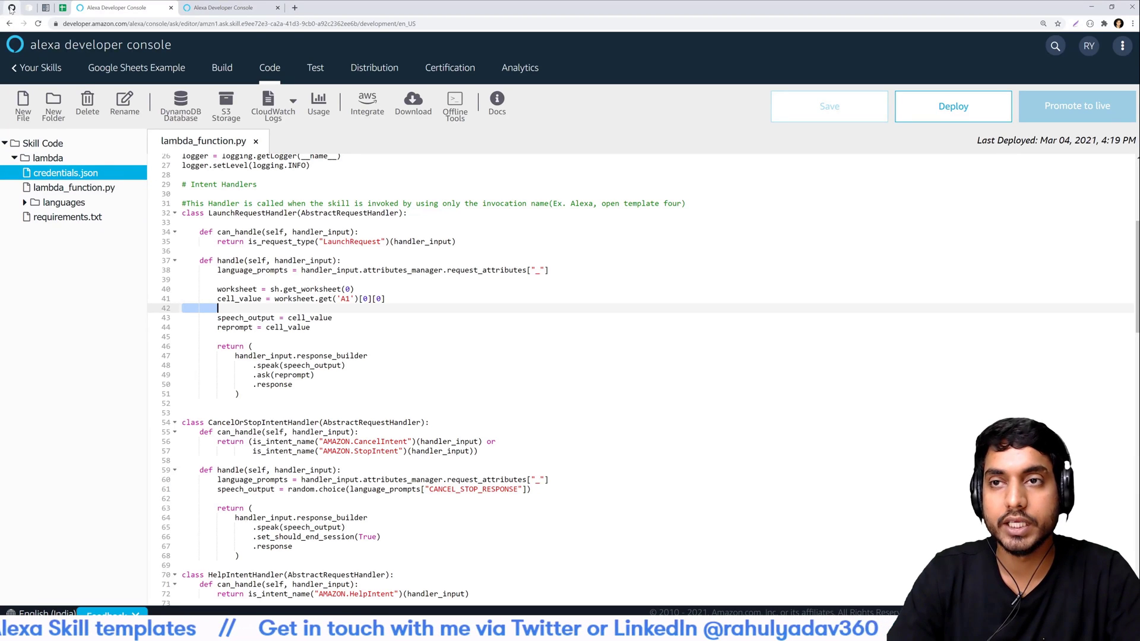
- Browse the gspread README's Basic Usage and More Examples on opening spreadsheets and reading cells
click(230, 8)
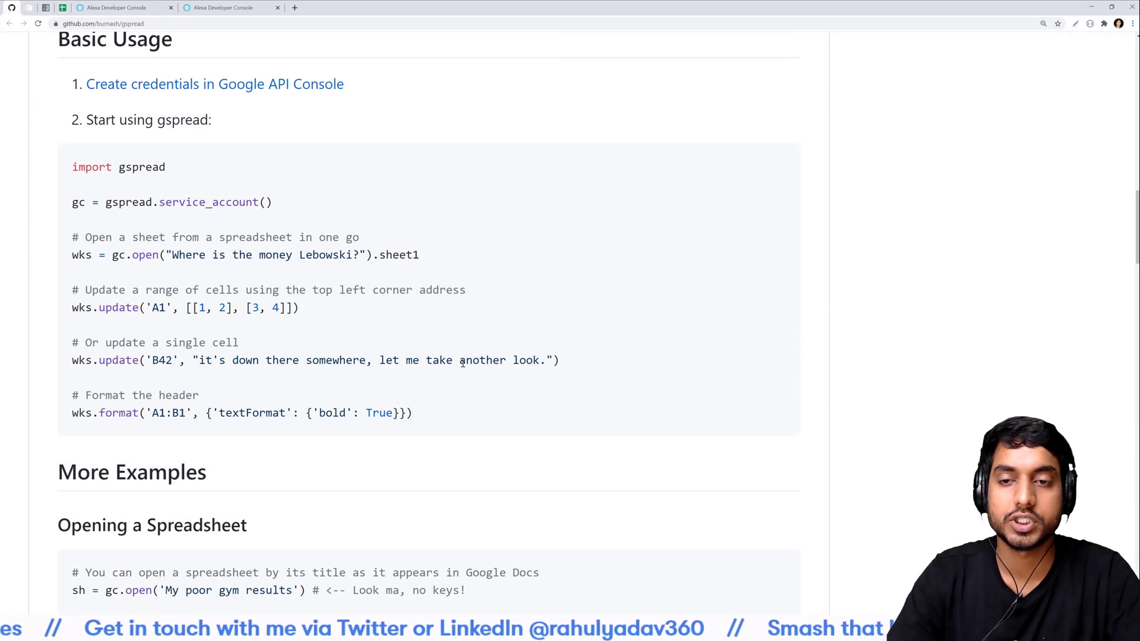
scroll(down, 3)
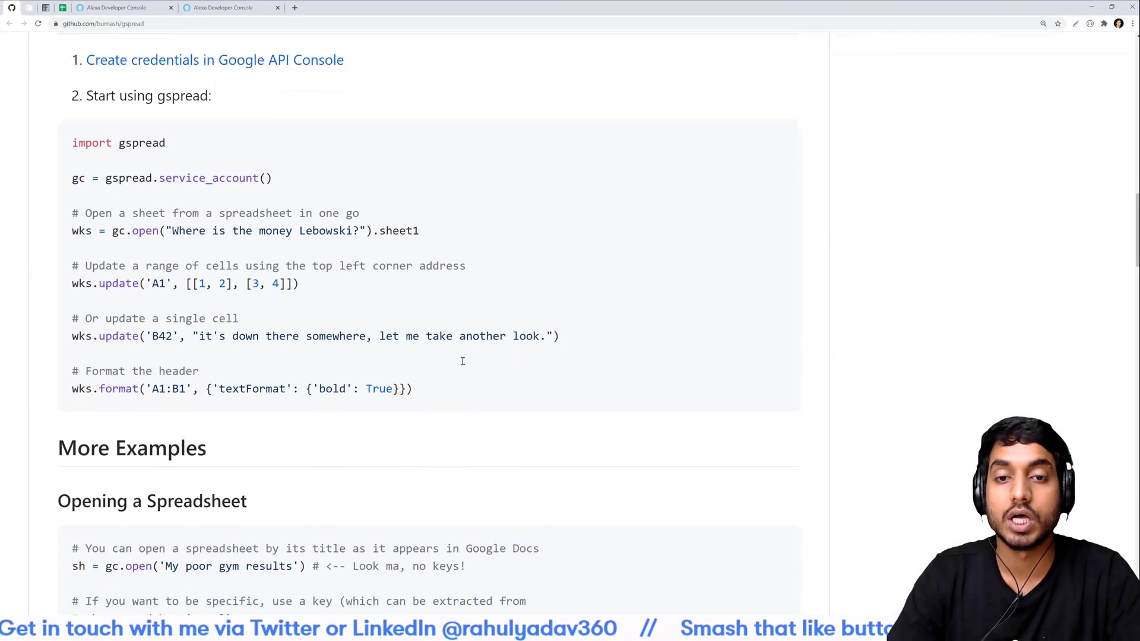
scroll(down, 3)
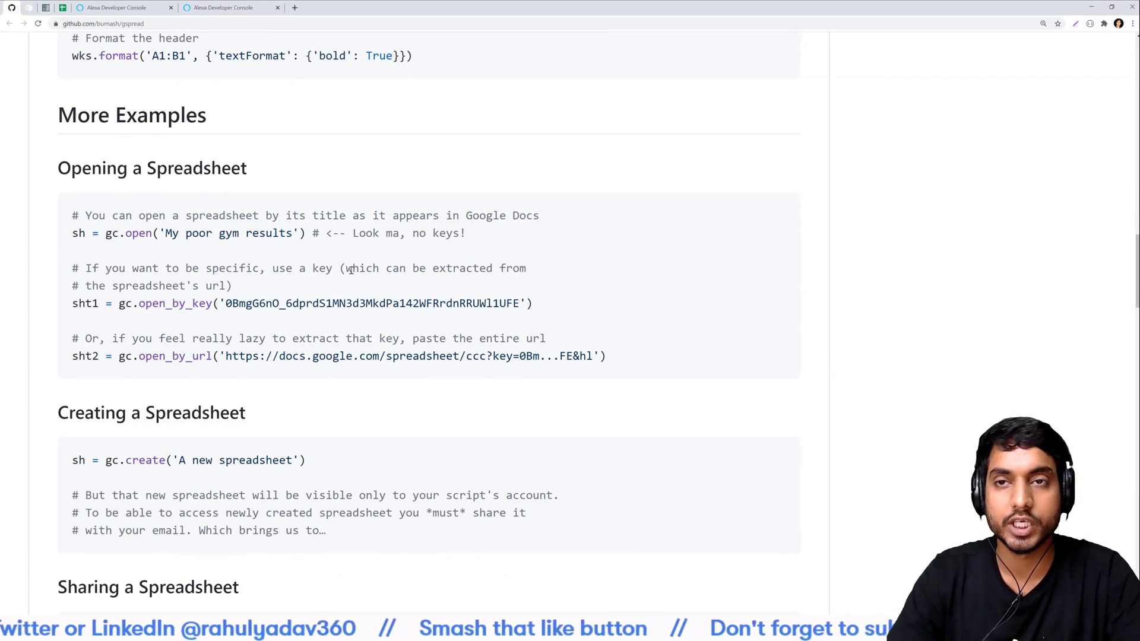
scroll(down, 3)
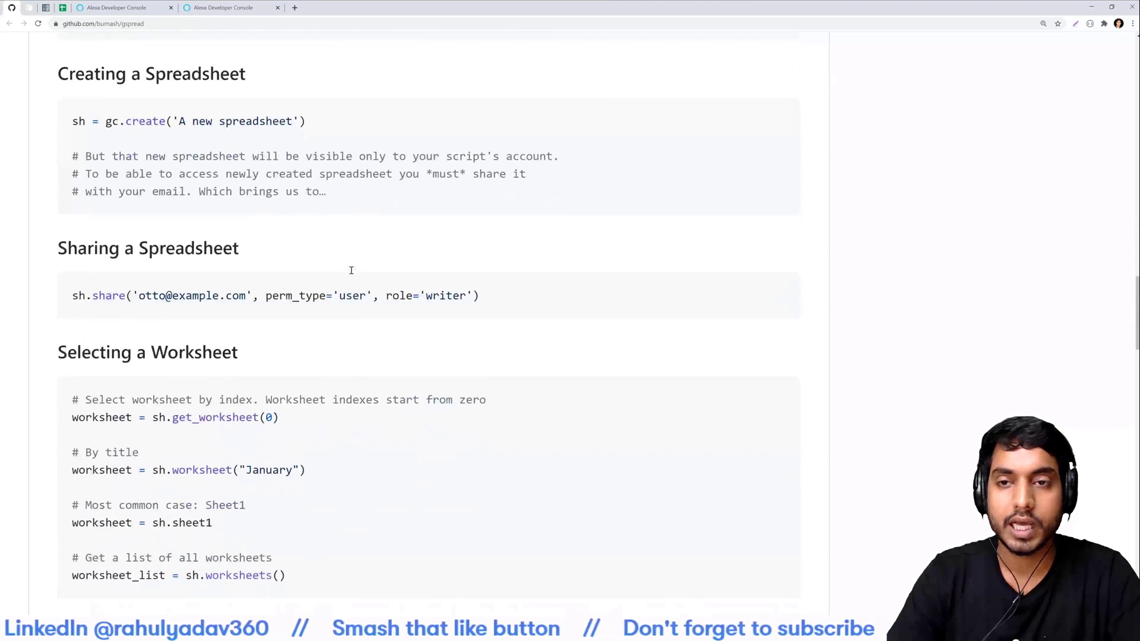
scroll(down, 3)
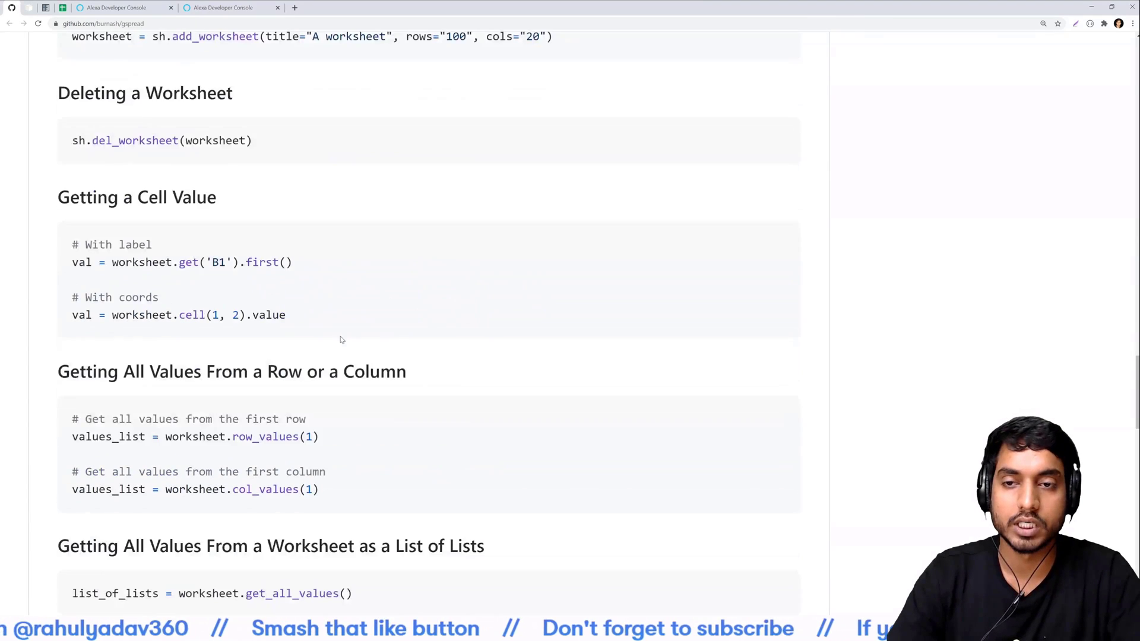
scroll(down, 3)
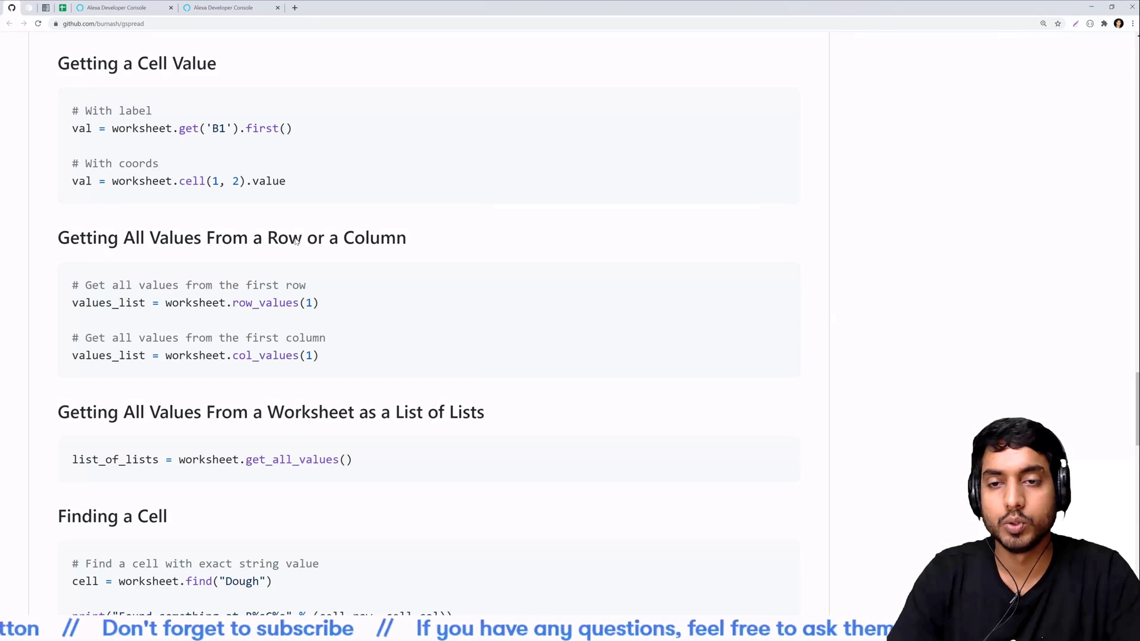
scroll(down, 3)
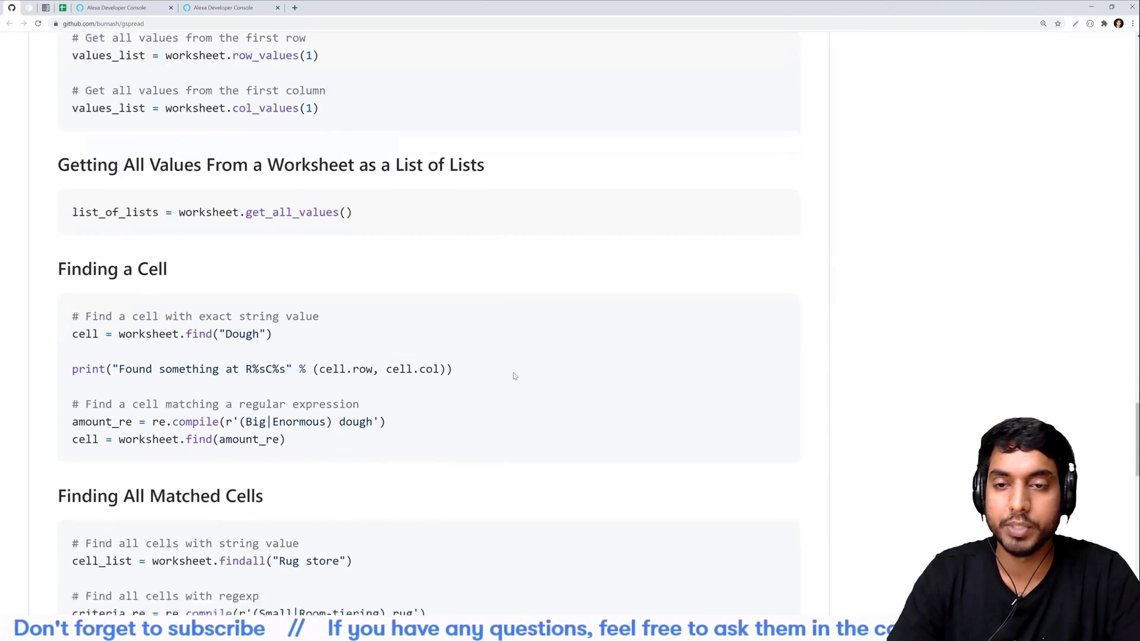
scroll(down, 3)
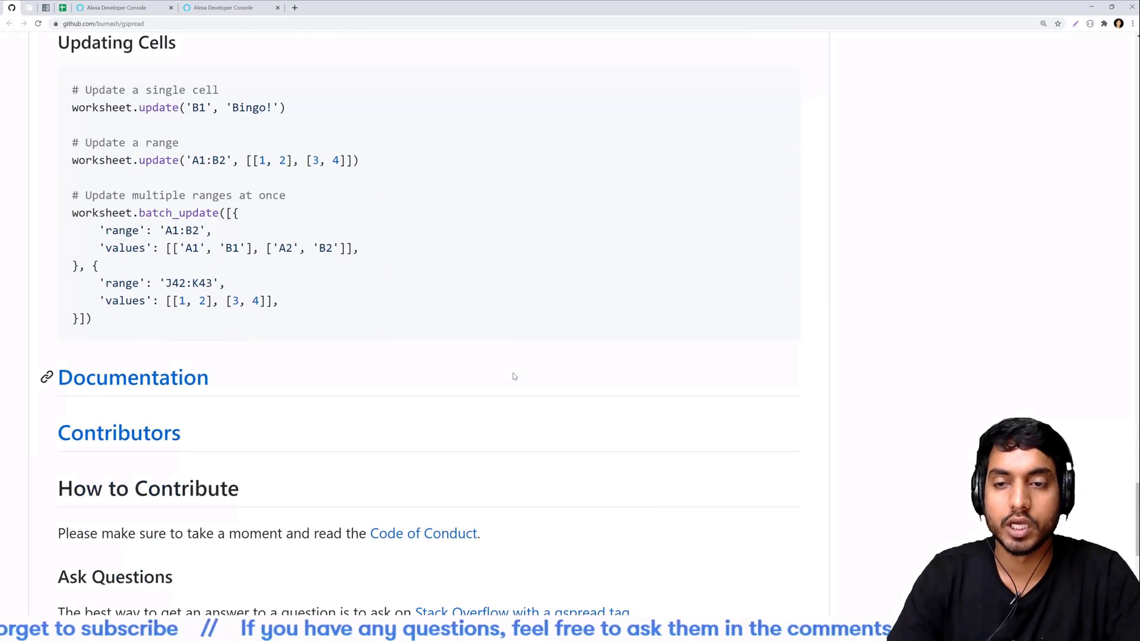
scroll(up, 3)
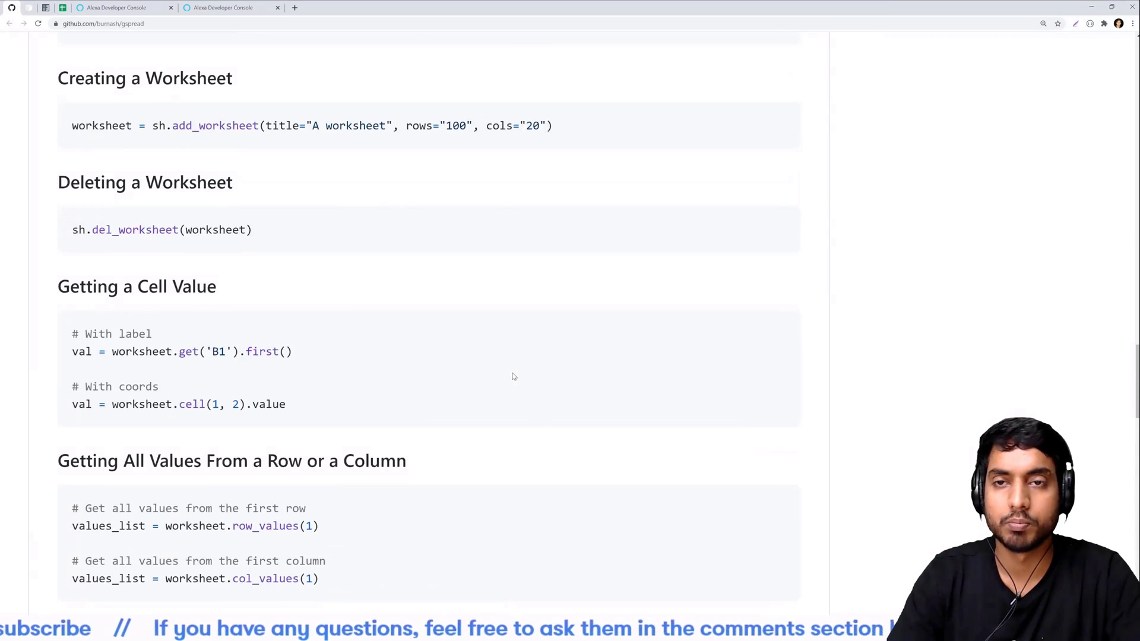
scroll(up, 3)
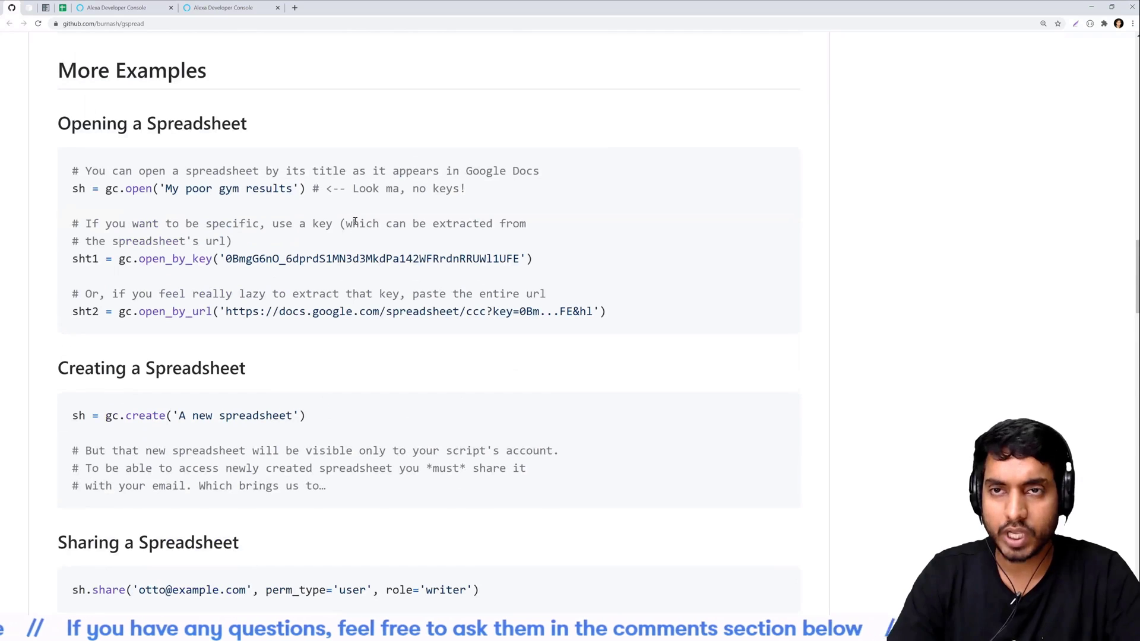
mouse_move(198, 110)
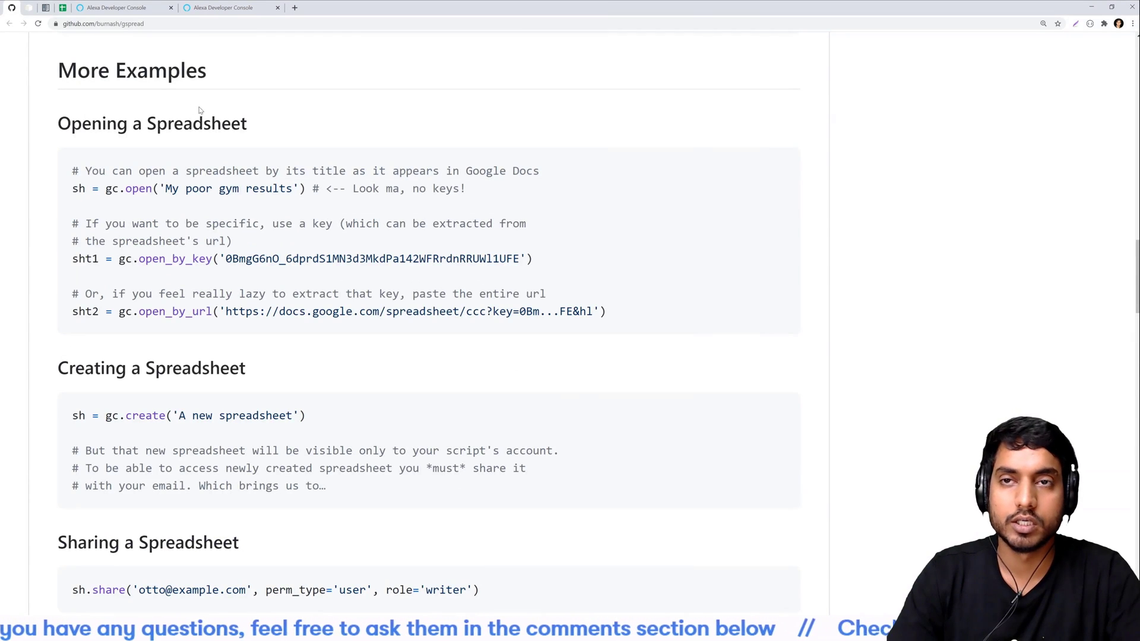